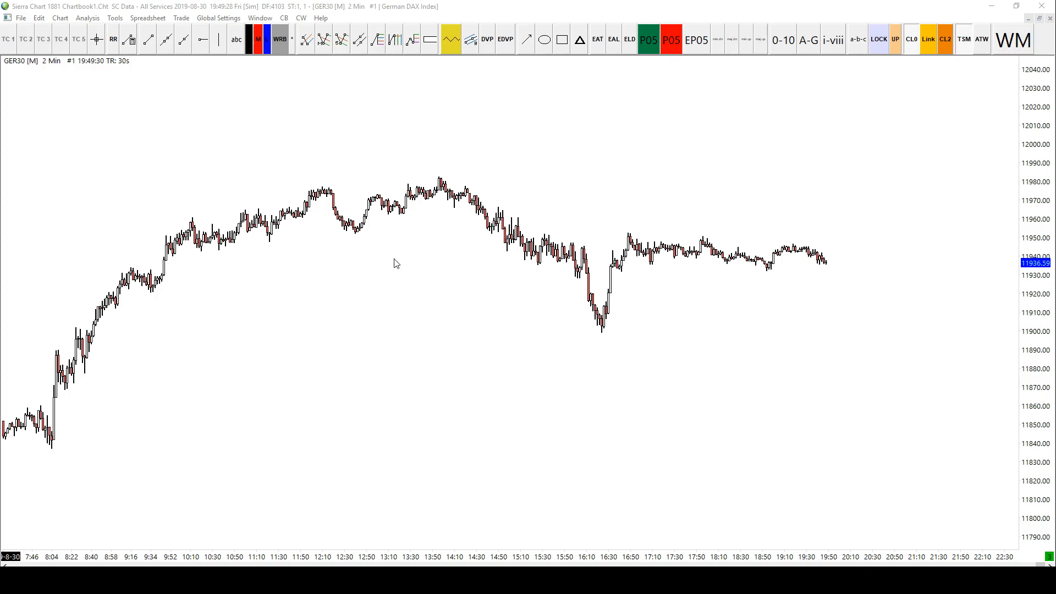
mouse_move(348, 300)
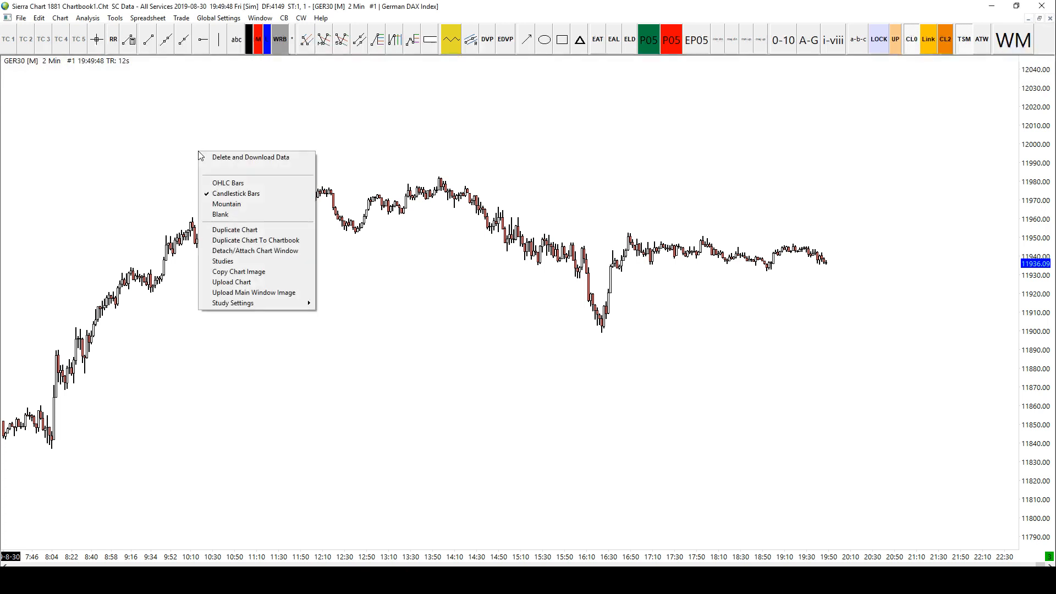
mouse_move(166, 161)
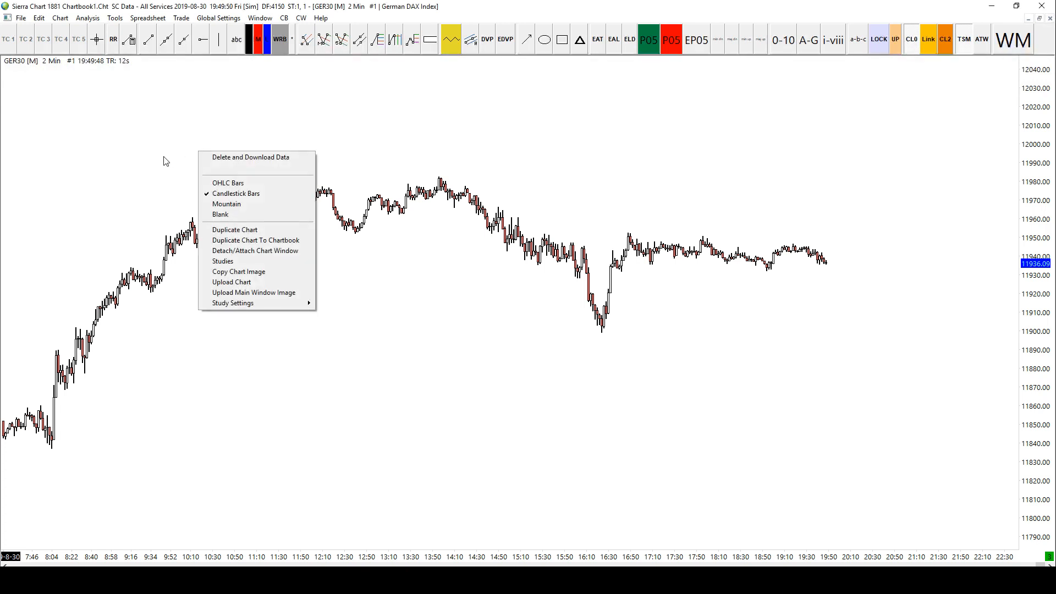
mouse_move(384, 144)
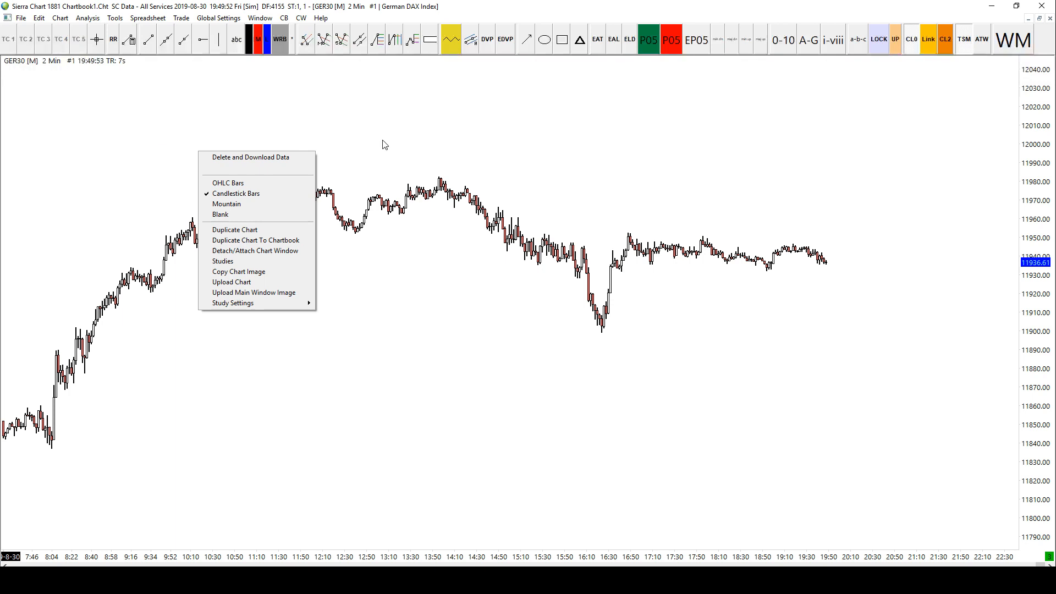
mouse_move(223, 261)
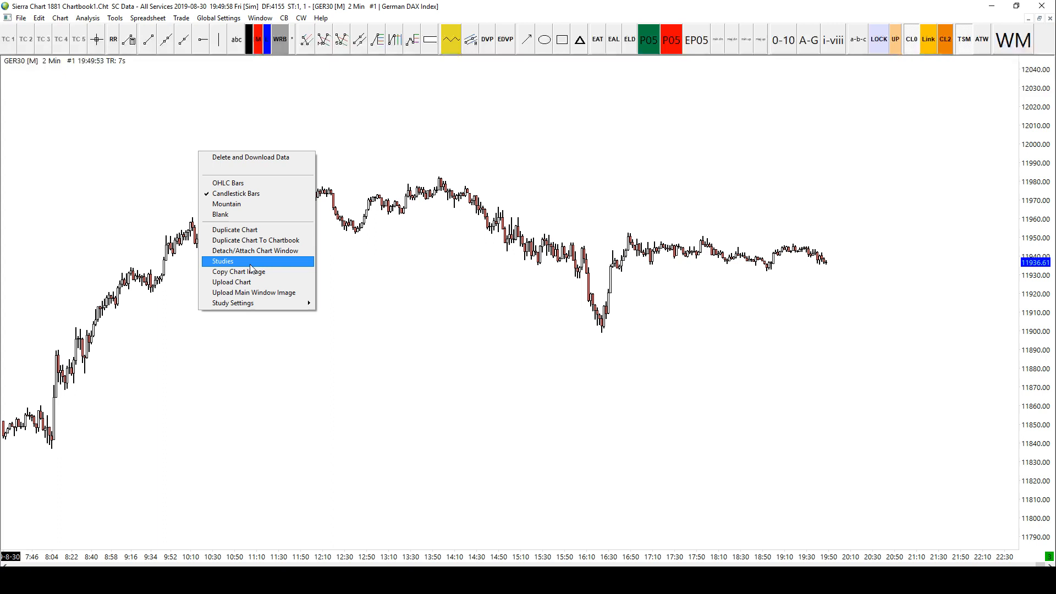
mouse_move(238, 108)
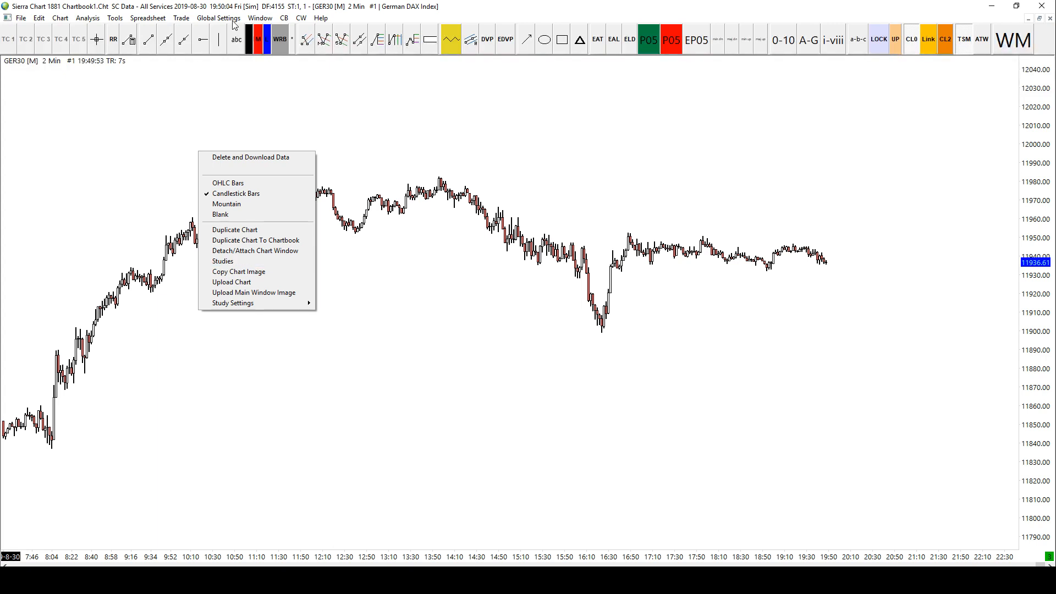
mouse_move(255, 251)
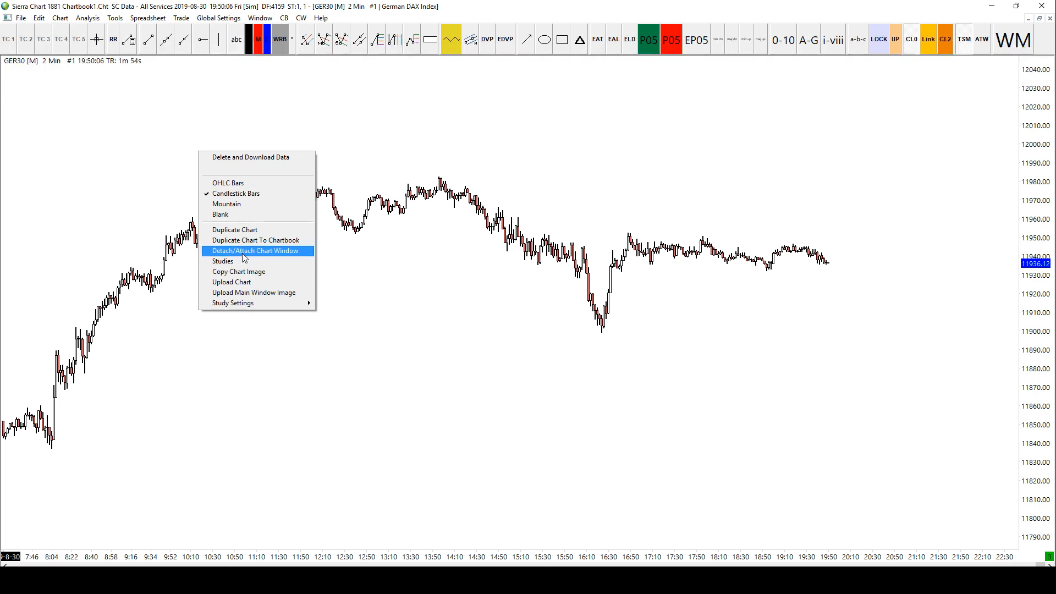
Open the Chart Studies window and browse the Studies Available list without adding anything.
click(223, 261)
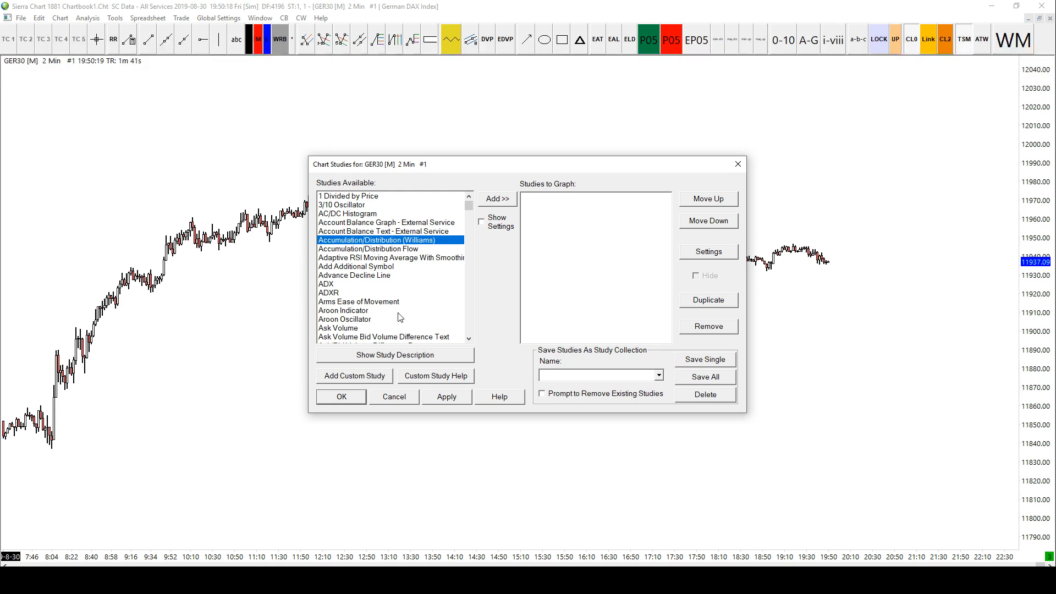
click(388, 222)
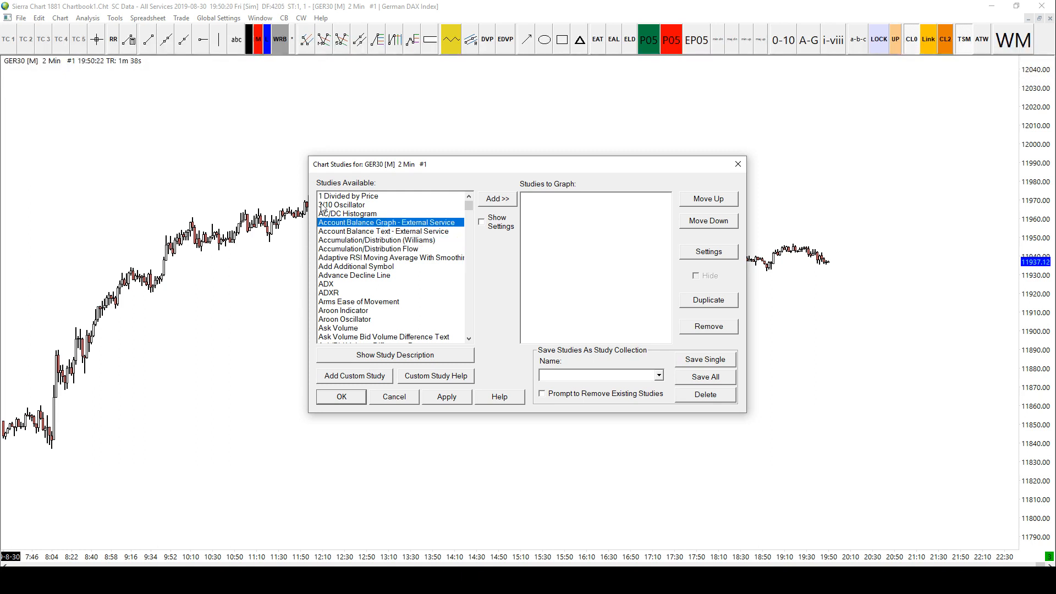
click(348, 196)
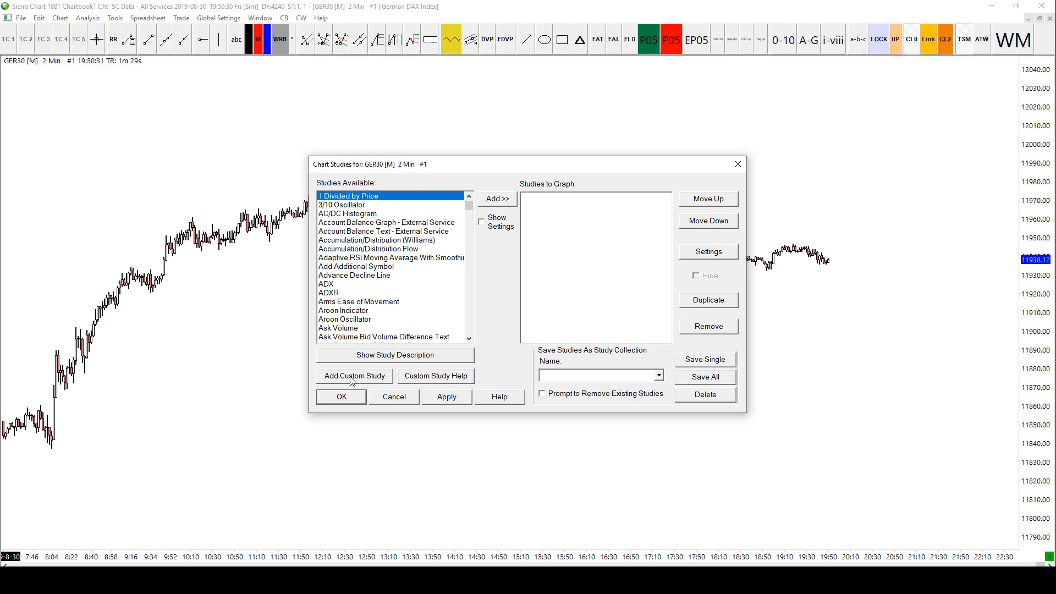
Review the custom study libraries, including DaxTrader_DTI, then close the study dialogs.
click(354, 376)
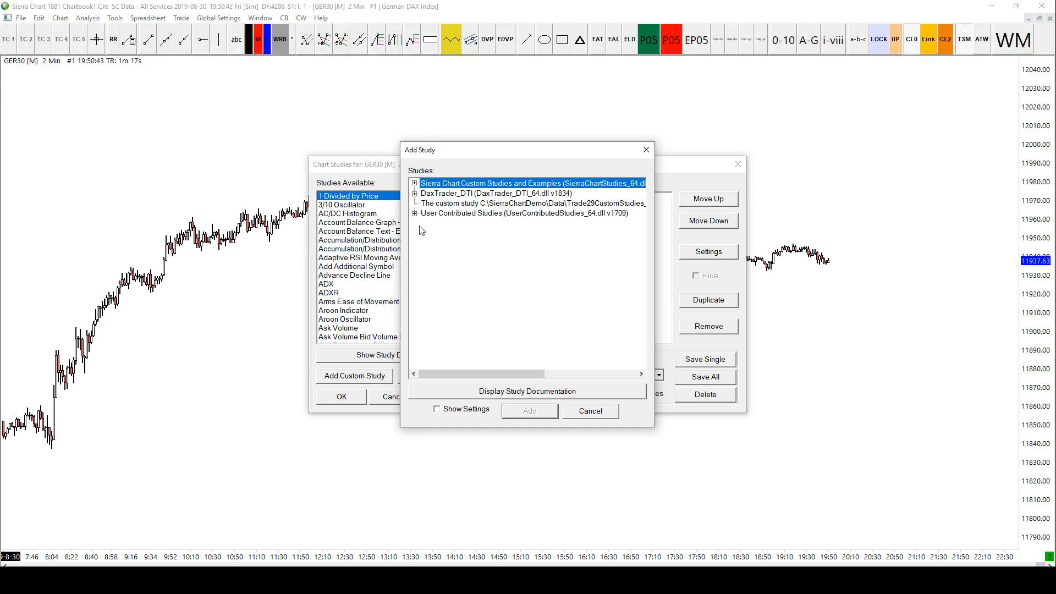
click(492, 193)
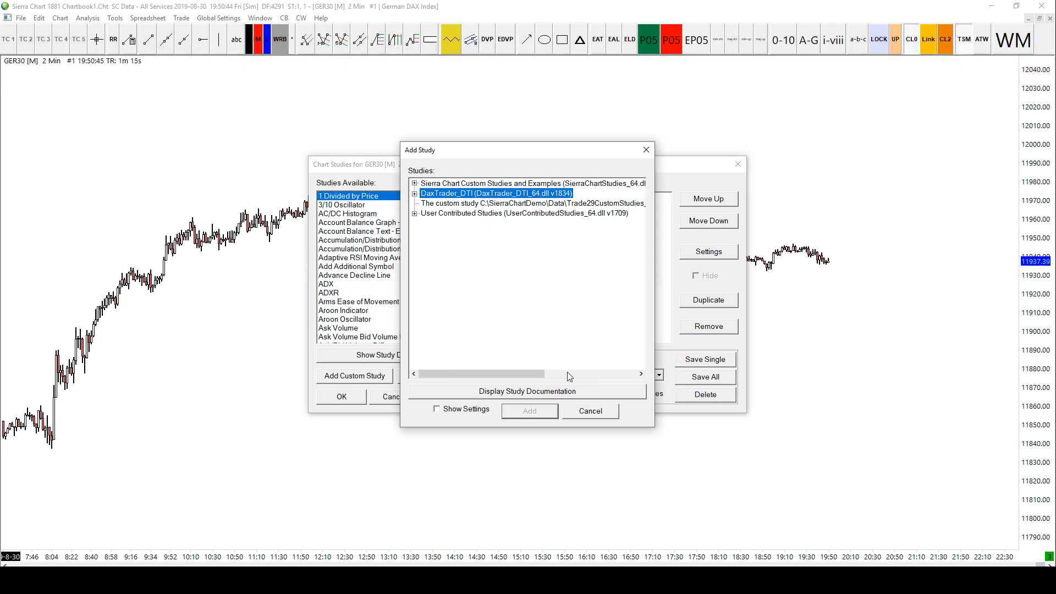
click(588, 411)
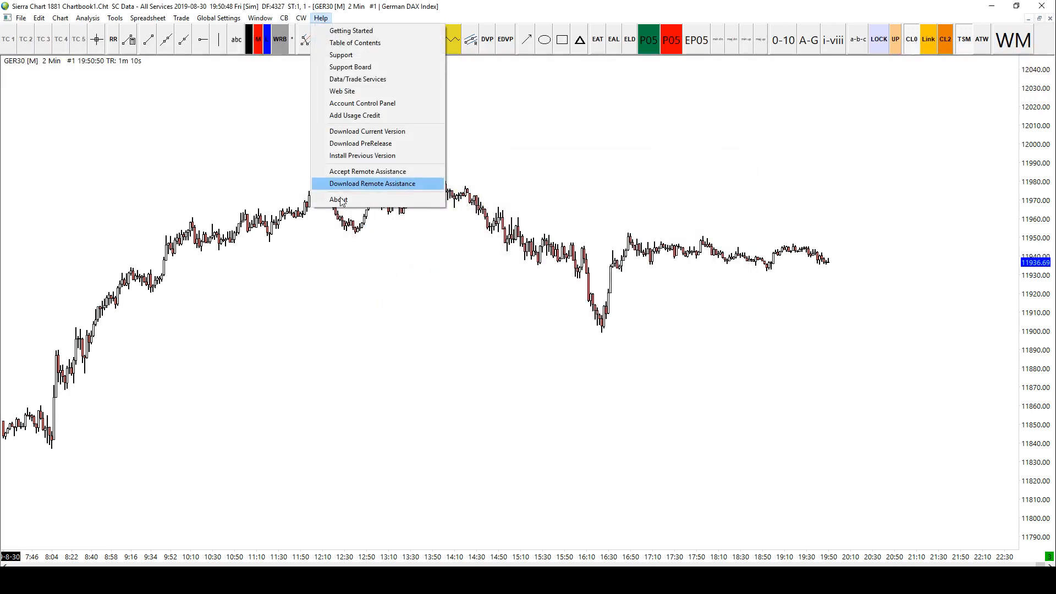
View the About box confirming version 1881 64-bit, then dismiss it.
click(337, 199)
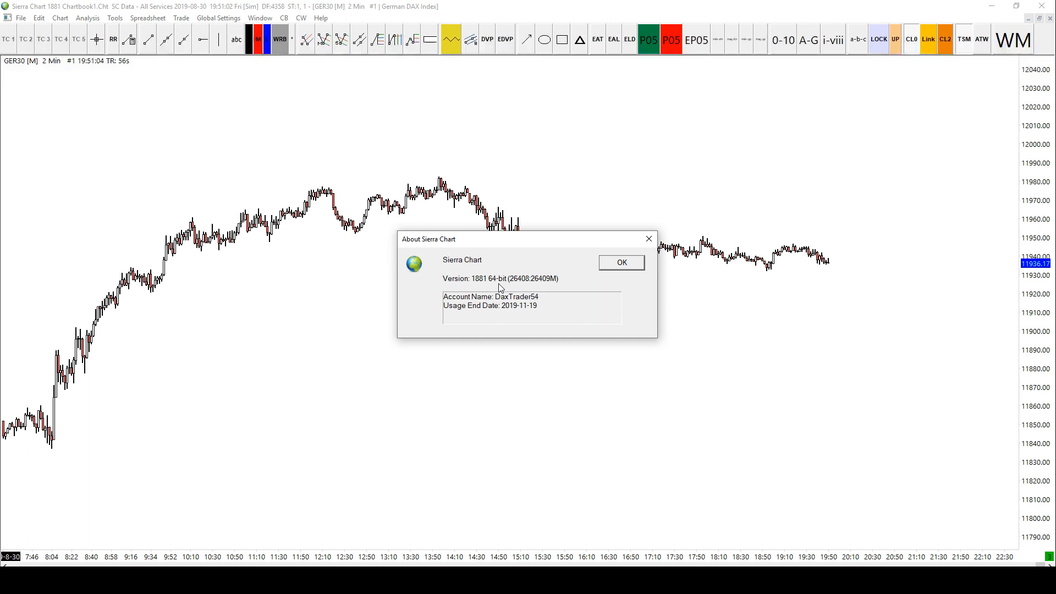
mouse_move(637, 263)
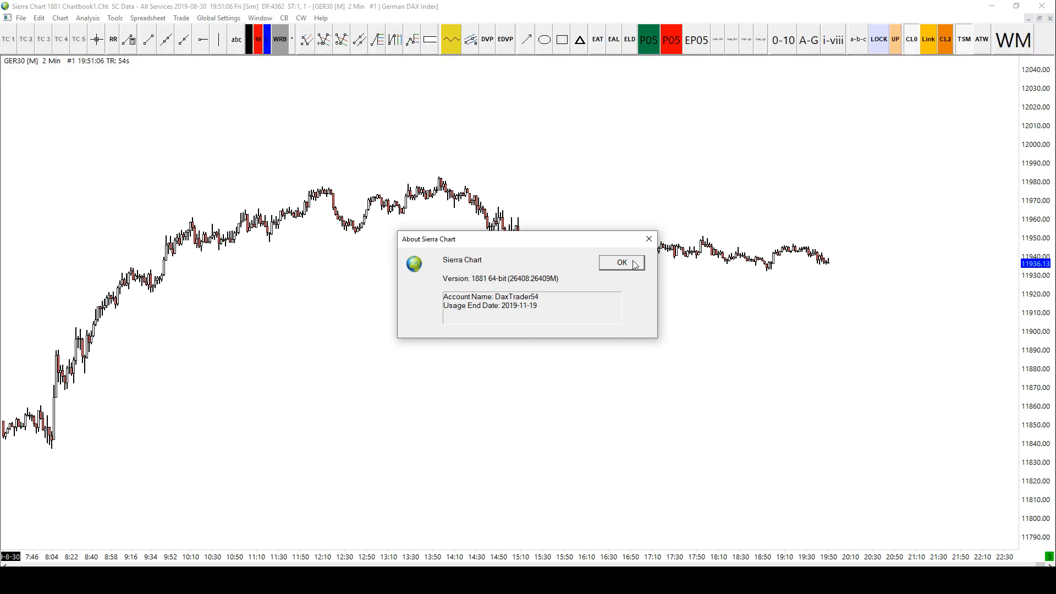
click(621, 262)
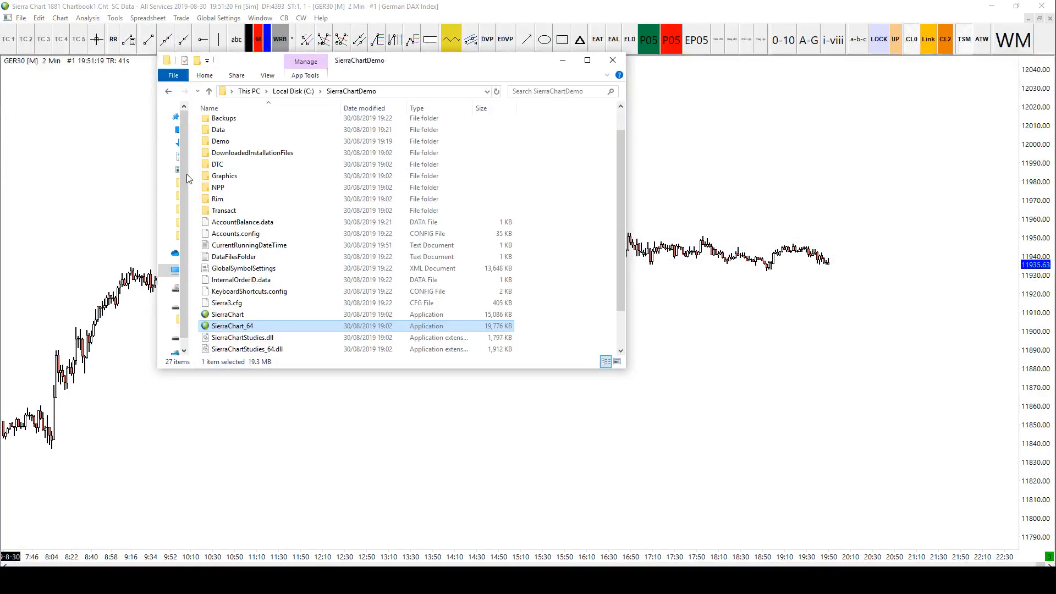
Compare the 32-bit SierraChart and 64-bit SierraChart_64 executables in SierraChartDemo.
click(364, 107)
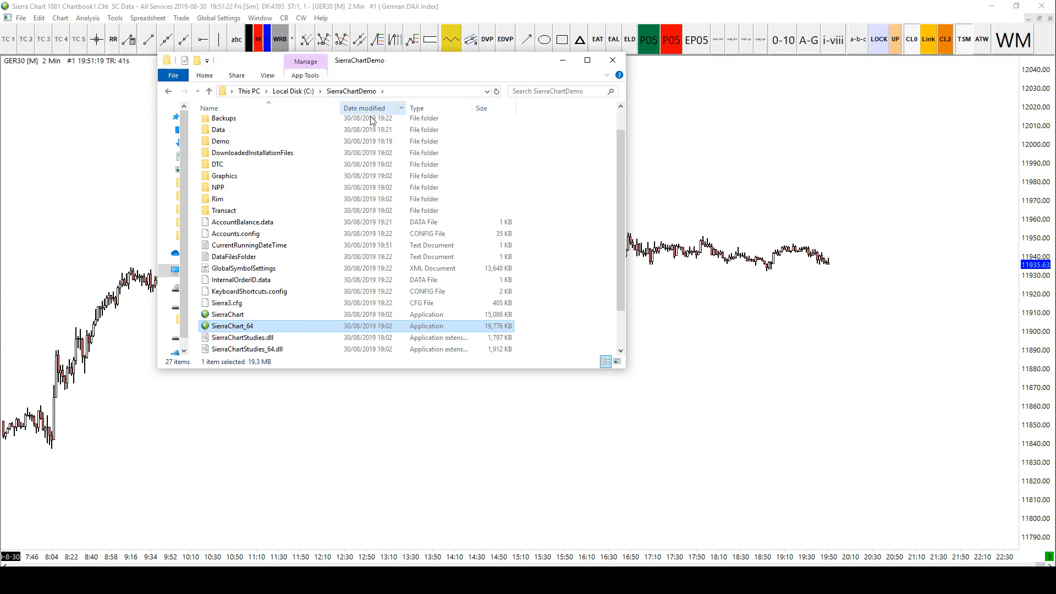
mouse_move(227, 315)
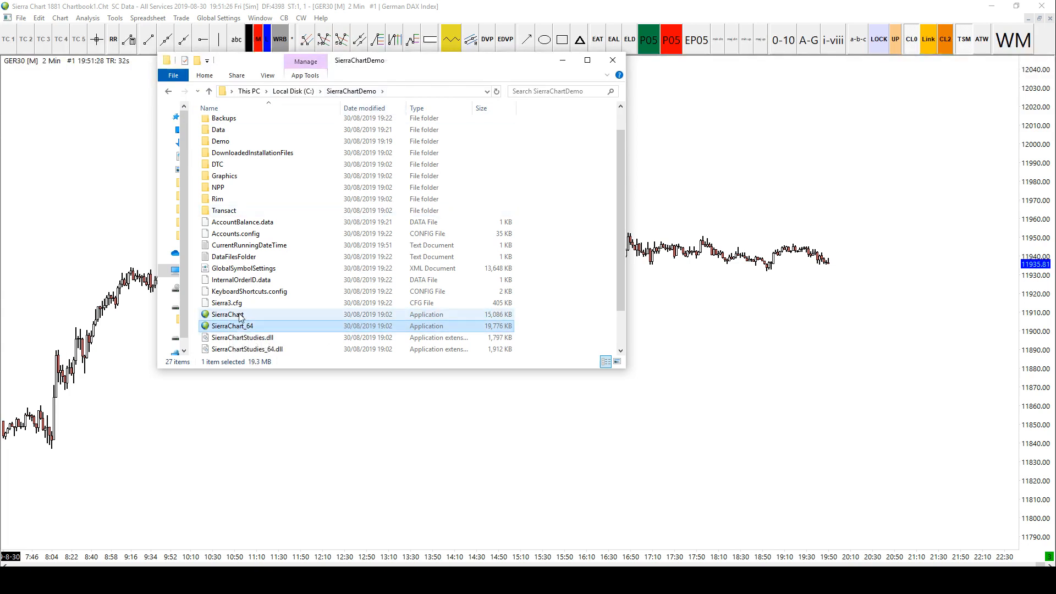
click(228, 314)
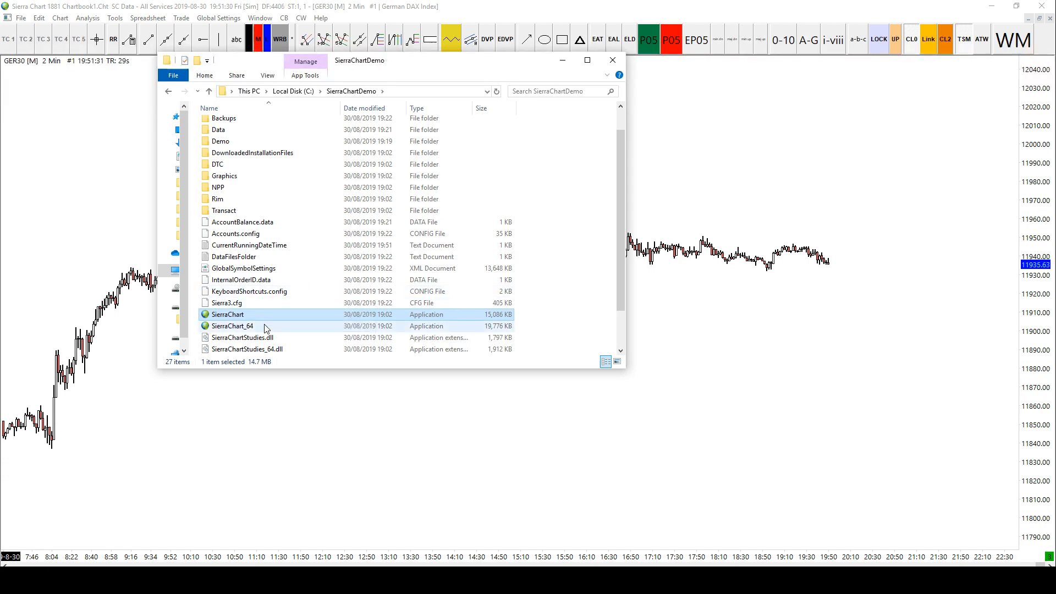
click(229, 326)
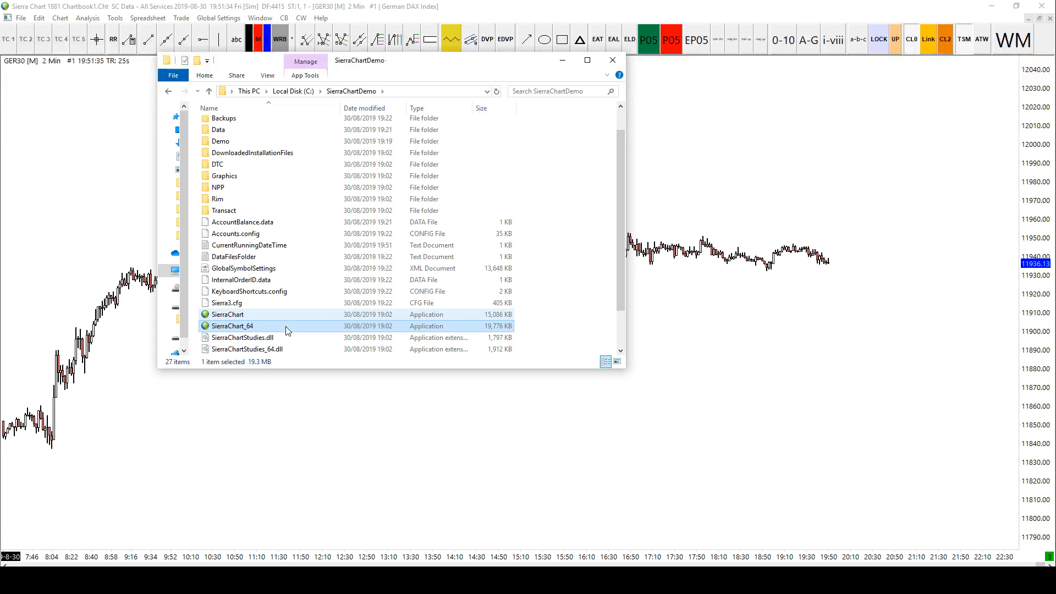
click(228, 315)
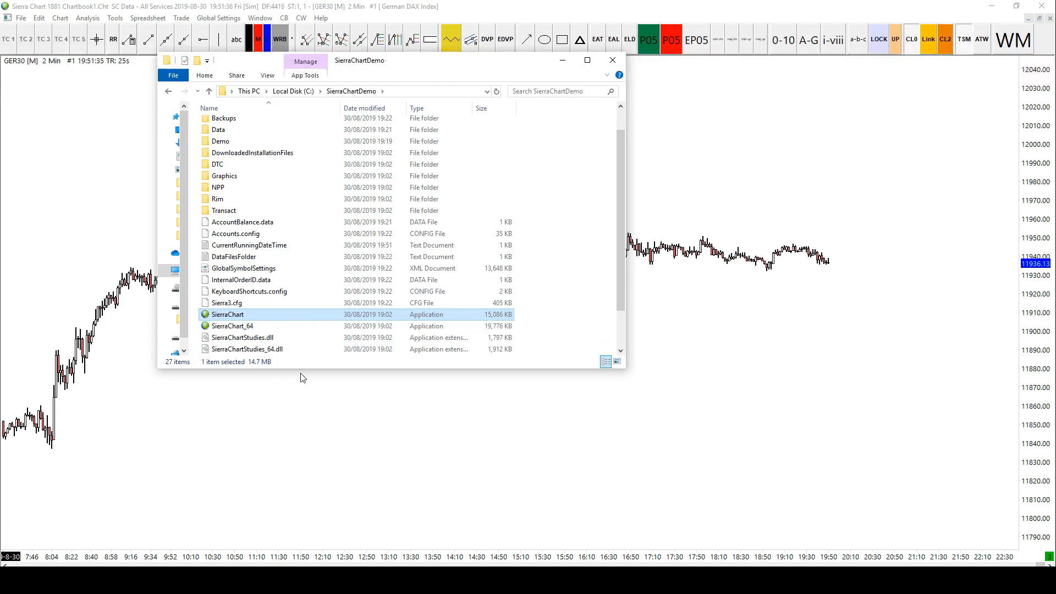
mouse_move(236, 319)
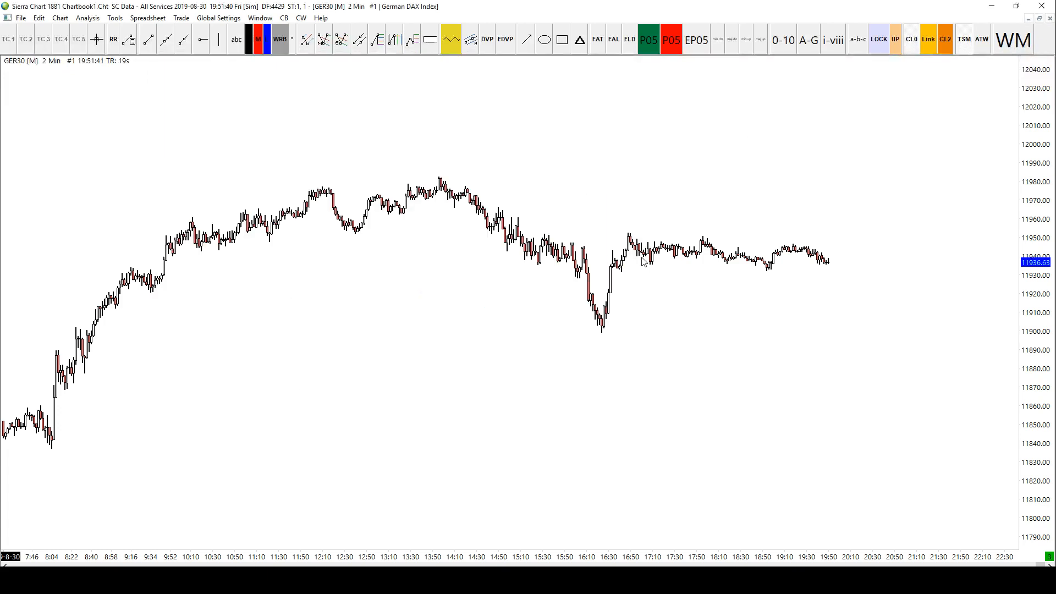
mouse_move(384, 137)
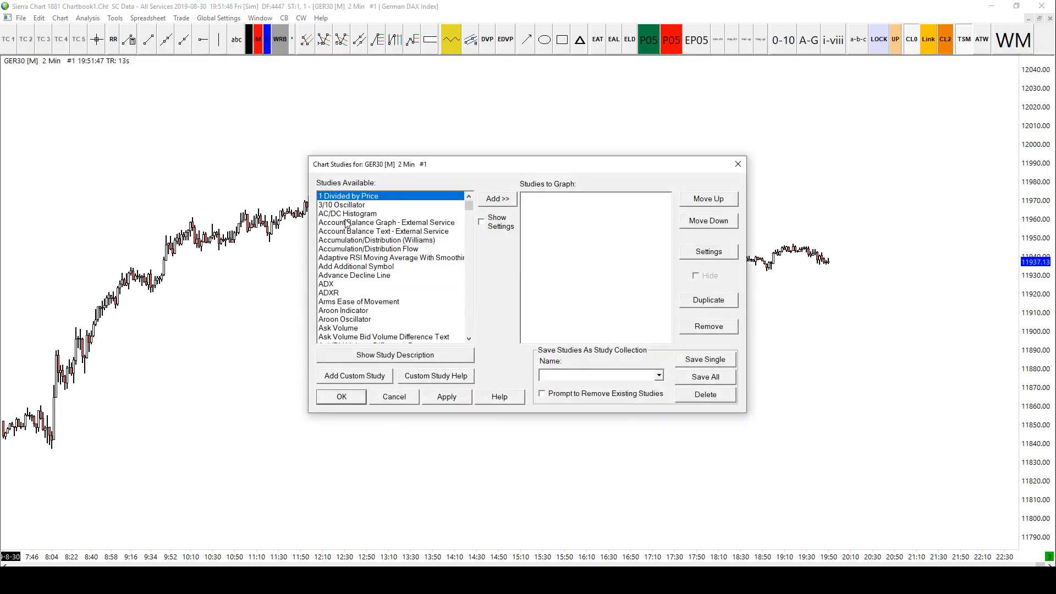
Scroll Studies Available down to RSI and add it to the studies to graph.
click(390, 257)
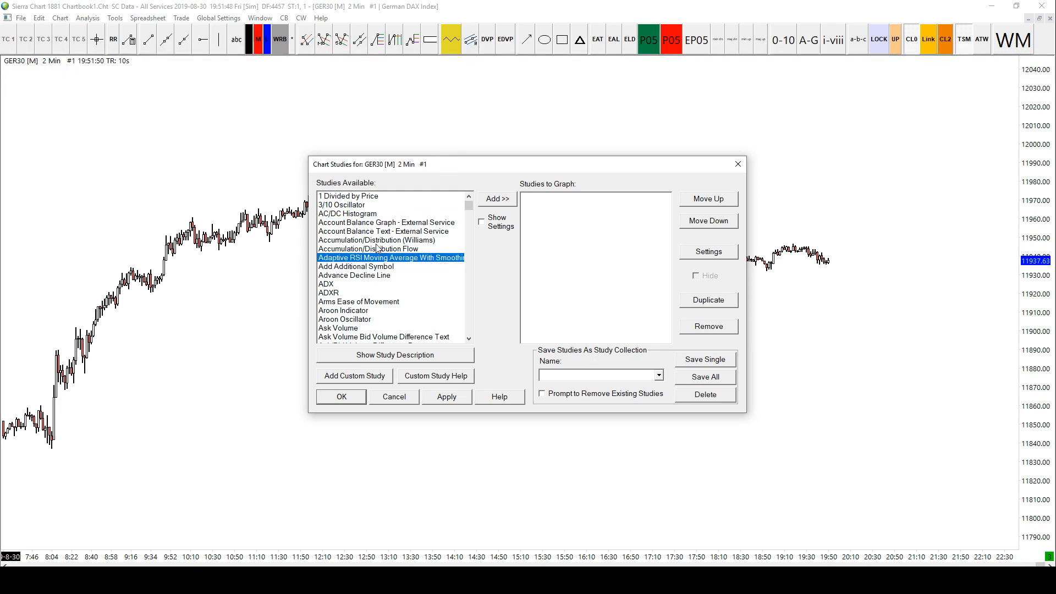
scroll(down, 3)
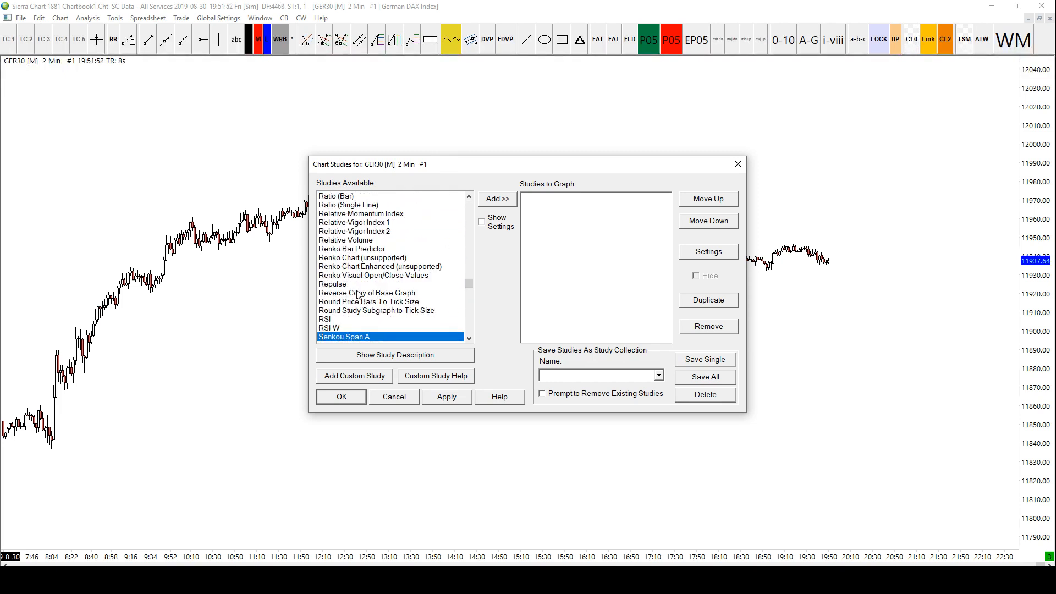
click(362, 257)
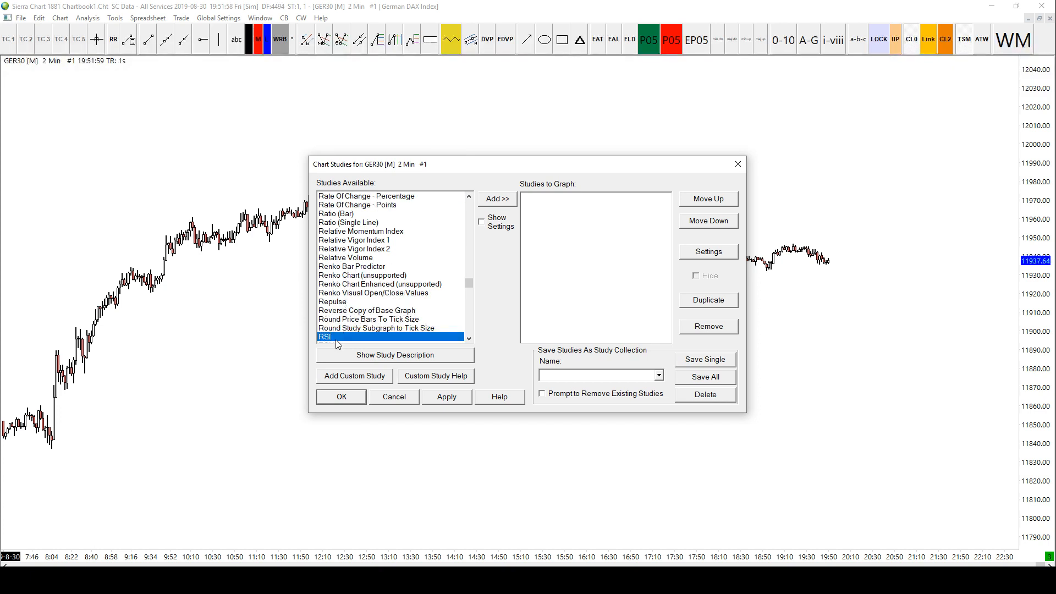
click(497, 199)
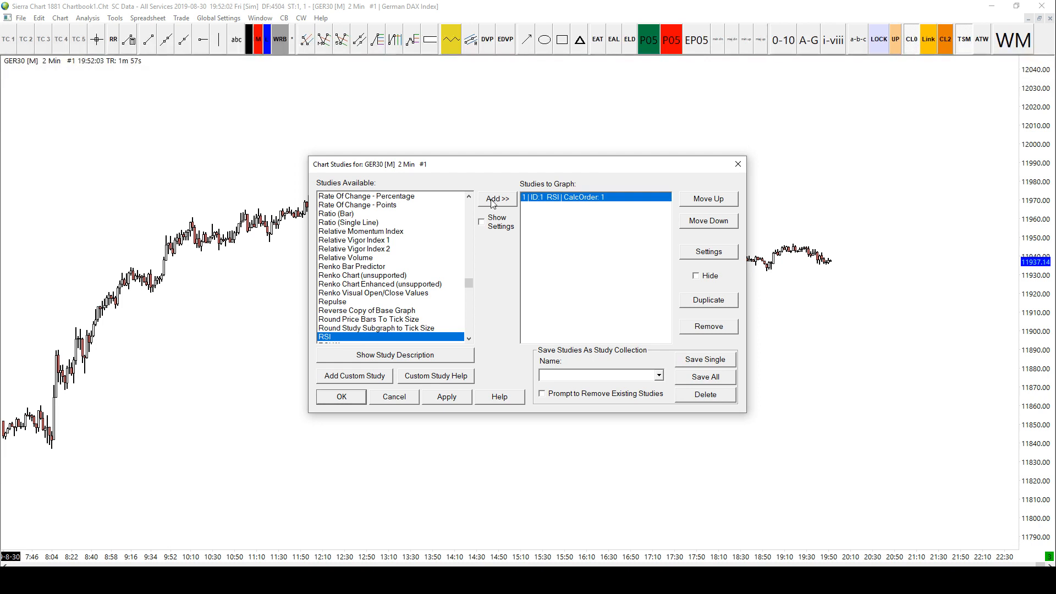
mouse_move(583, 197)
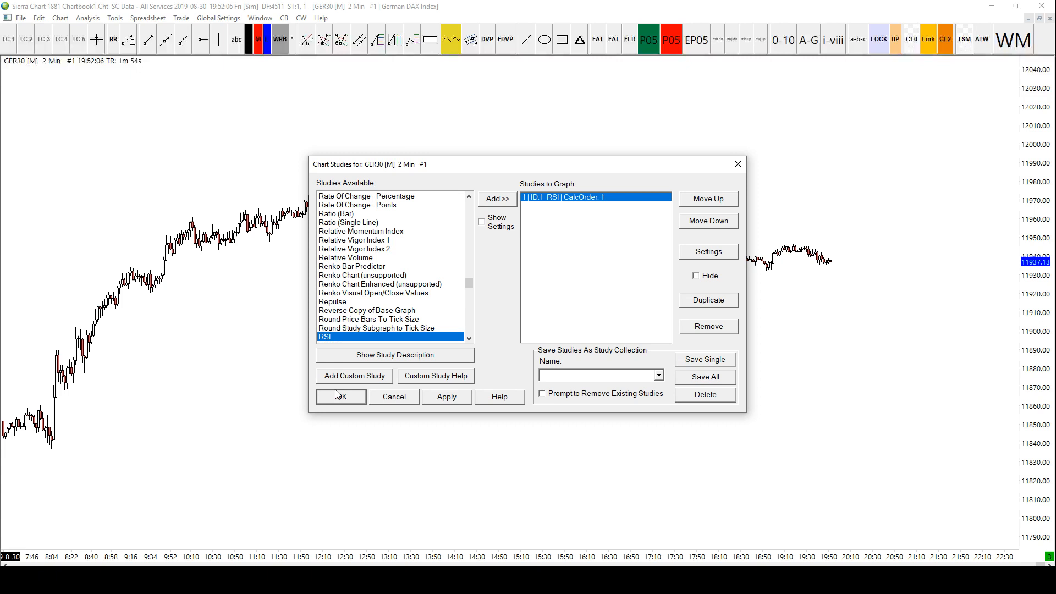
Apply the Chart Studies window so RSI draws in its own pane below price.
click(446, 396)
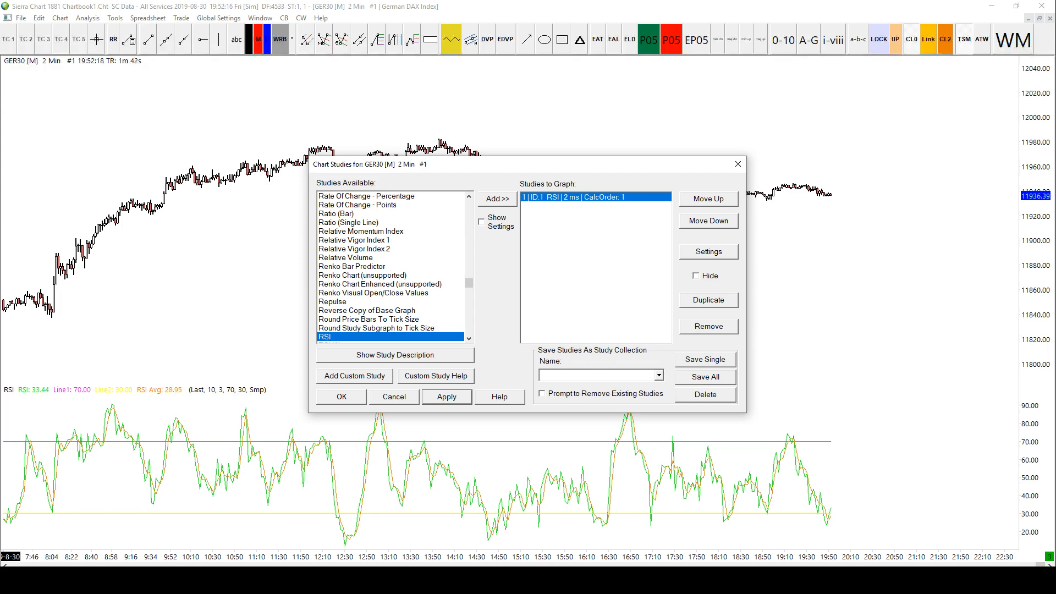
mouse_move(79, 171)
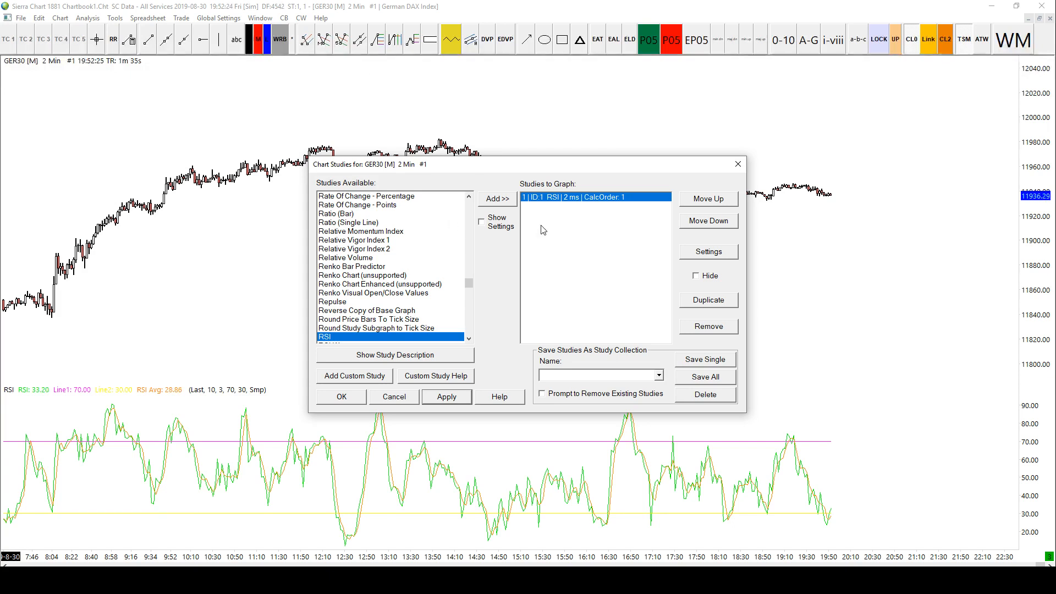
mouse_move(562, 195)
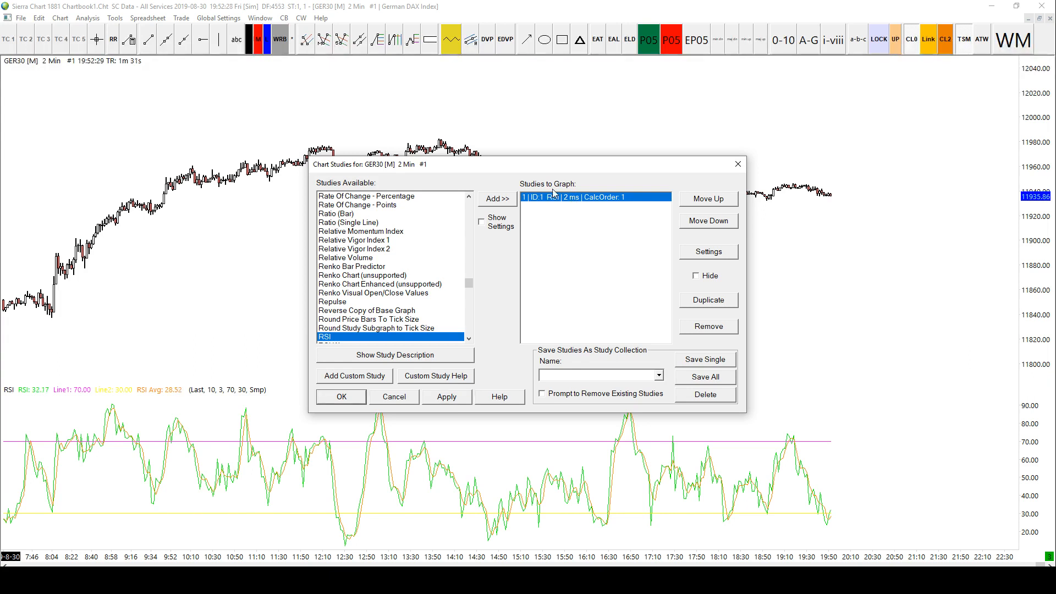
In the RSI study settings, enter RSI Length 14 and RSI Mov Avg Length 1.
click(708, 251)
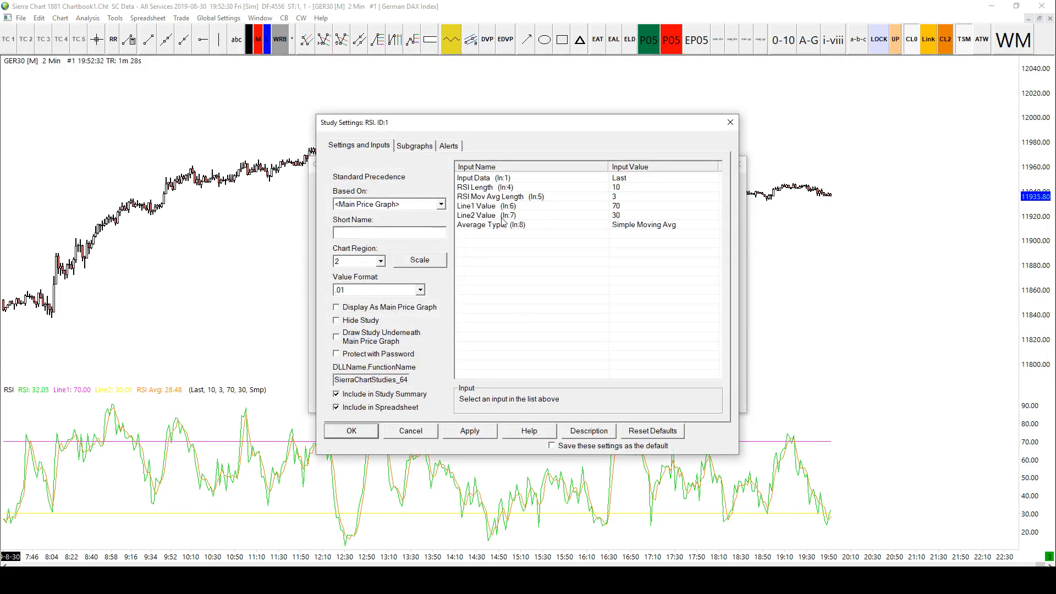
click(485, 187)
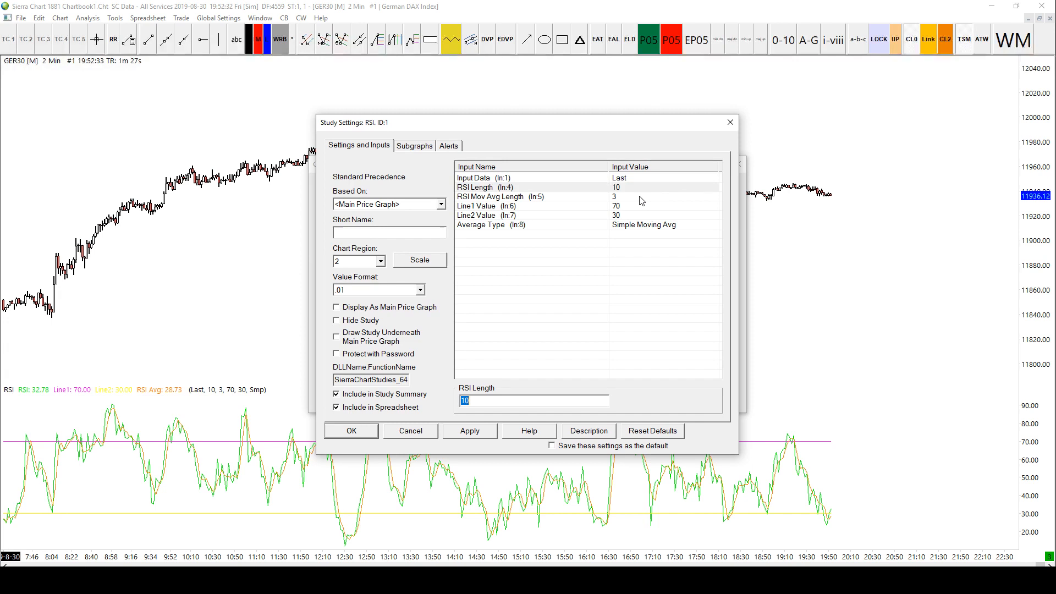
text(14)
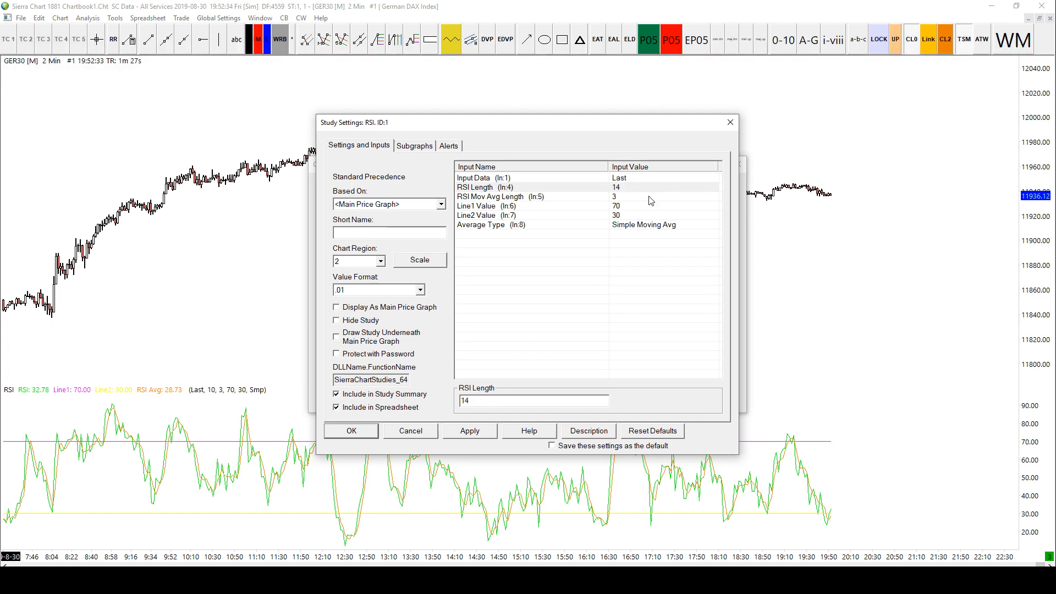
click(531, 195)
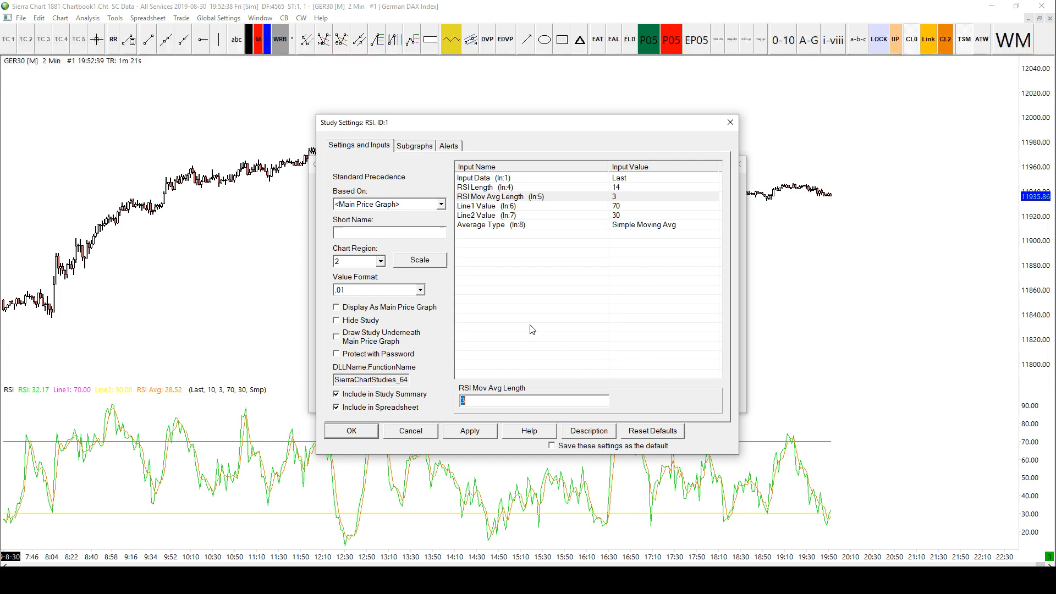
text(1)
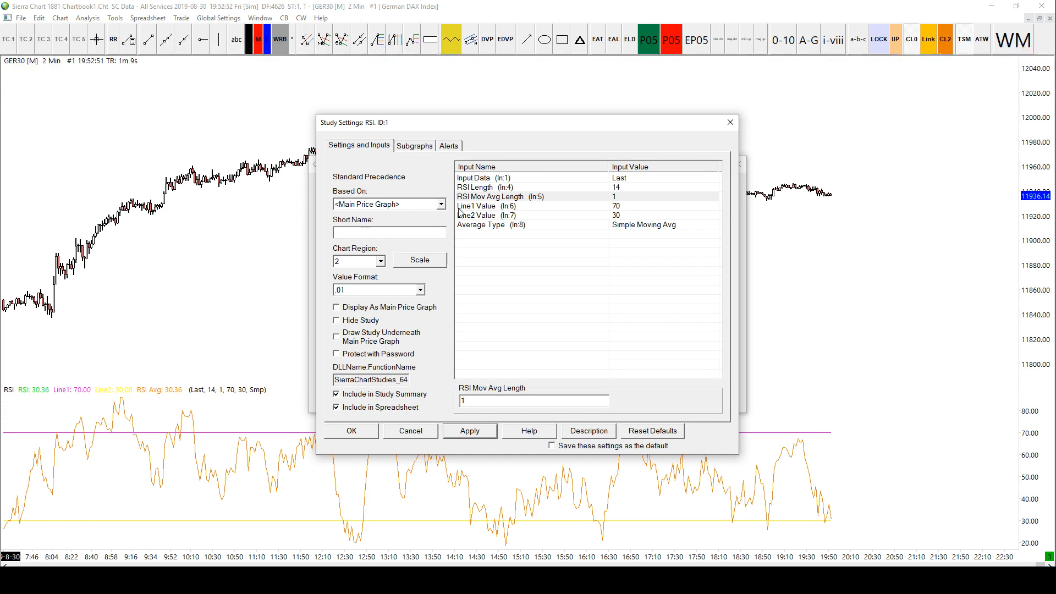
mouse_move(30, 437)
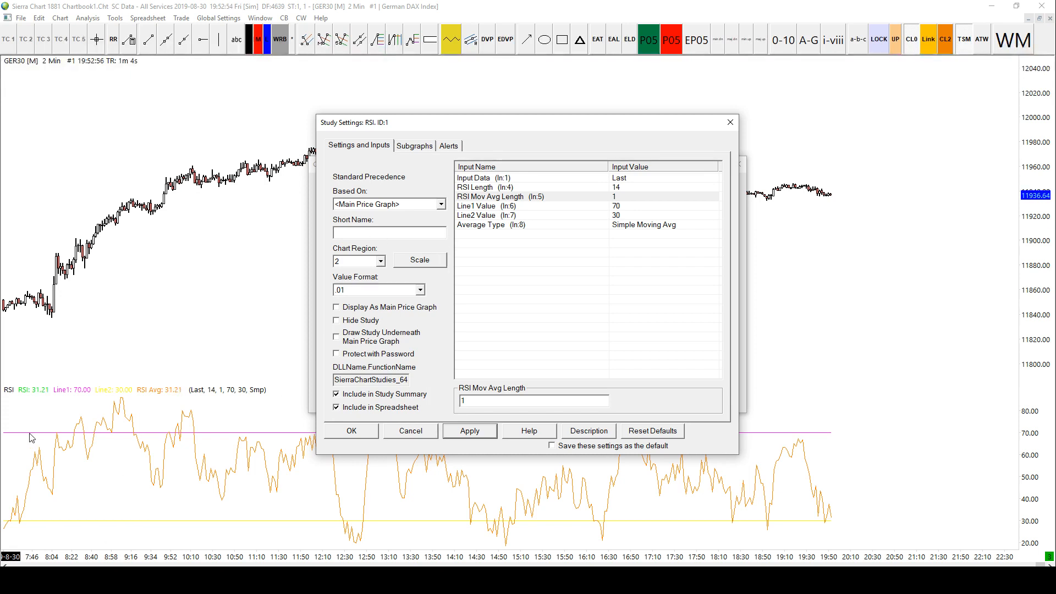
mouse_move(131, 536)
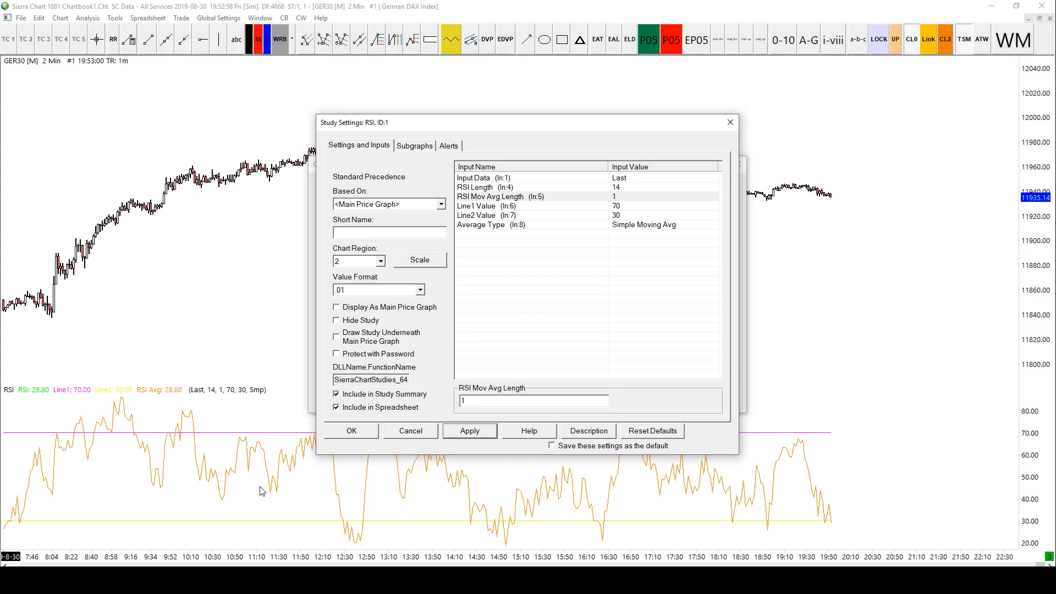
mouse_move(120, 418)
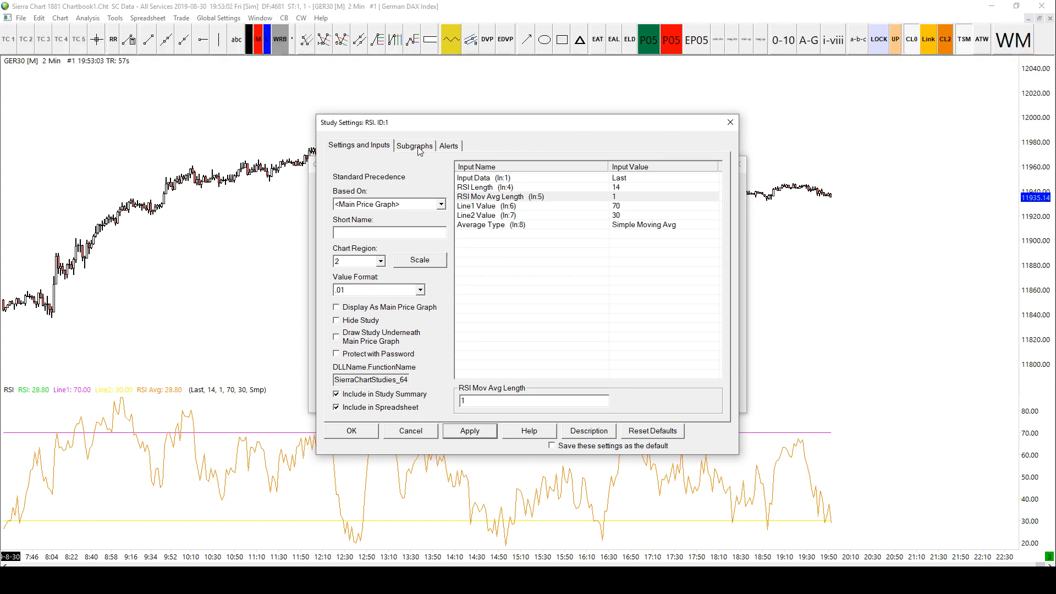
On the Subgraphs tab, colour the Line1 and Line2 level lines black.
click(414, 145)
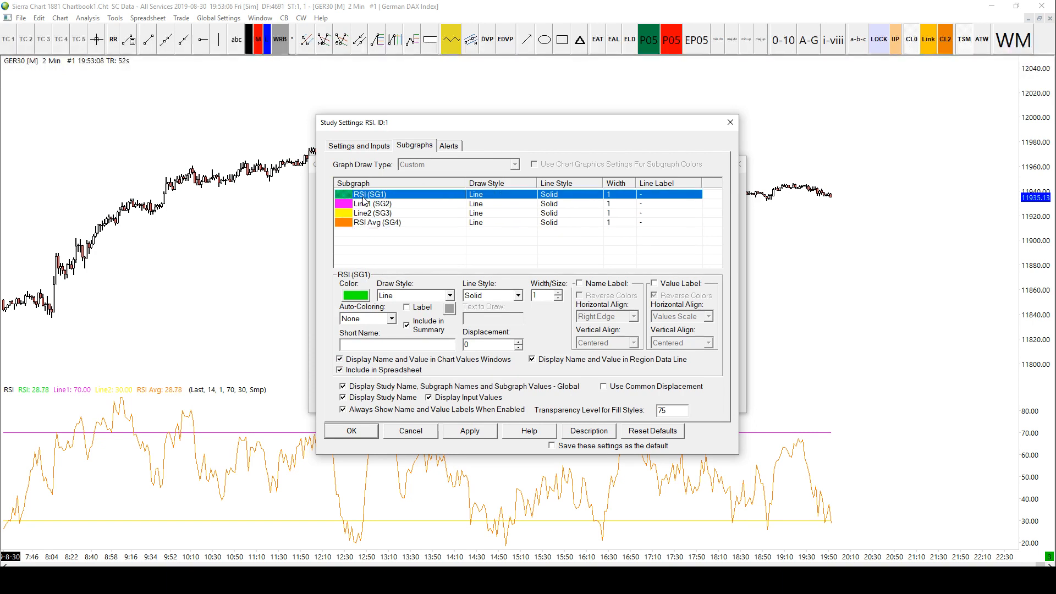
click(372, 213)
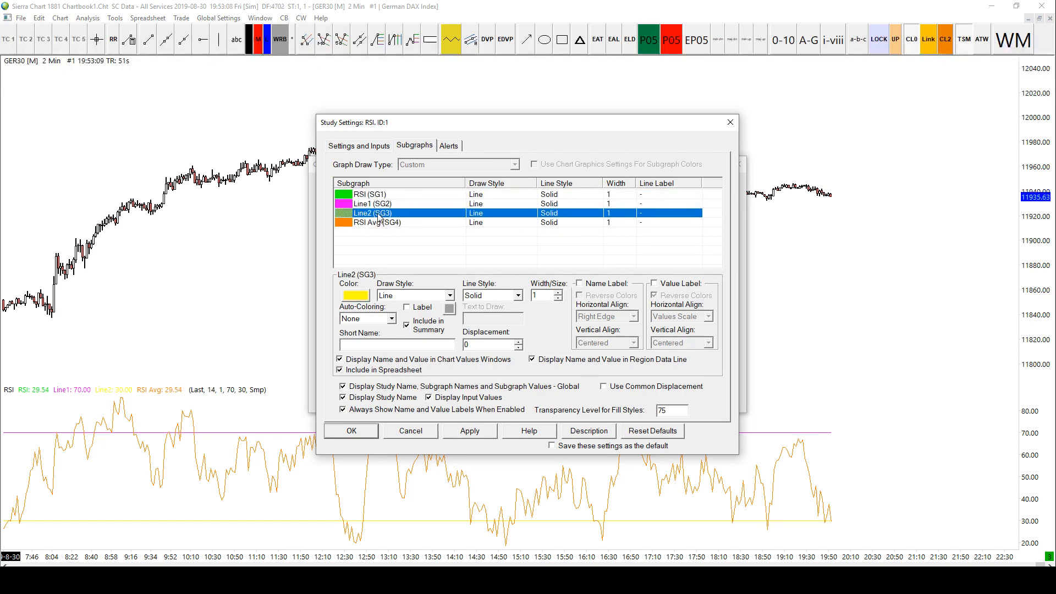
mouse_move(387, 239)
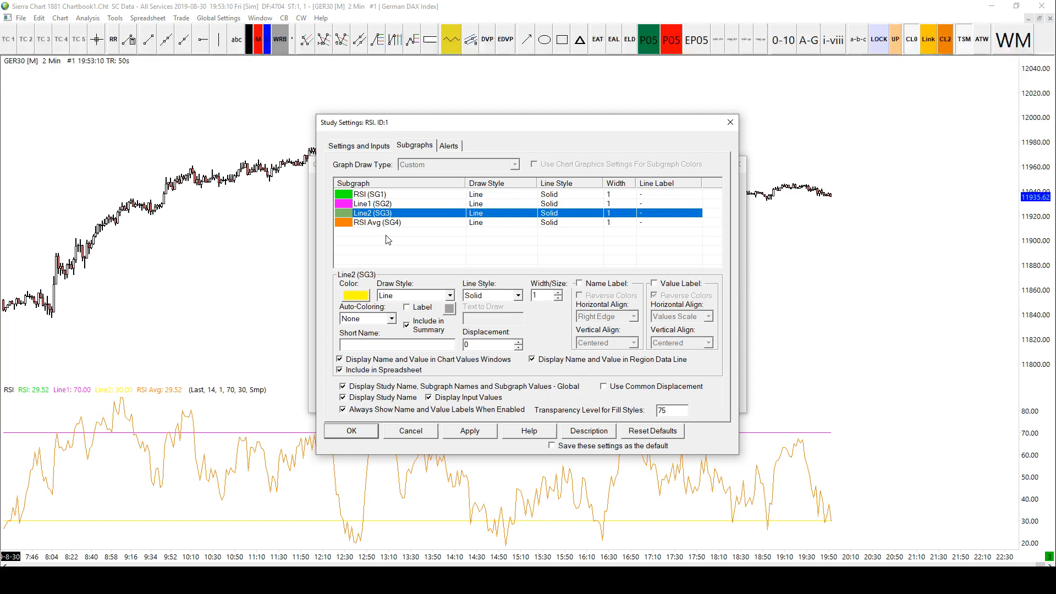
click(376, 222)
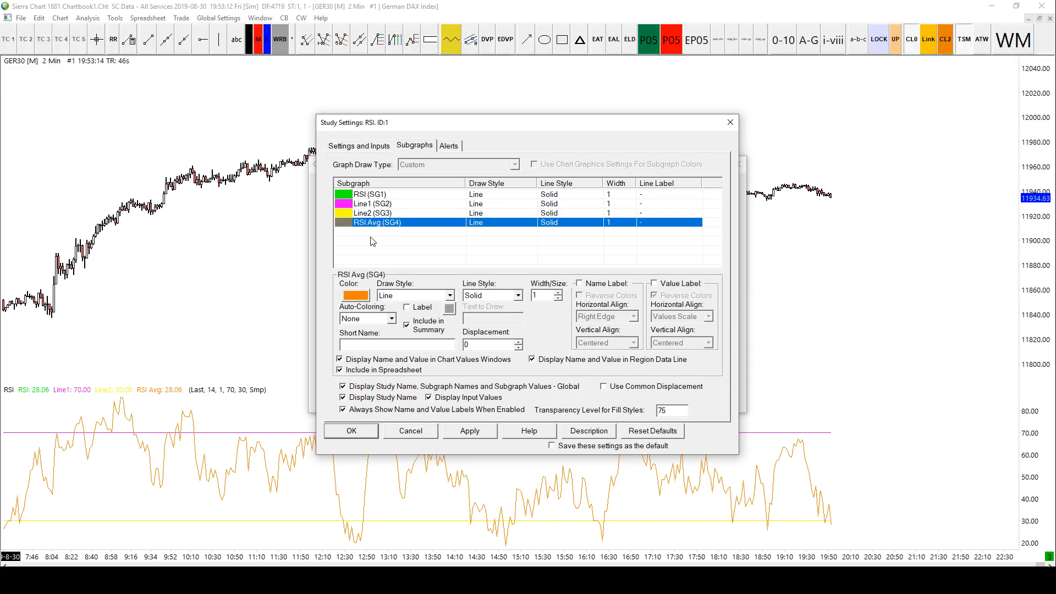
click(372, 213)
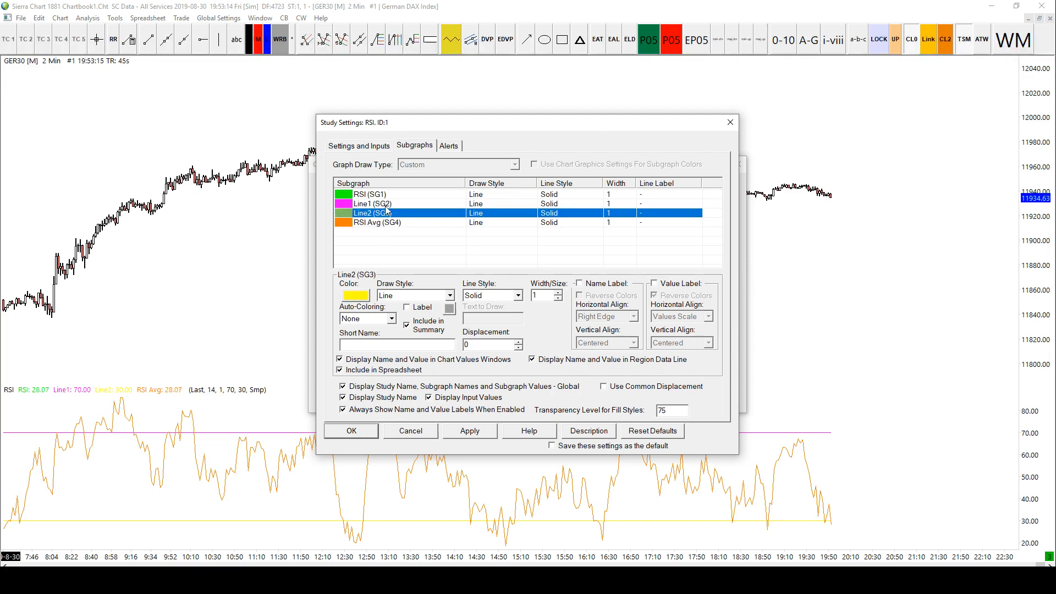
click(355, 295)
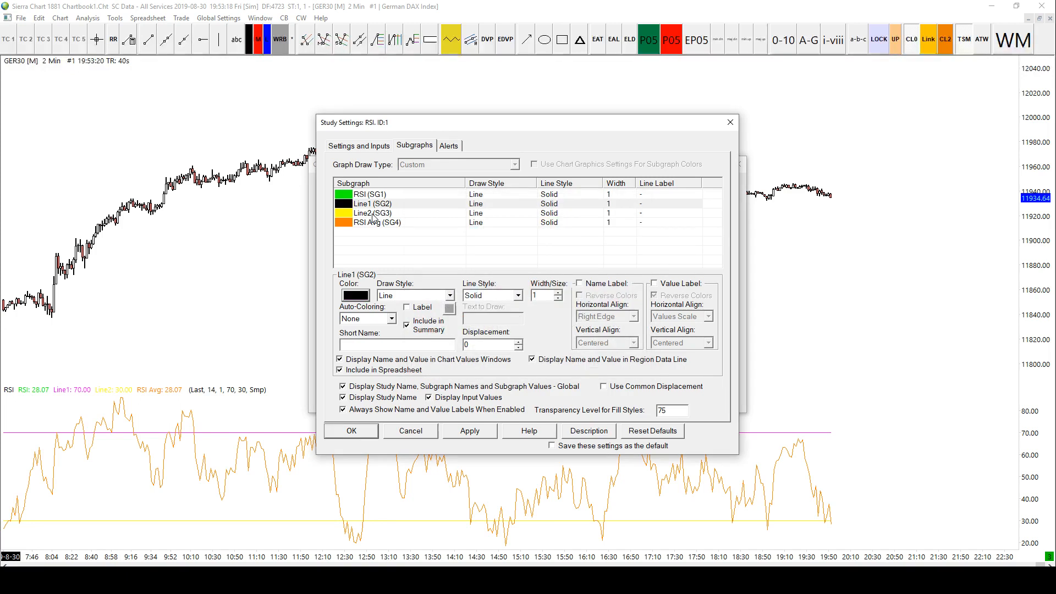
click(355, 295)
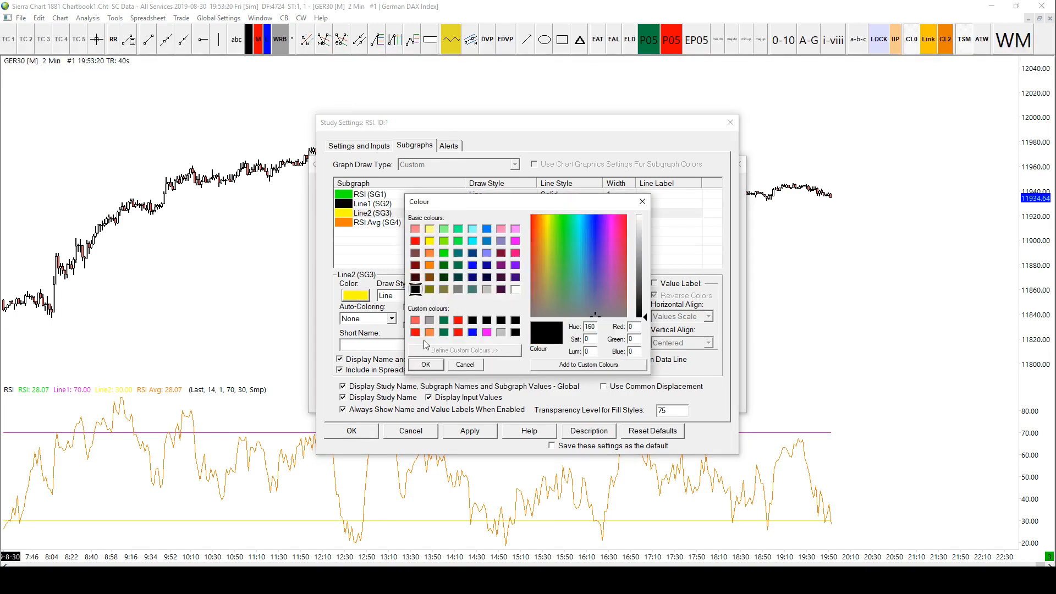
click(424, 364)
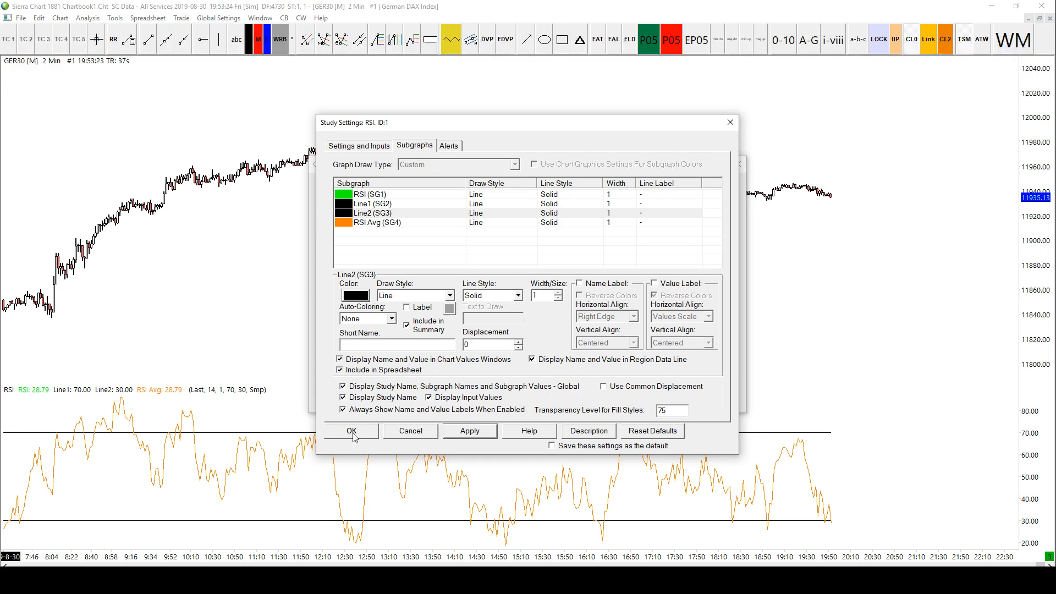
mouse_move(199, 467)
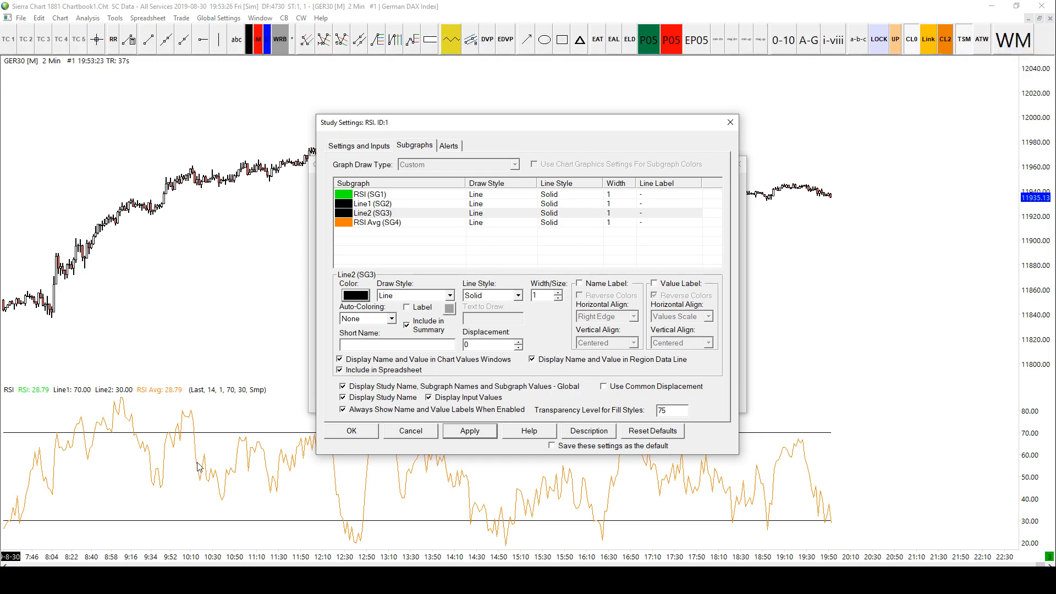
mouse_move(368, 471)
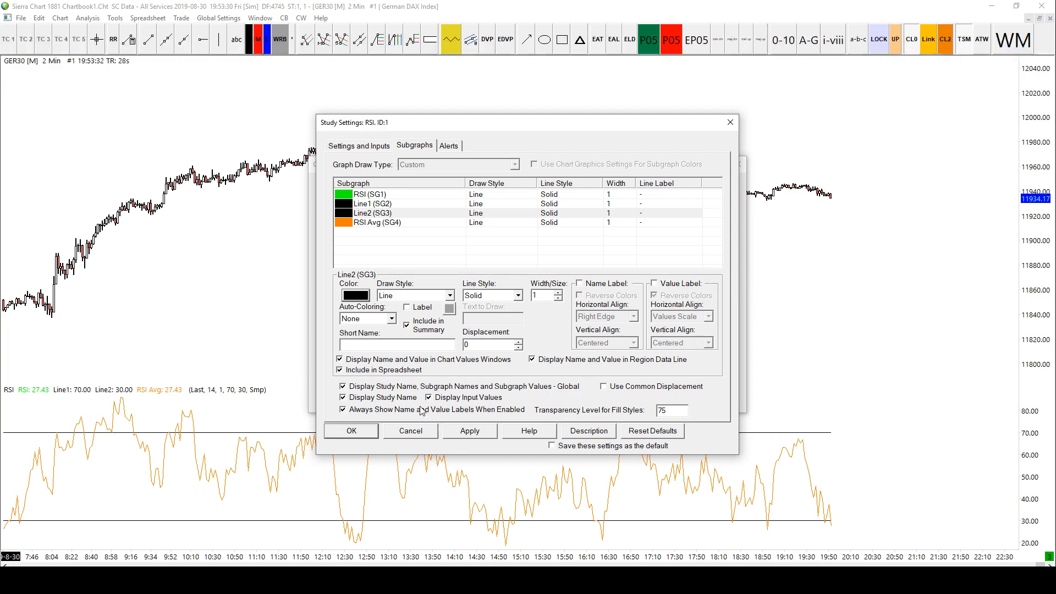
mouse_move(453, 304)
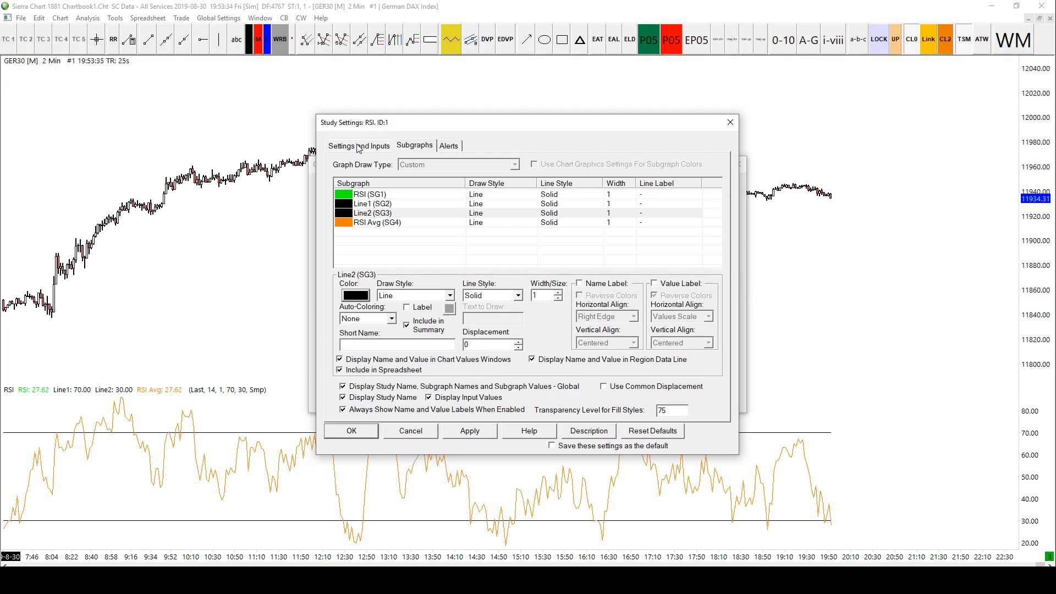
Look over the RSI Alerts tab, then return to the Settings and Inputs tab.
click(449, 145)
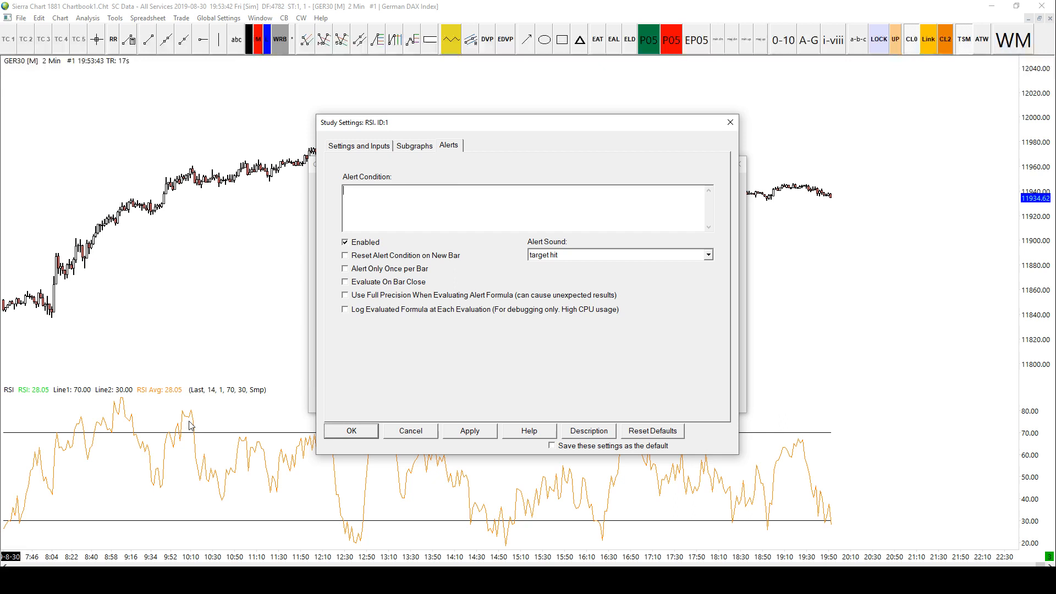
mouse_move(207, 439)
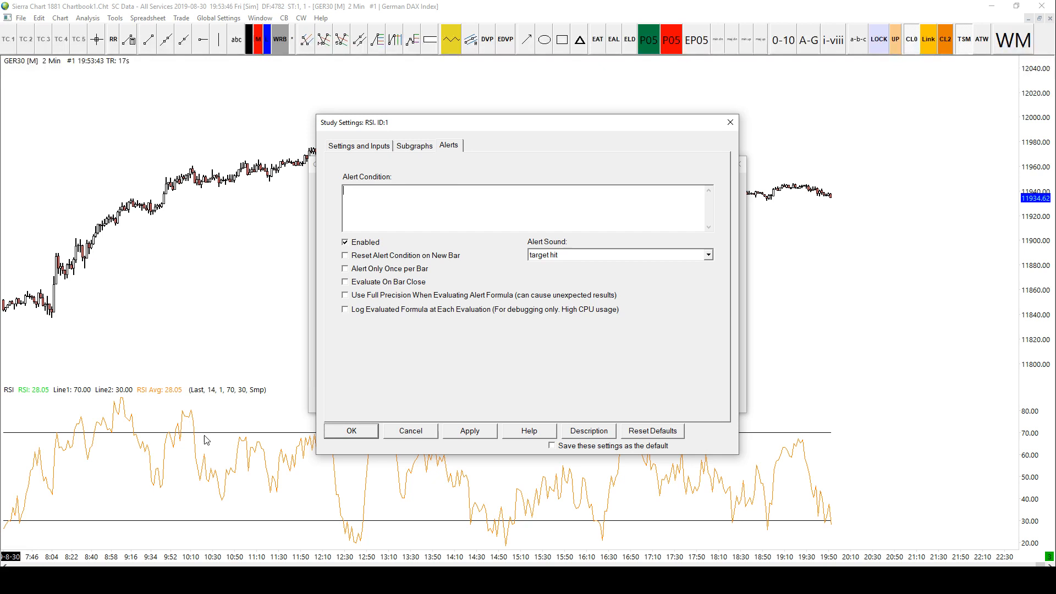
mouse_move(165, 463)
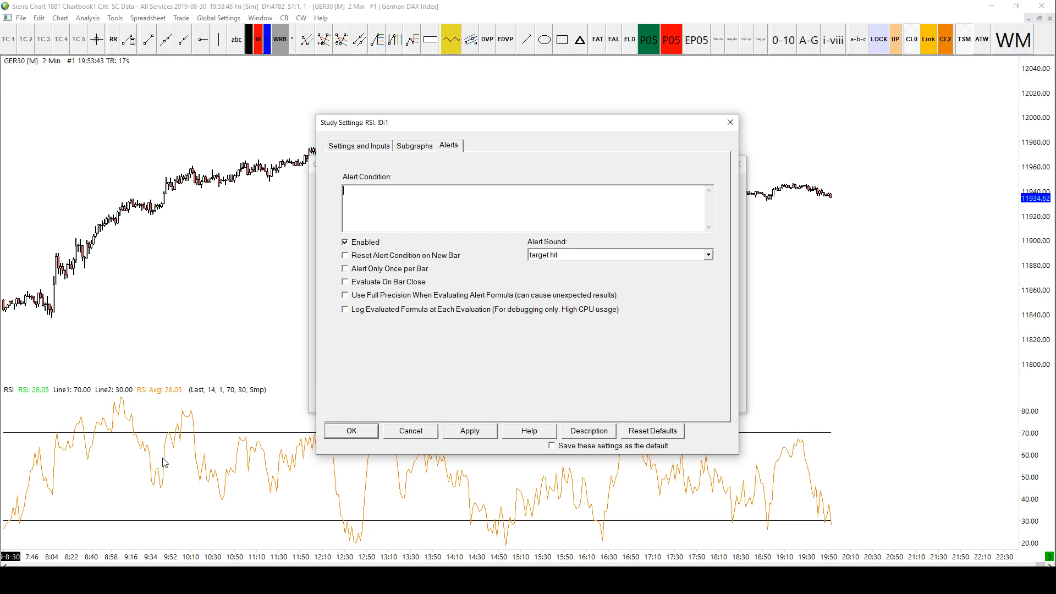
mouse_move(153, 501)
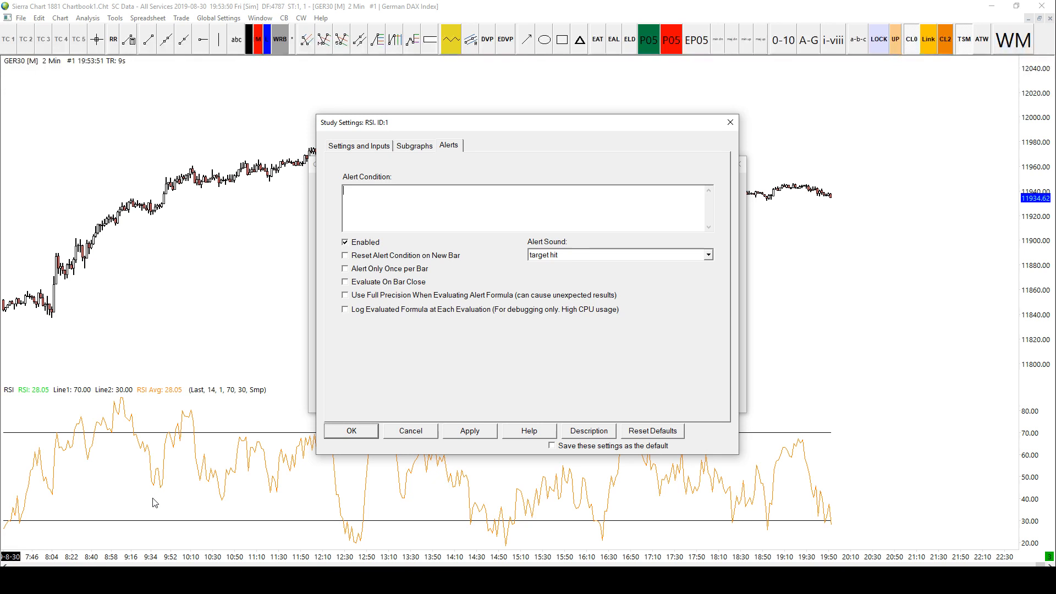
mouse_move(169, 564)
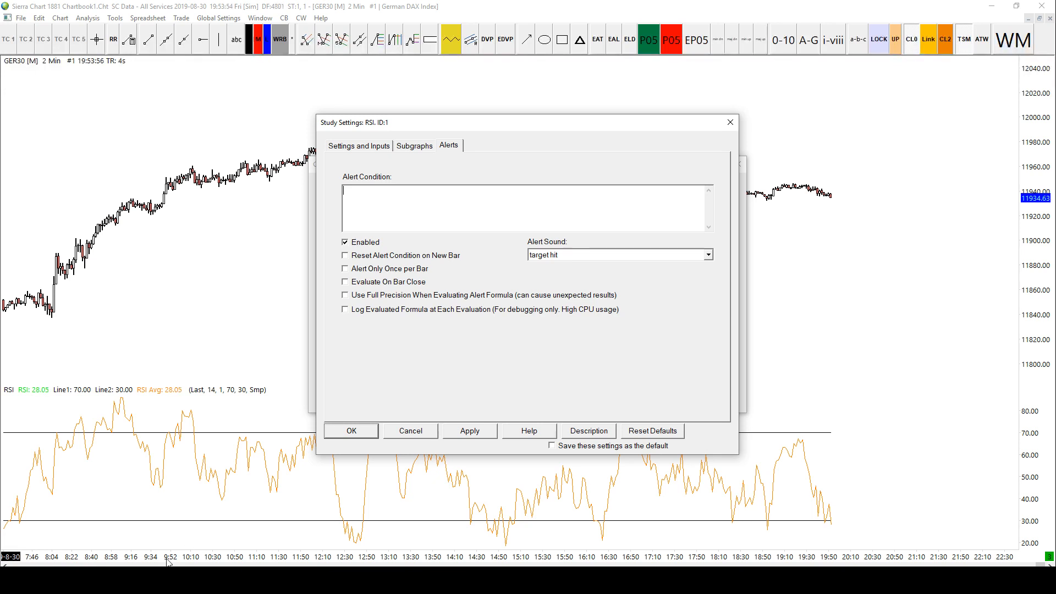
mouse_move(252, 456)
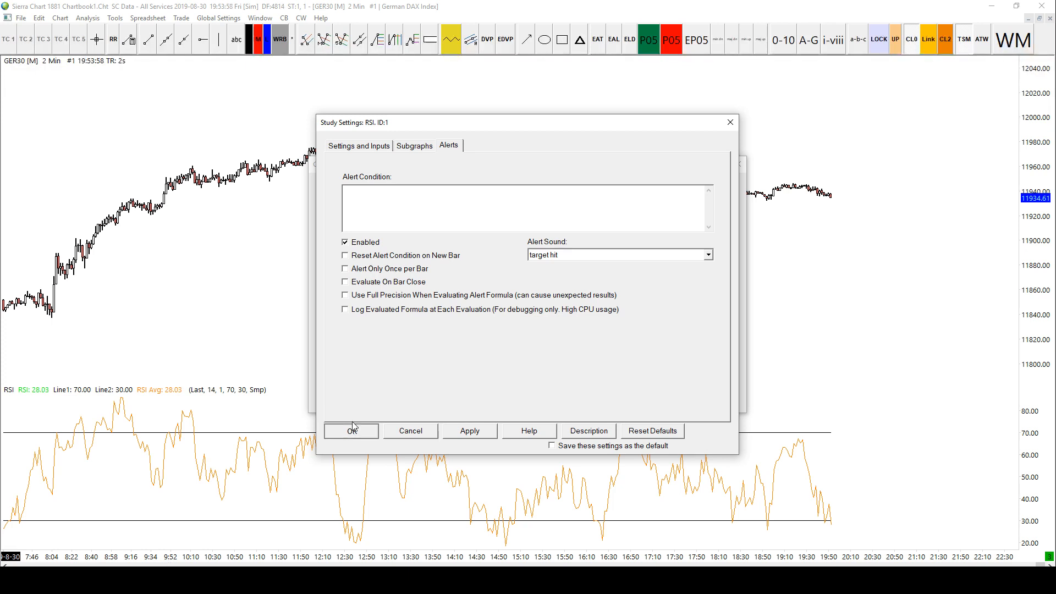
click(358, 145)
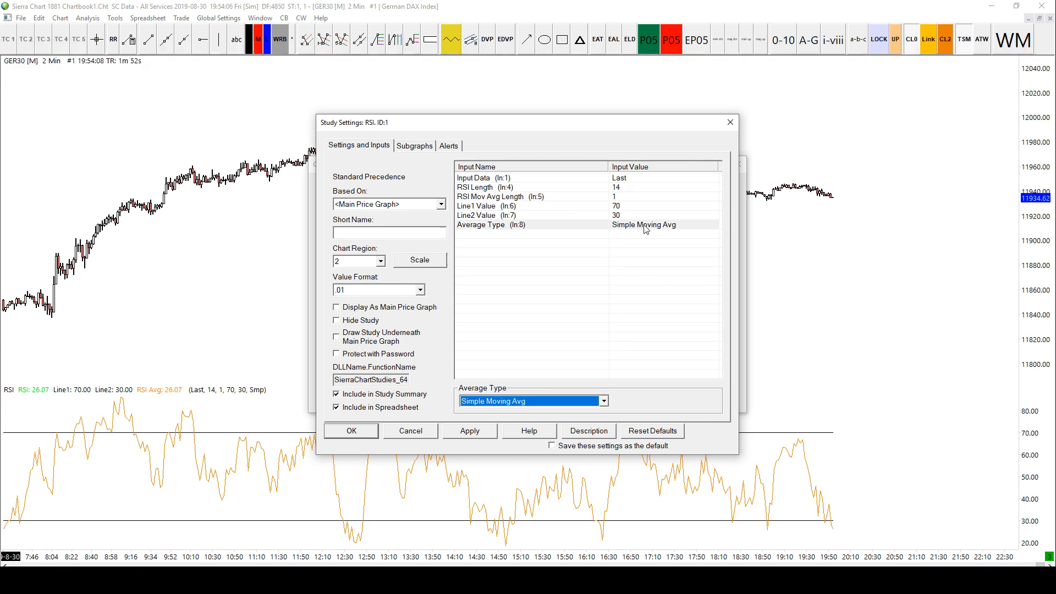
Choose Wilders Moving Avg from the RSI Average Type dropdown.
click(603, 401)
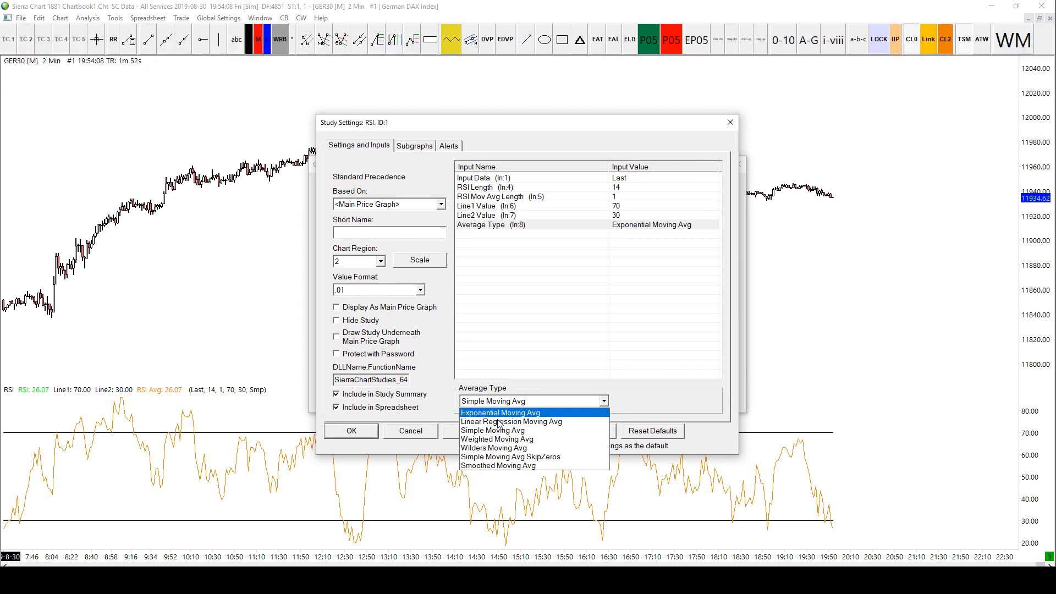
click(494, 448)
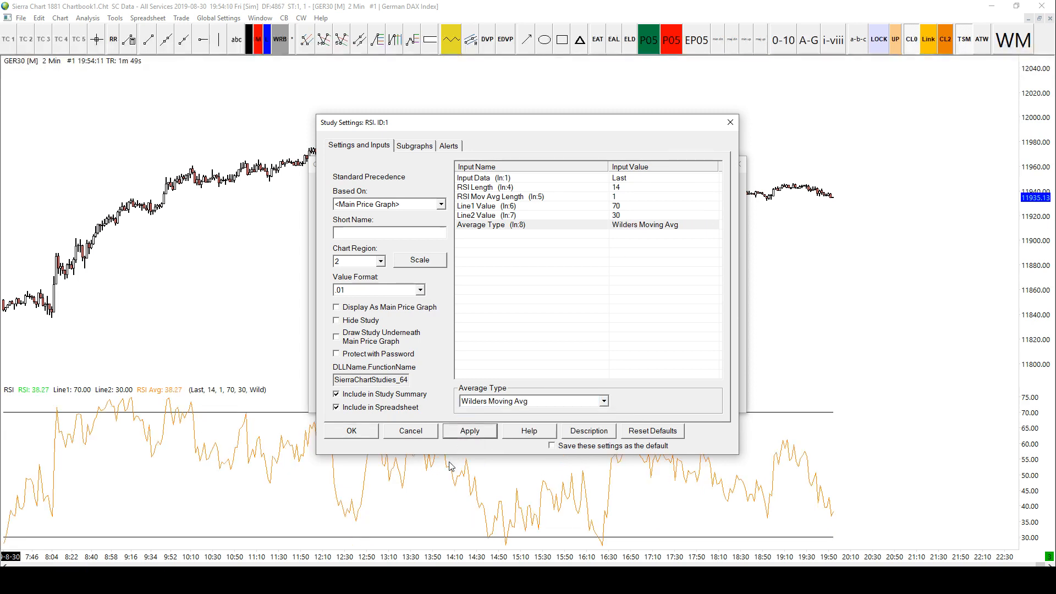
mouse_move(414, 487)
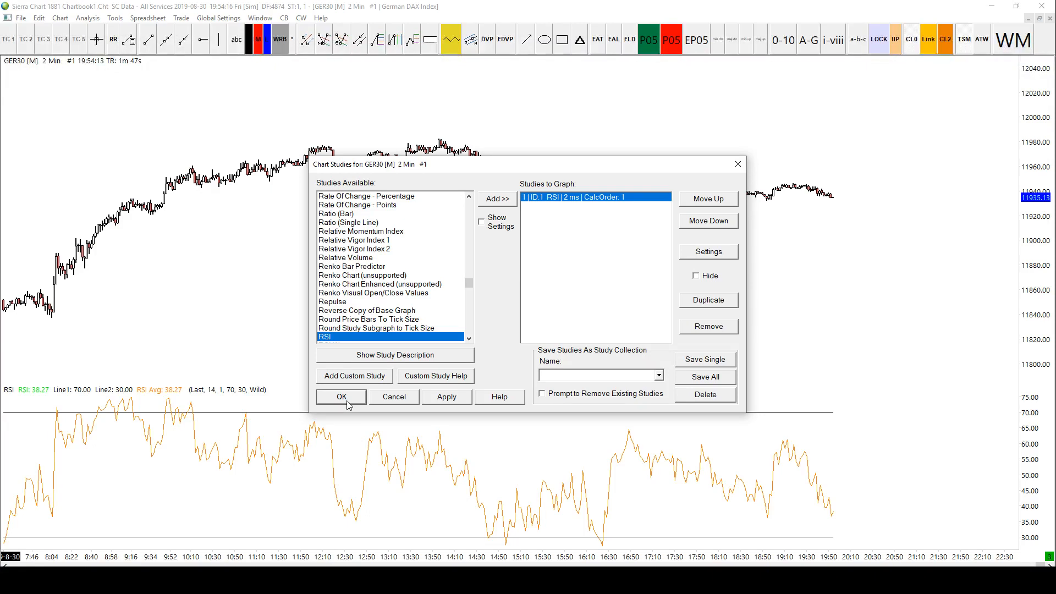
Confirm the Chart Studies list with OK, keeping the Wilders-smoothed RSI pane.
click(341, 396)
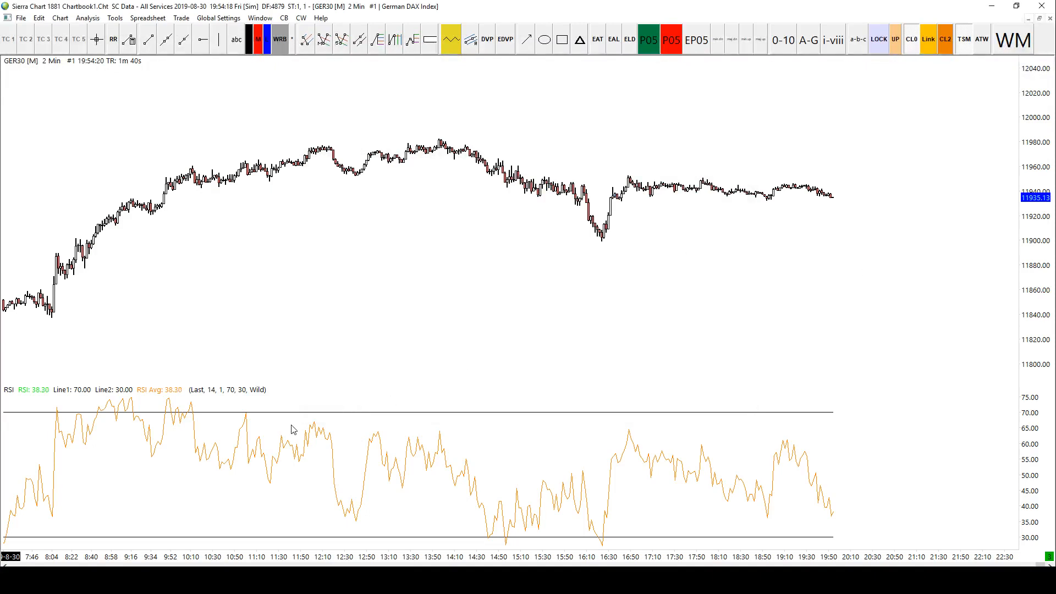
mouse_move(323, 385)
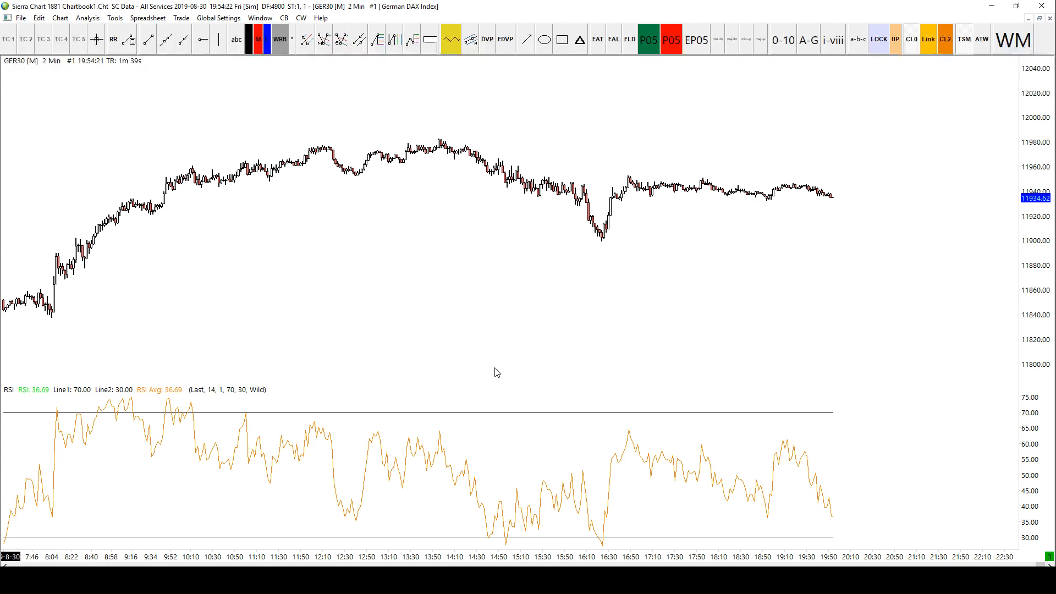
mouse_move(421, 321)
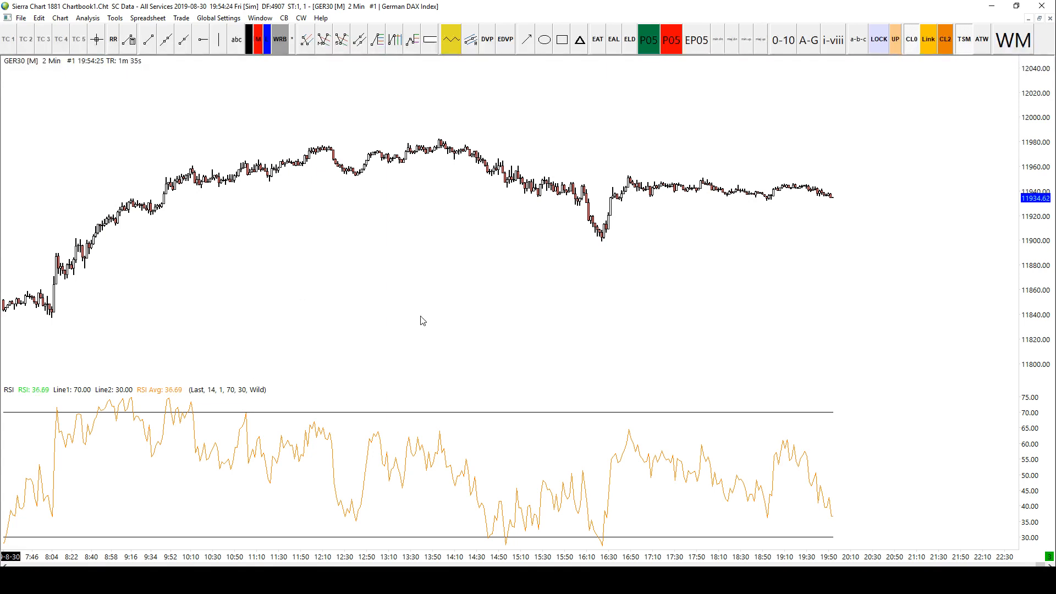
mouse_move(458, 234)
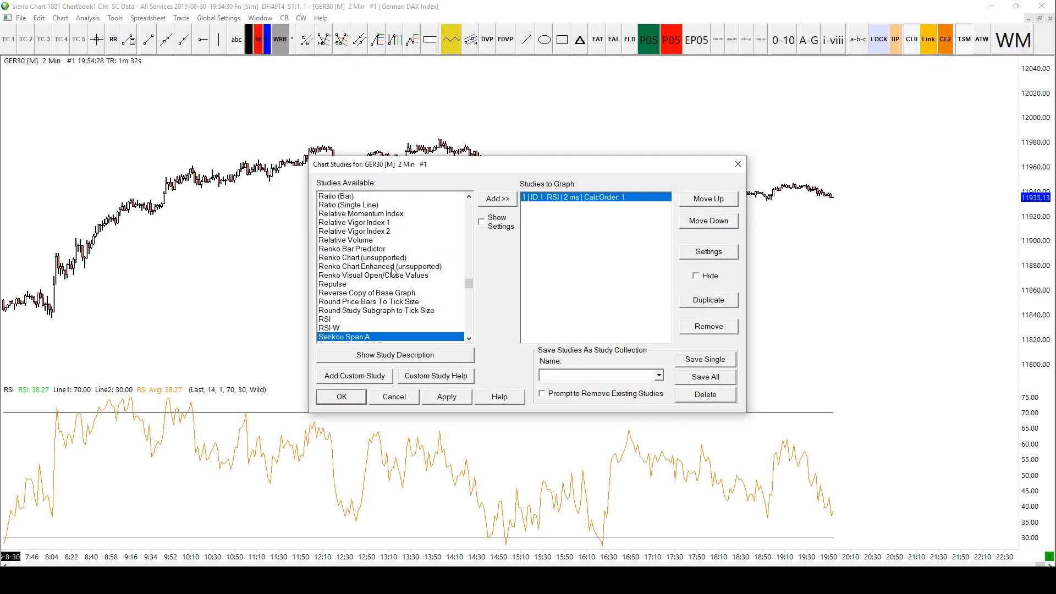
mouse_move(431, 231)
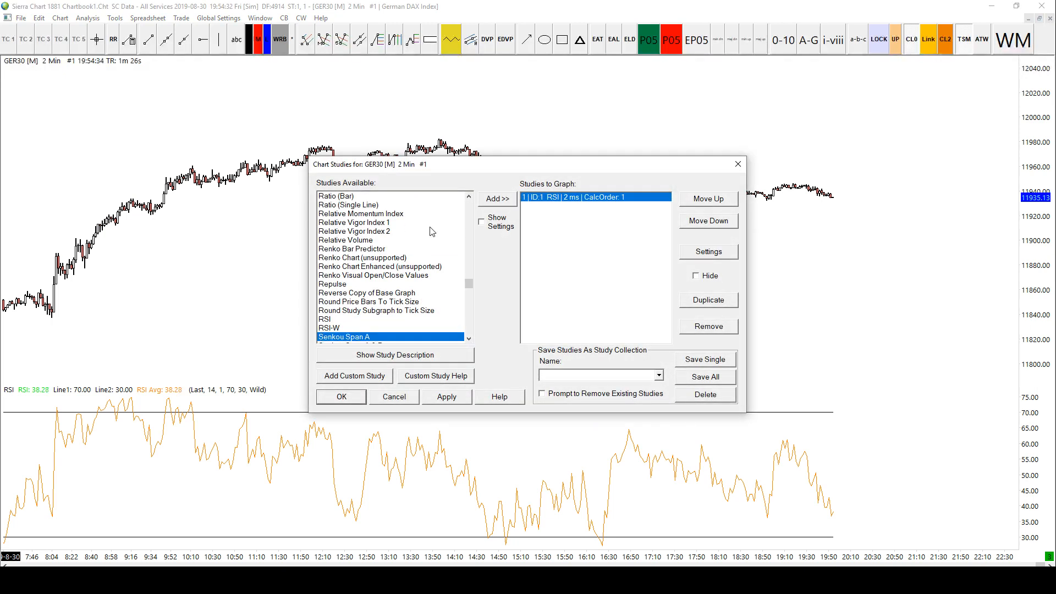
Compare the Stochastic studies and add Stochastic - Slow to the GER30 chart.
scroll(down, 3)
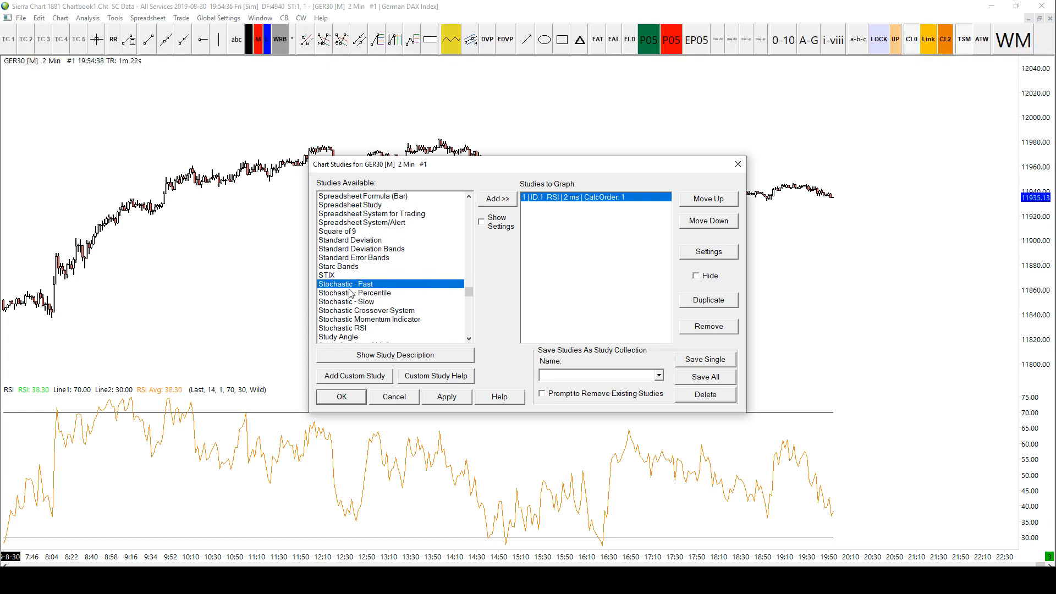
mouse_move(370, 298)
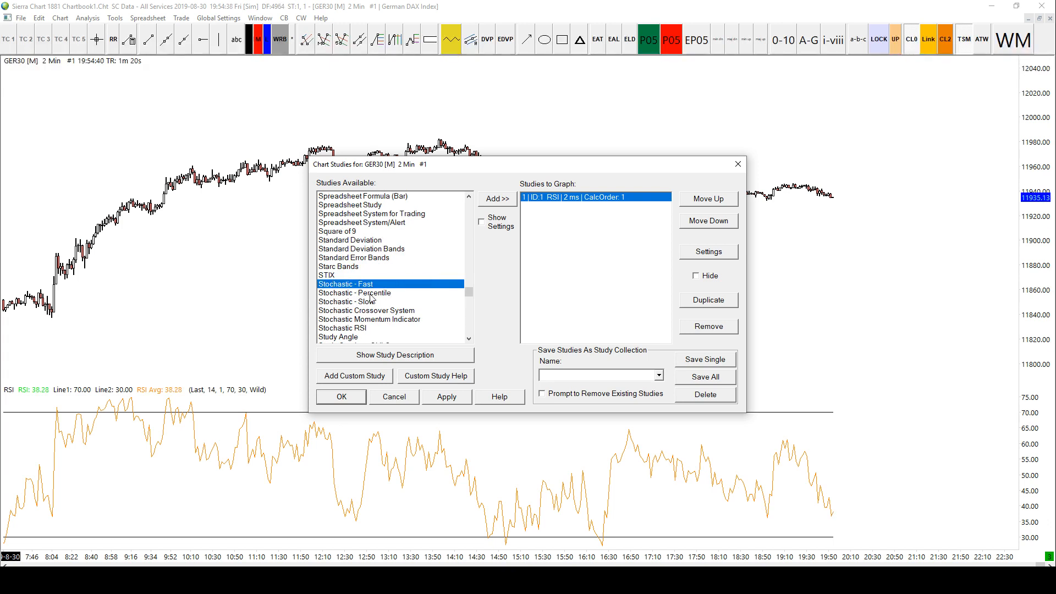
click(346, 301)
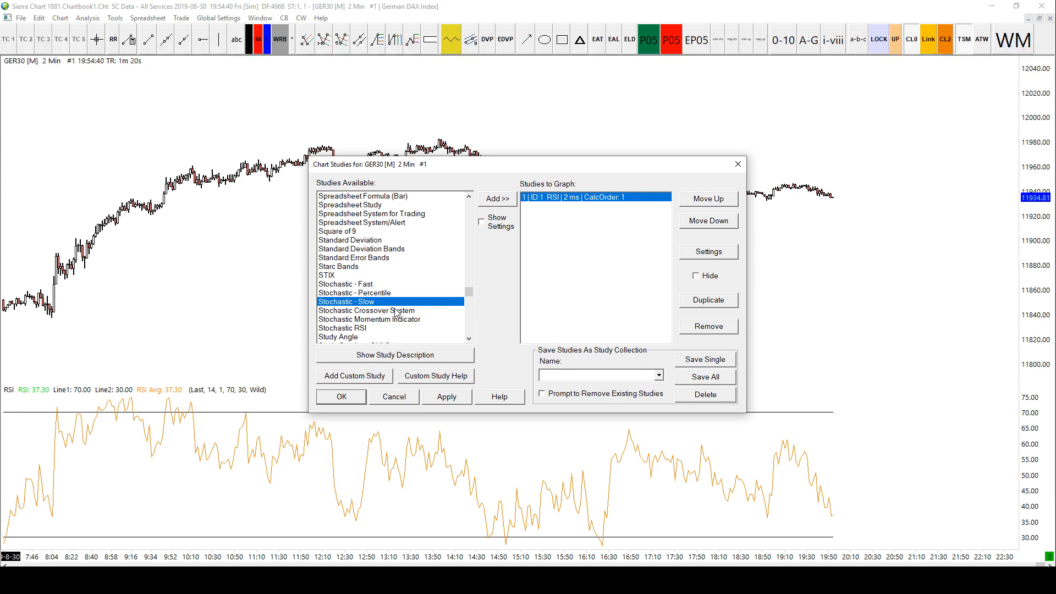
click(366, 310)
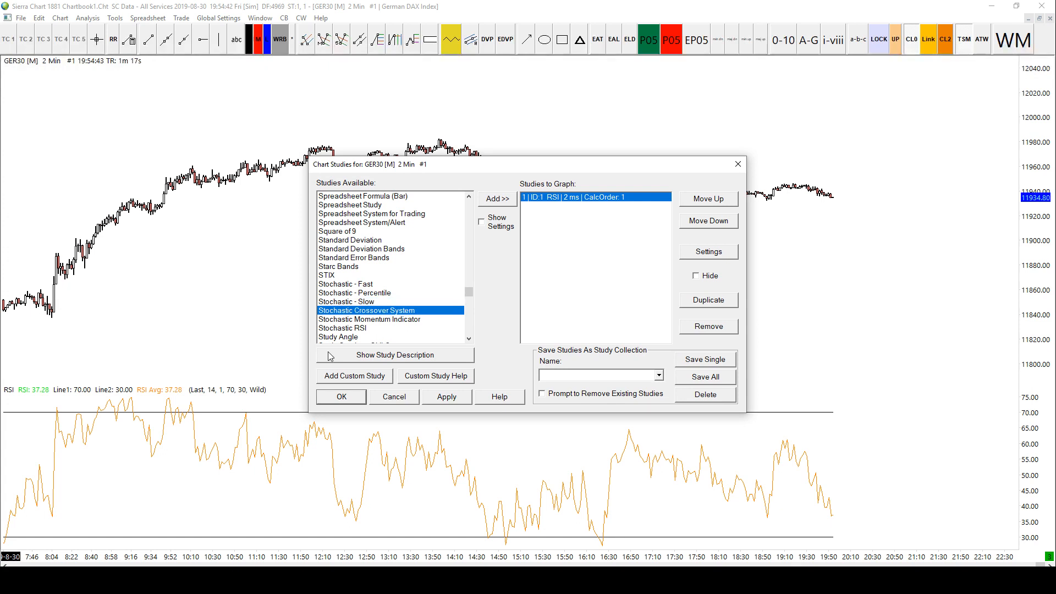
click(369, 318)
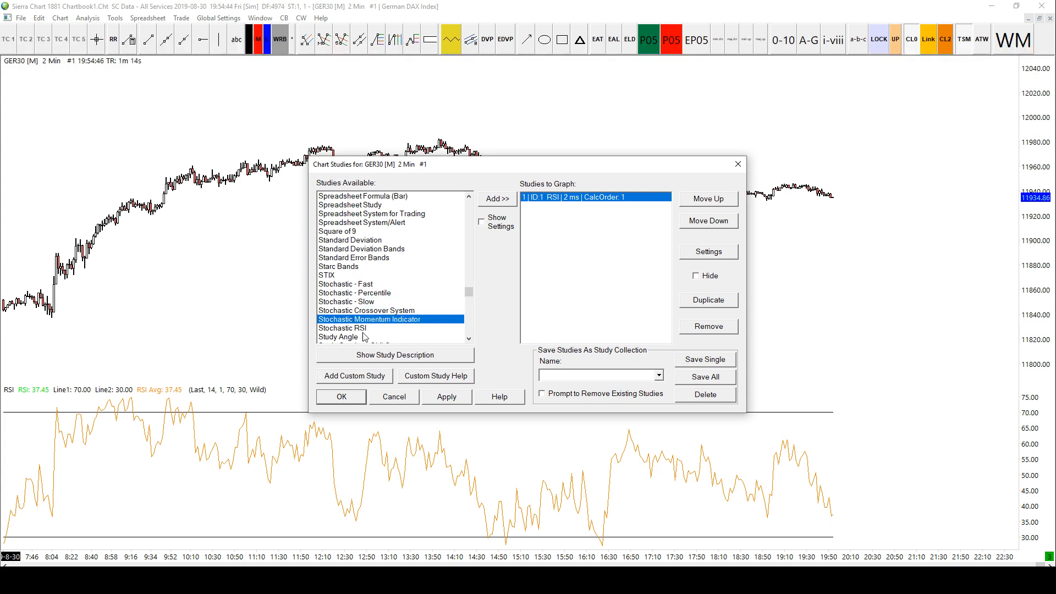
click(355, 292)
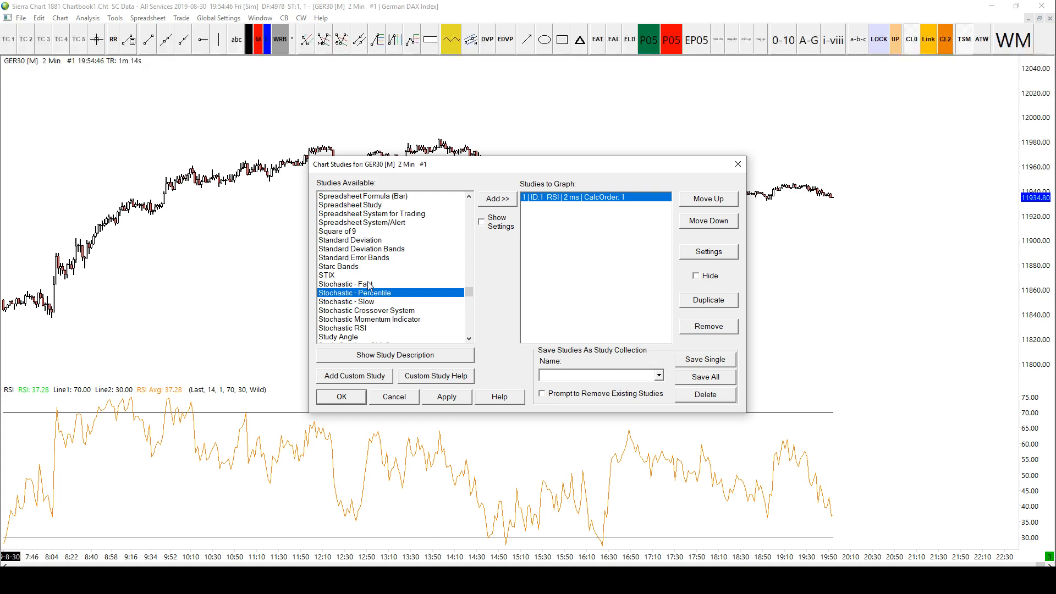
click(344, 300)
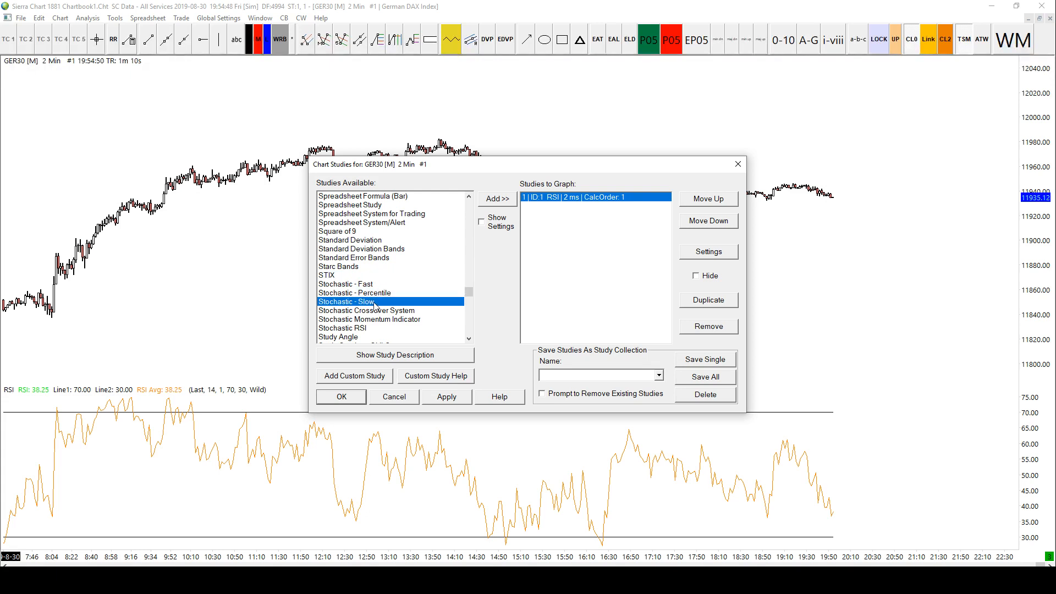
mouse_move(423, 292)
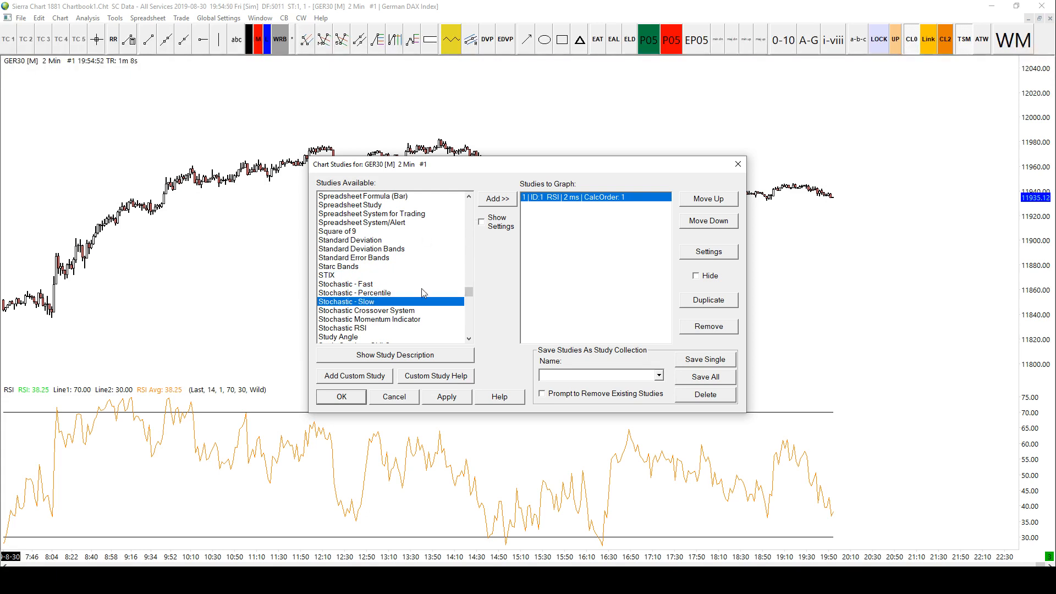
click(496, 198)
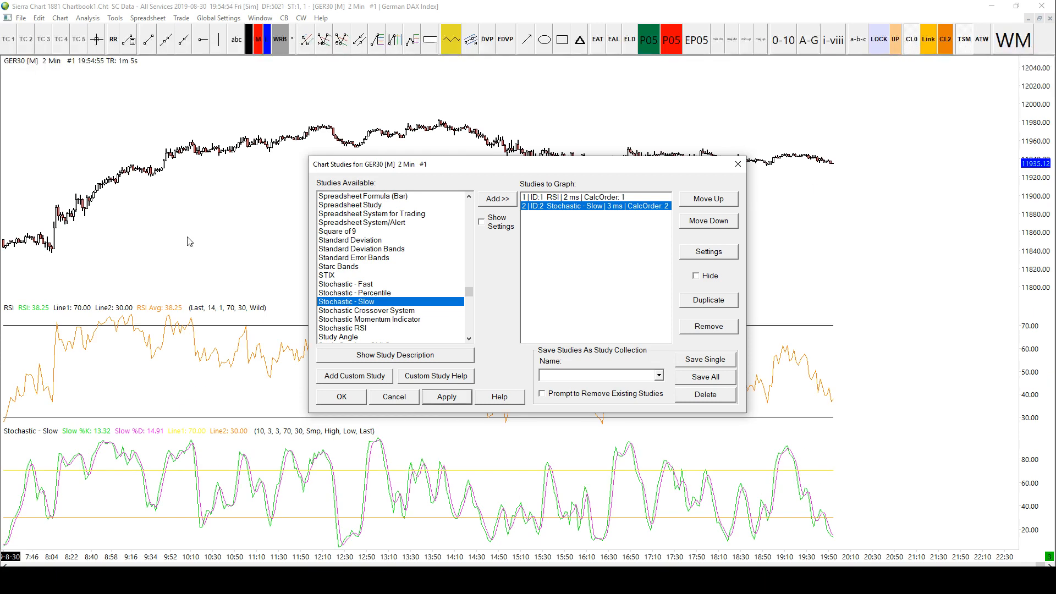
click(353, 257)
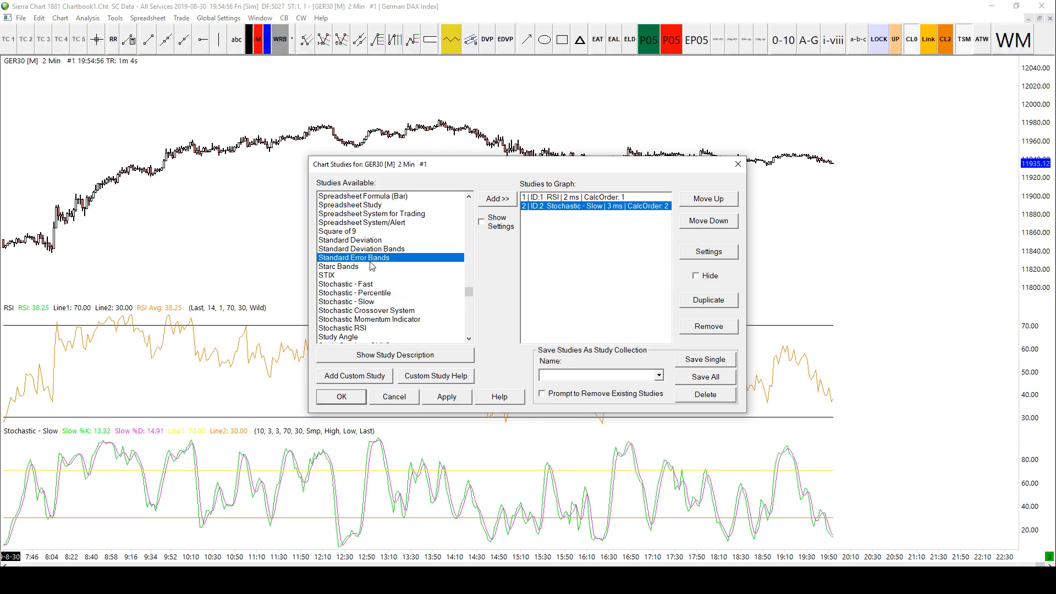
Add and apply a MACD pane below the Stochastic, then close Chart Studies.
click(496, 198)
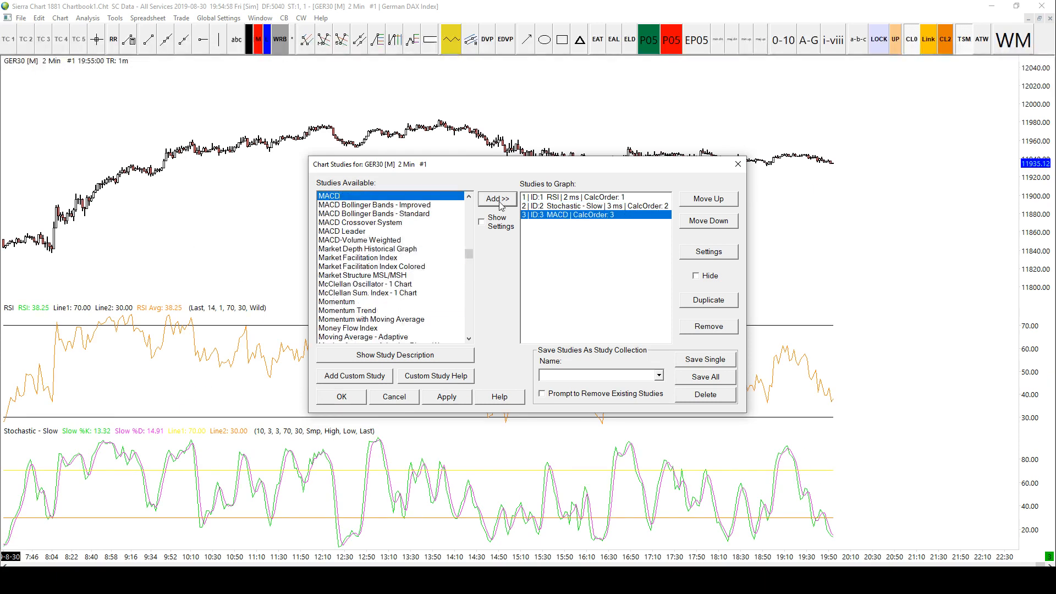
click(446, 396)
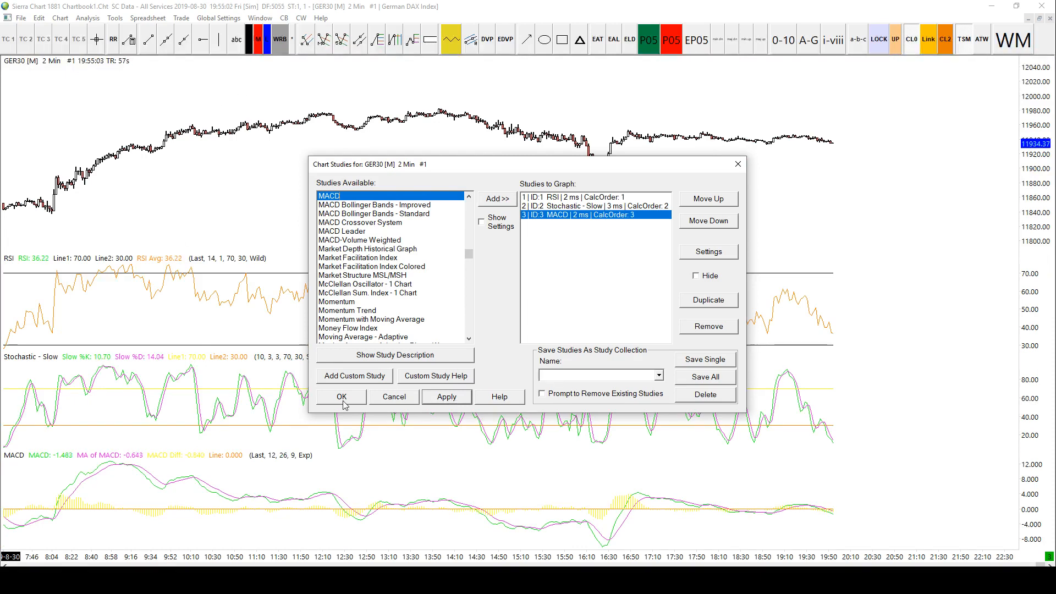
click(341, 396)
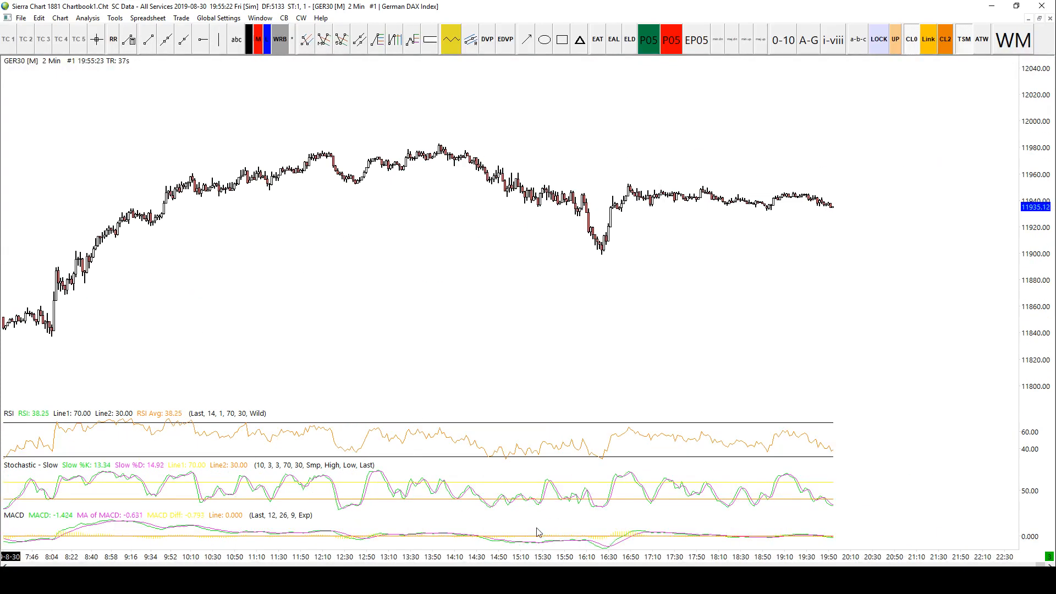
mouse_move(453, 334)
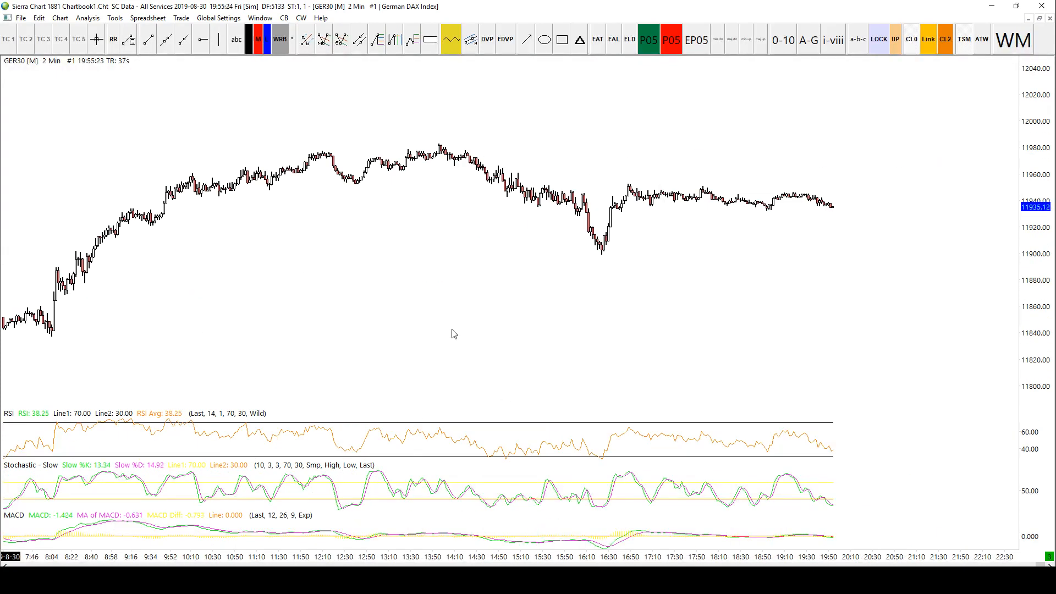
Bring up the GER30 chart's quick options menu with a right-click.
right_click(452, 333)
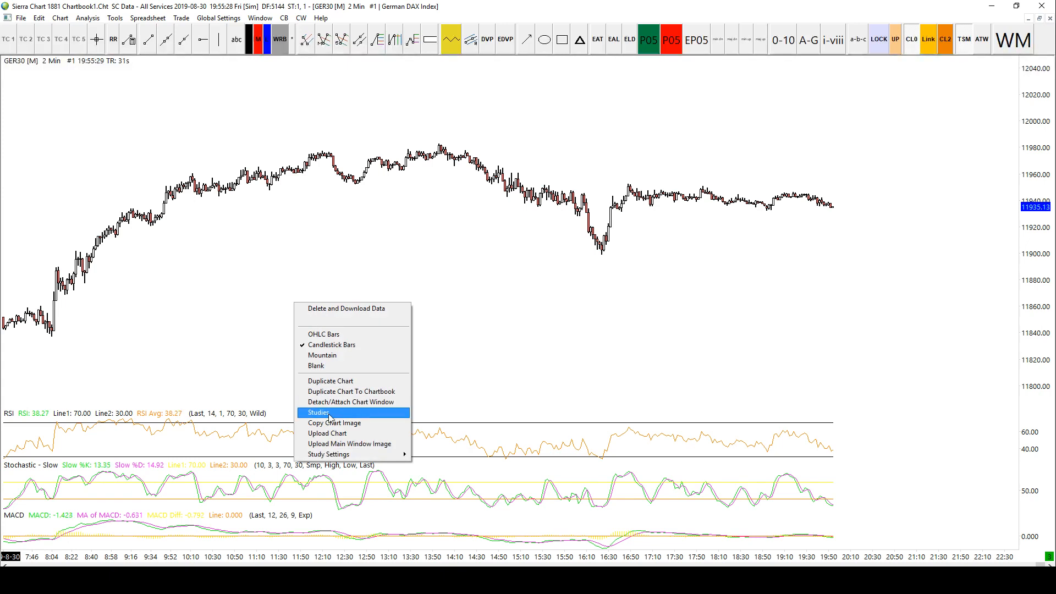
Hide Stochastic - Slow and MACD while keeping RSI visible, and close the studies list.
click(319, 411)
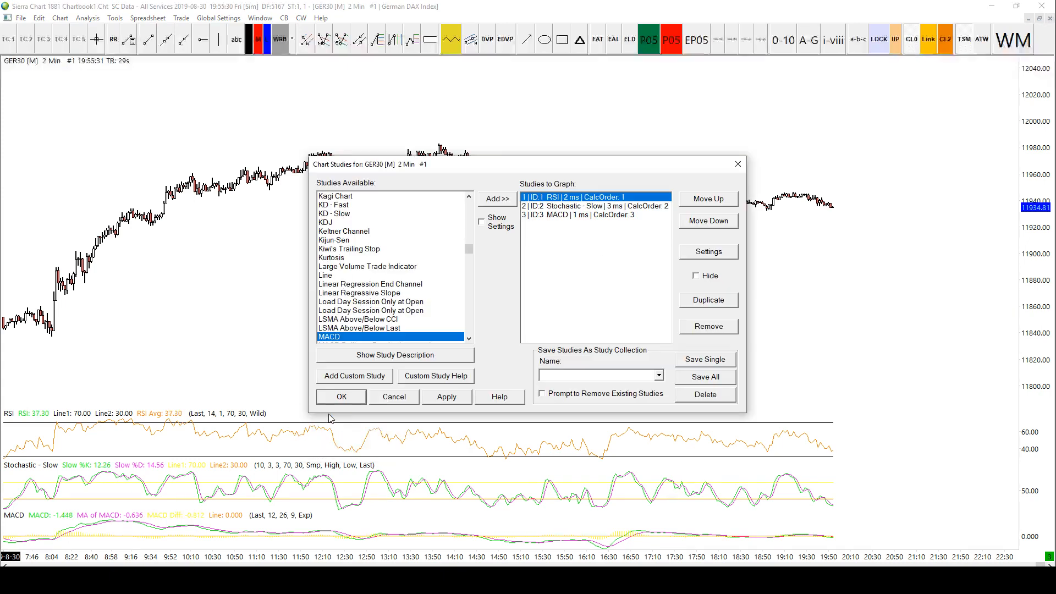
click(697, 276)
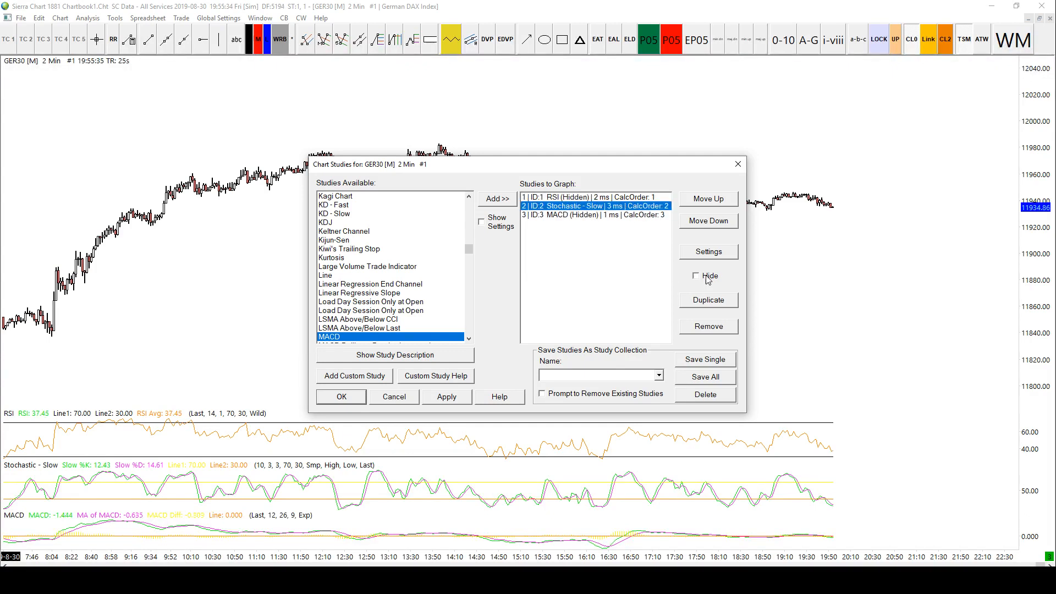
click(696, 276)
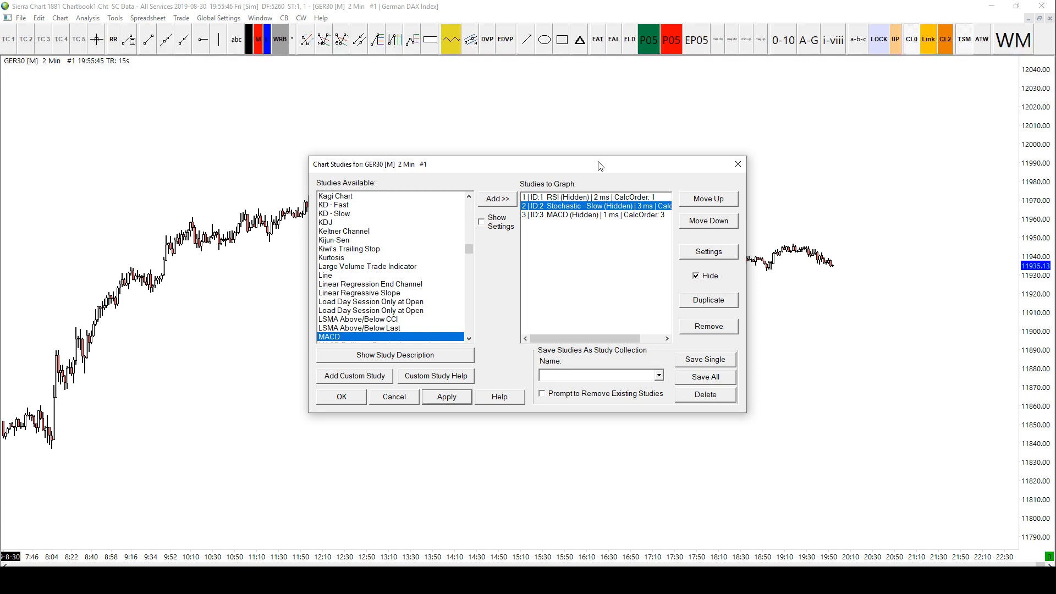
mouse_move(610, 236)
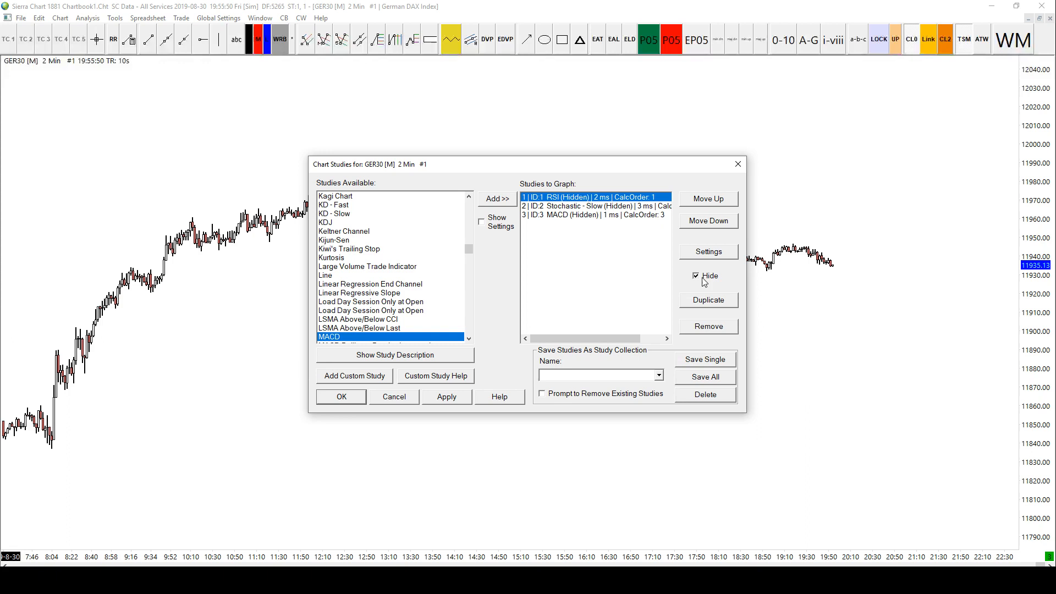
click(696, 275)
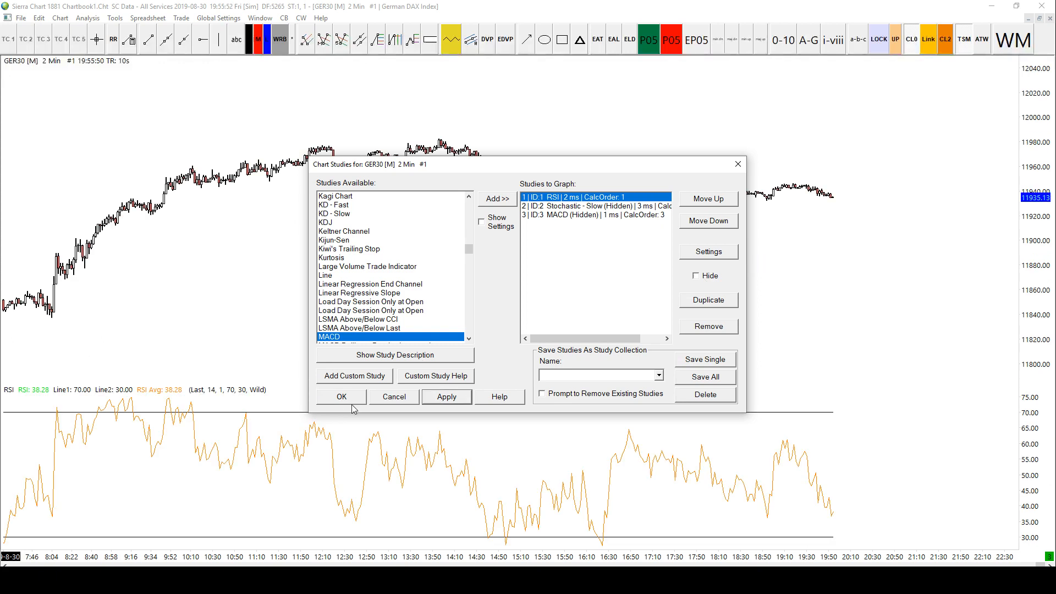
click(341, 396)
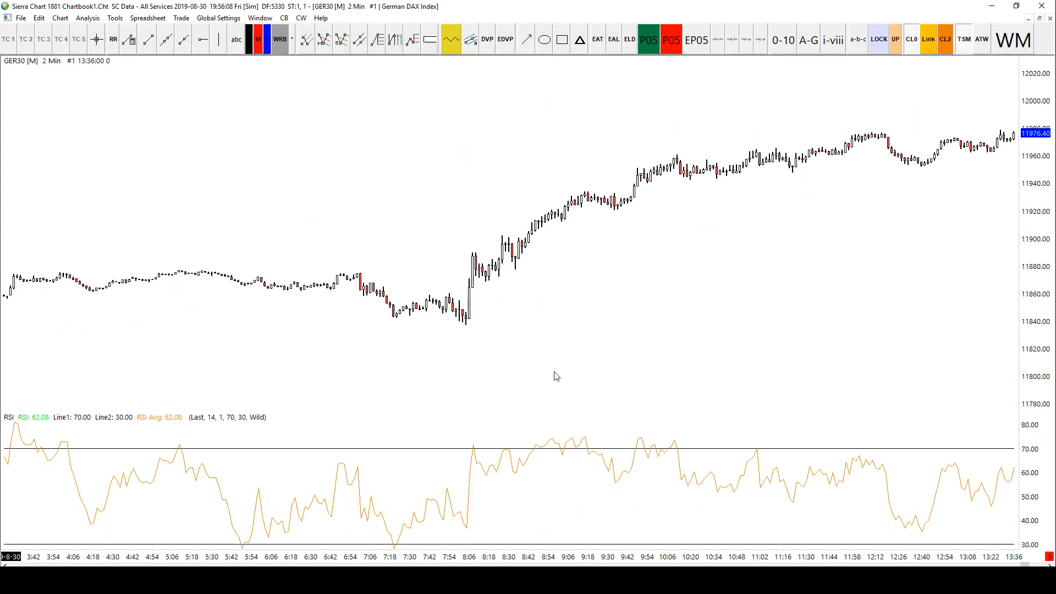
mouse_move(621, 411)
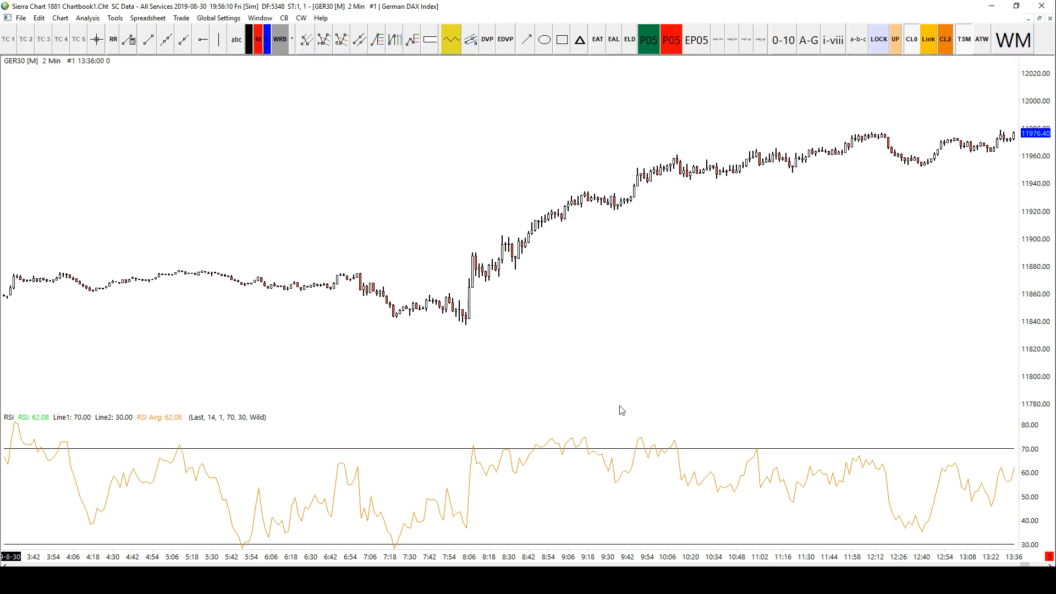
mouse_move(508, 170)
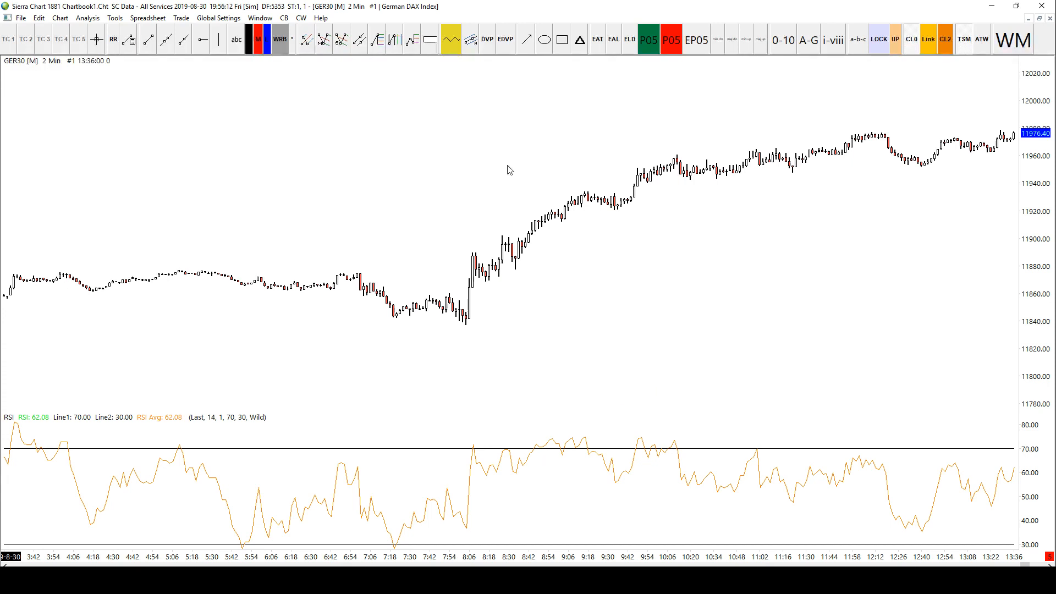
mouse_move(544, 443)
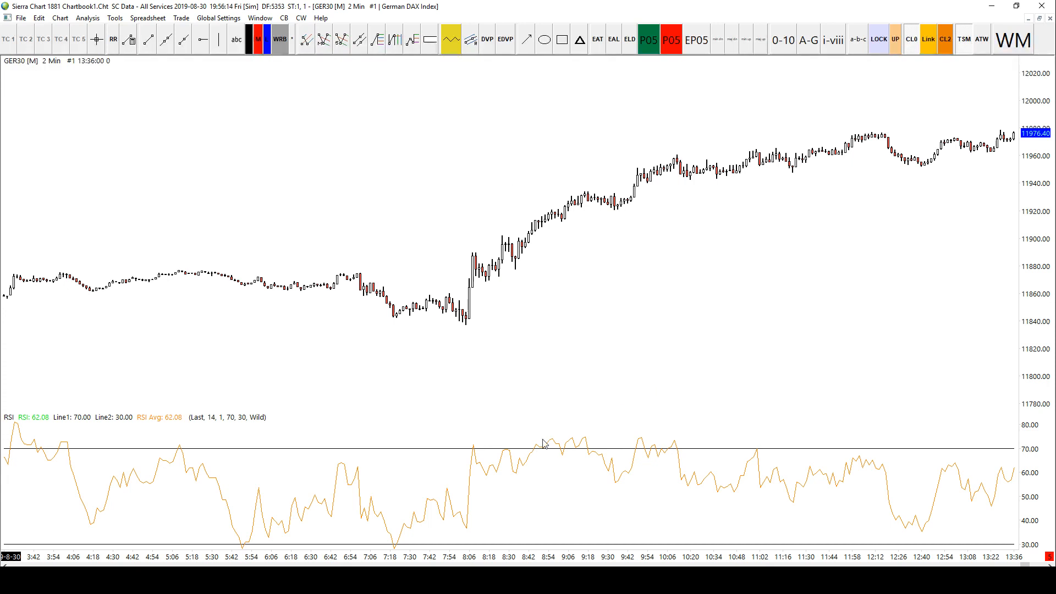
mouse_move(542, 413)
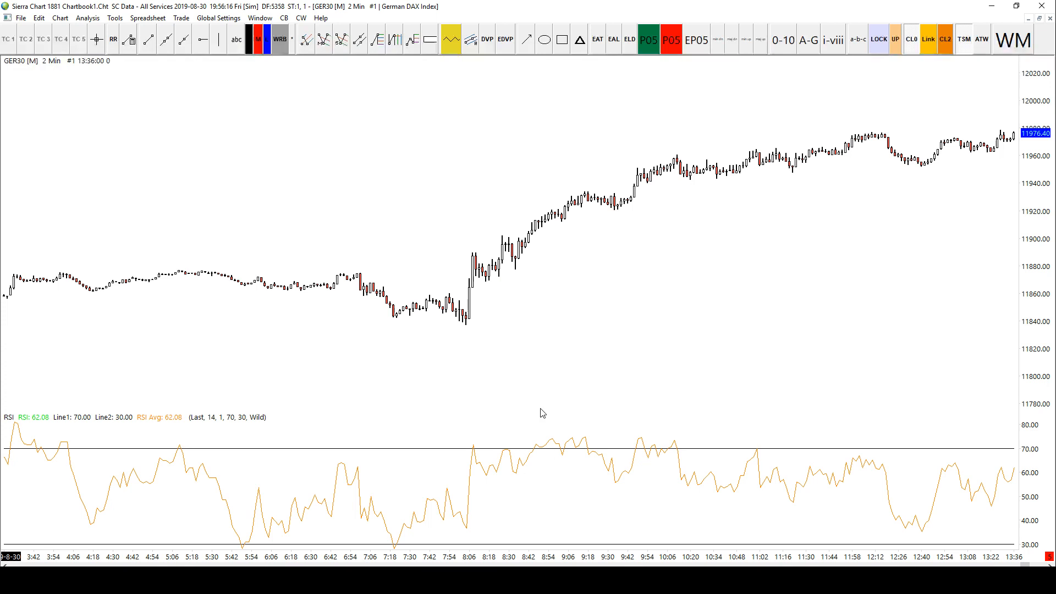
mouse_move(539, 283)
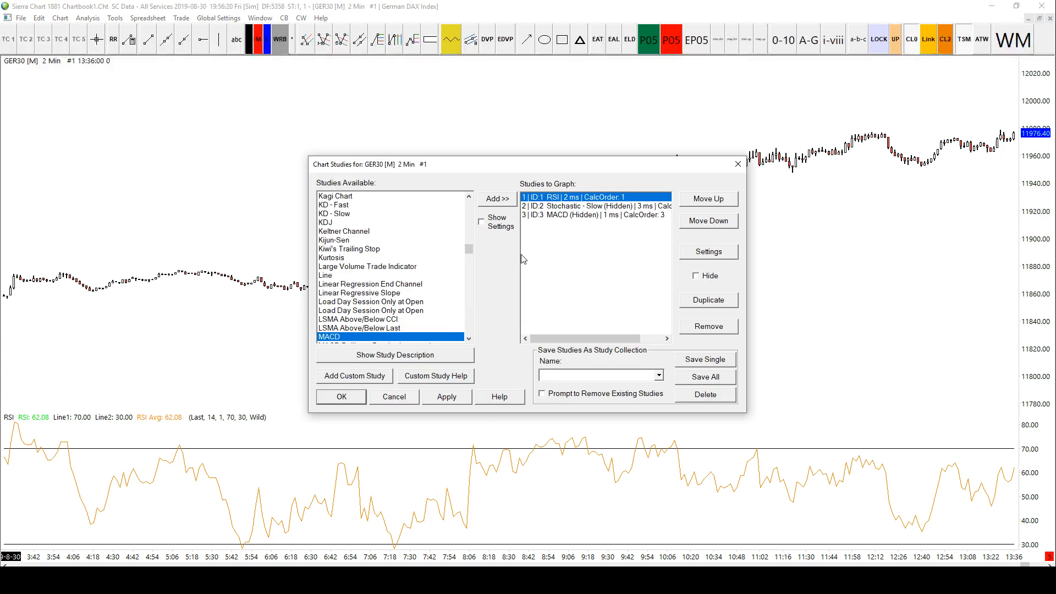
Add Color Bar Based On Alert Condition as a study and open its settings.
drag(522, 163, 508, 126)
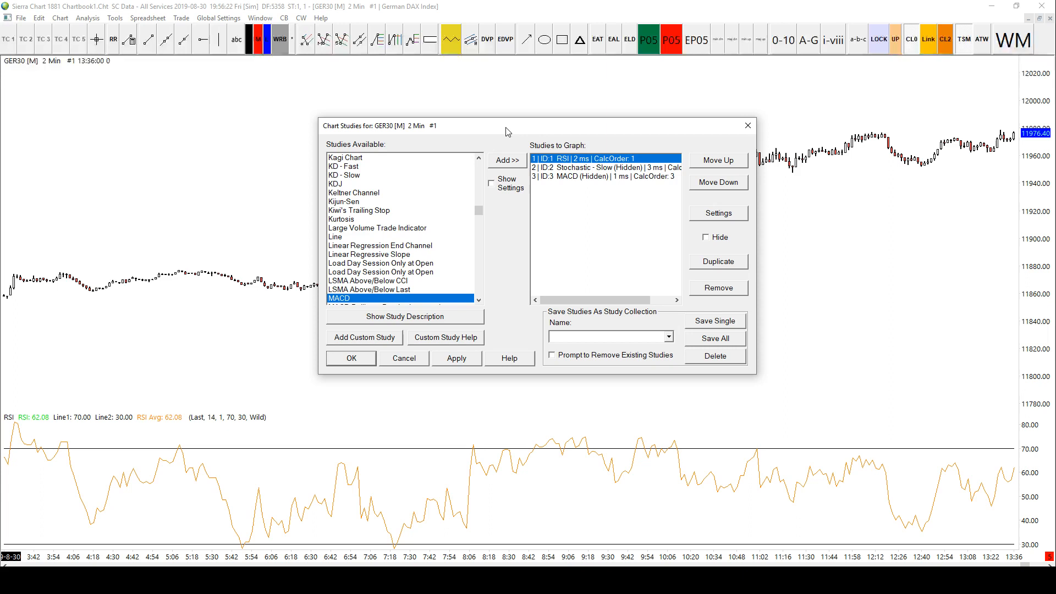
mouse_move(474, 158)
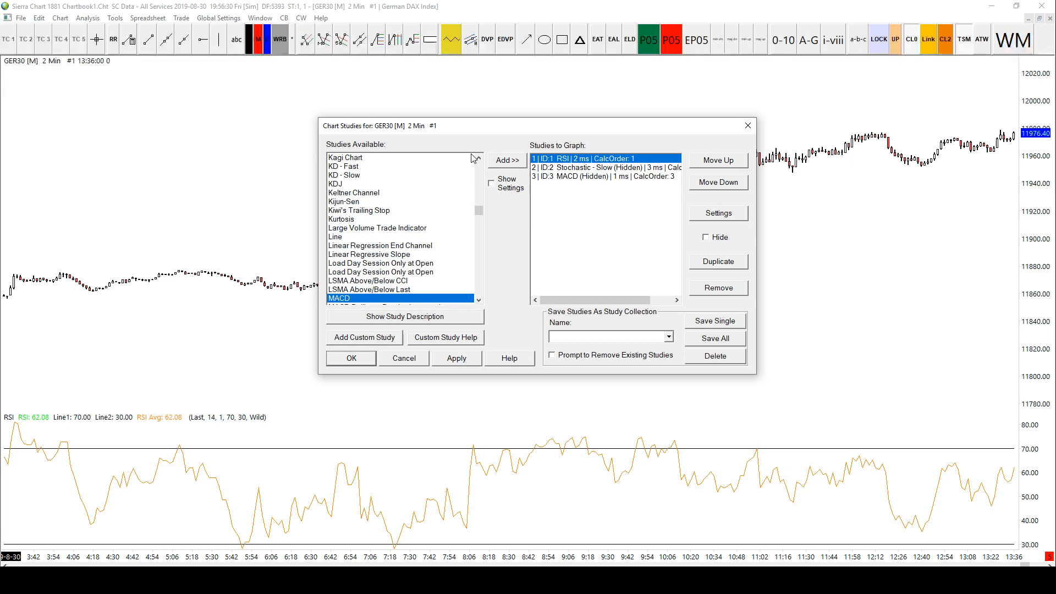
mouse_move(387, 216)
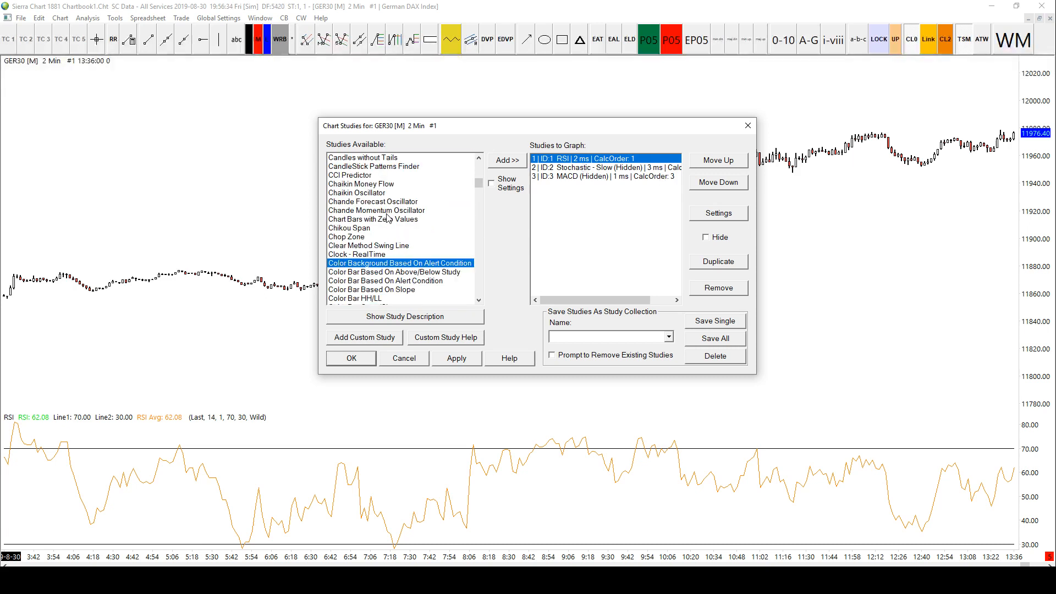
click(385, 281)
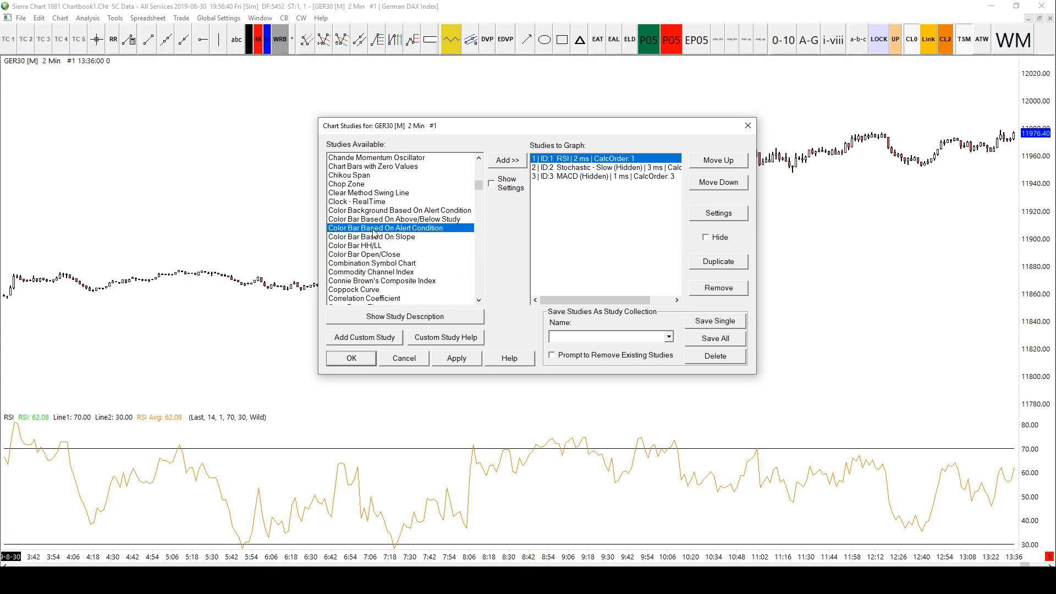
click(602, 177)
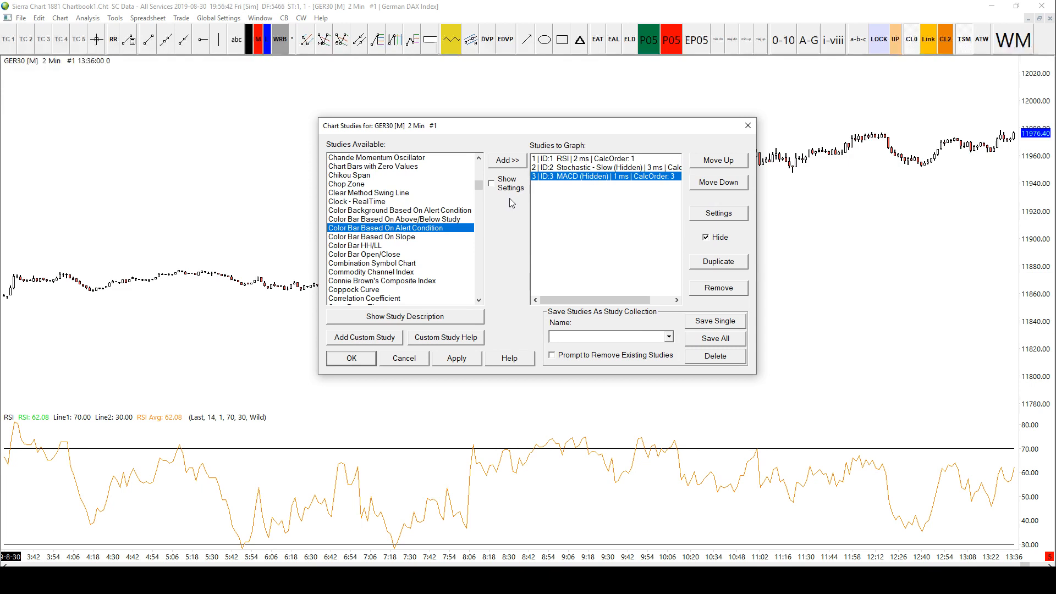
click(507, 160)
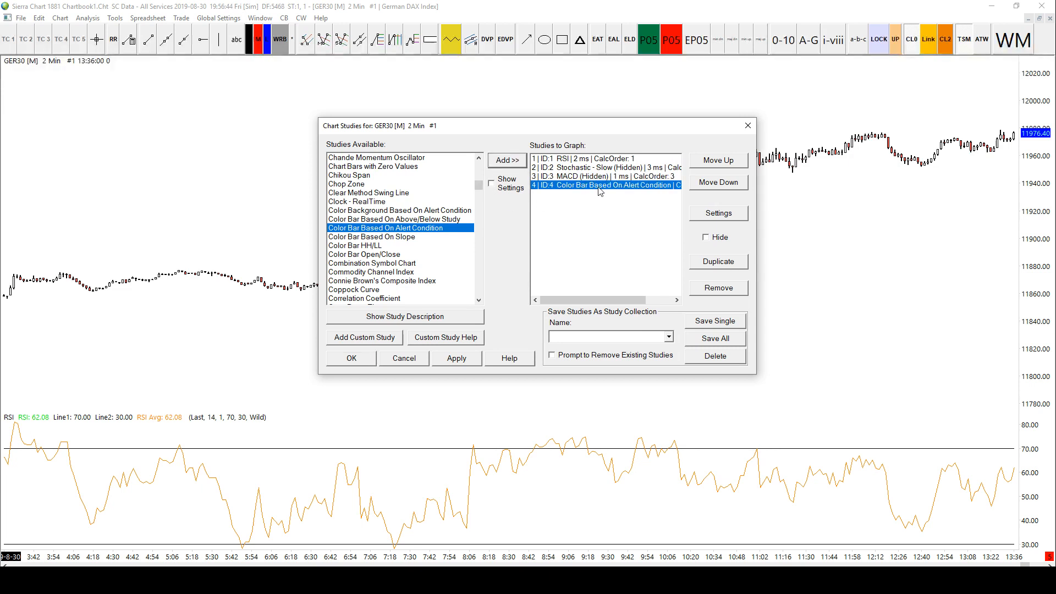
click(717, 213)
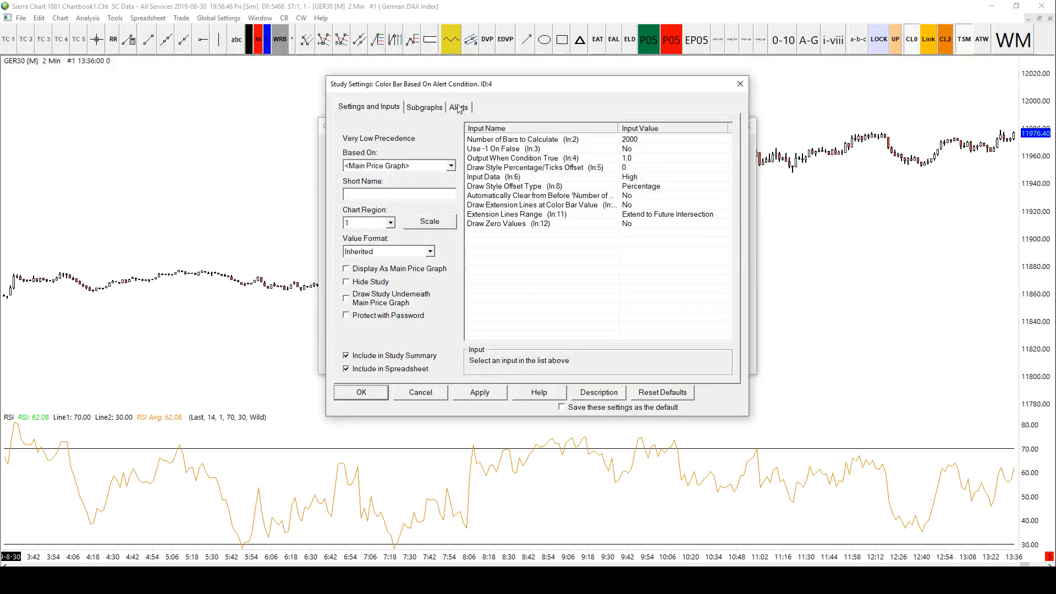
Begin the Color Bar alert condition, checking the RSI study's ID along the way.
click(458, 106)
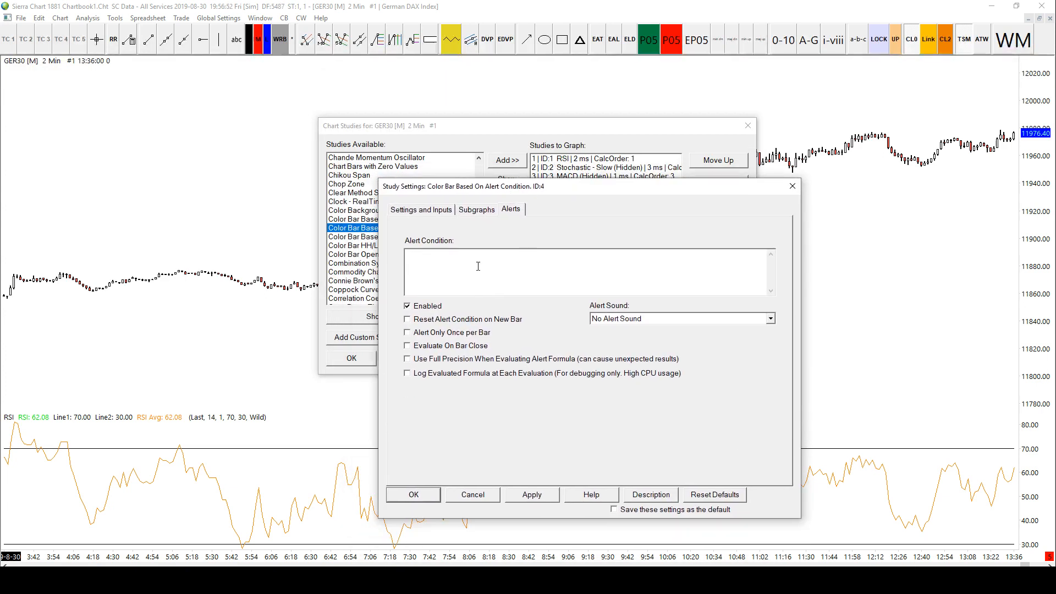
text(=id1.)
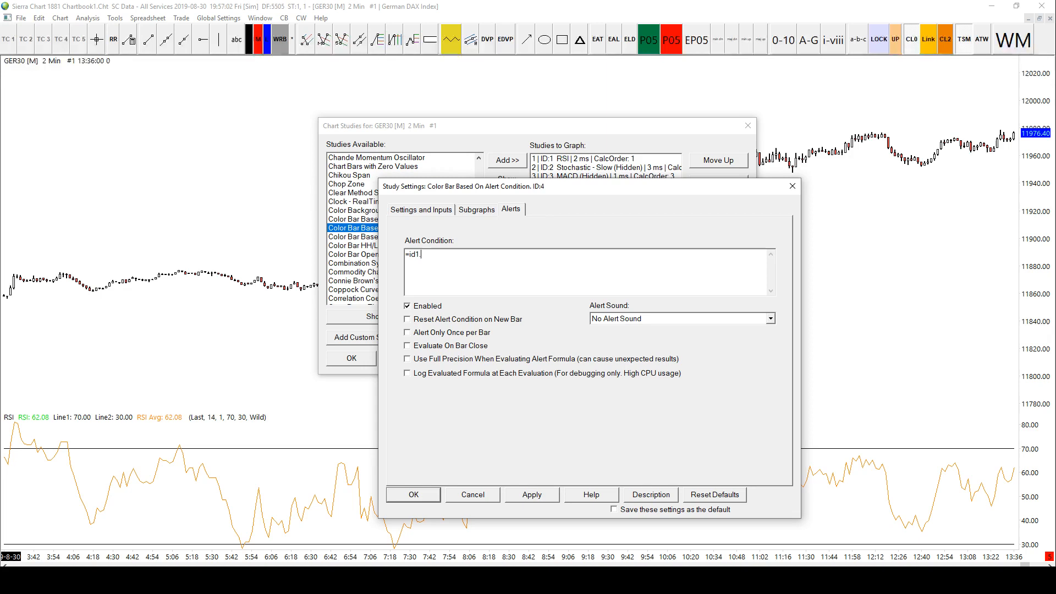
text(sg2)
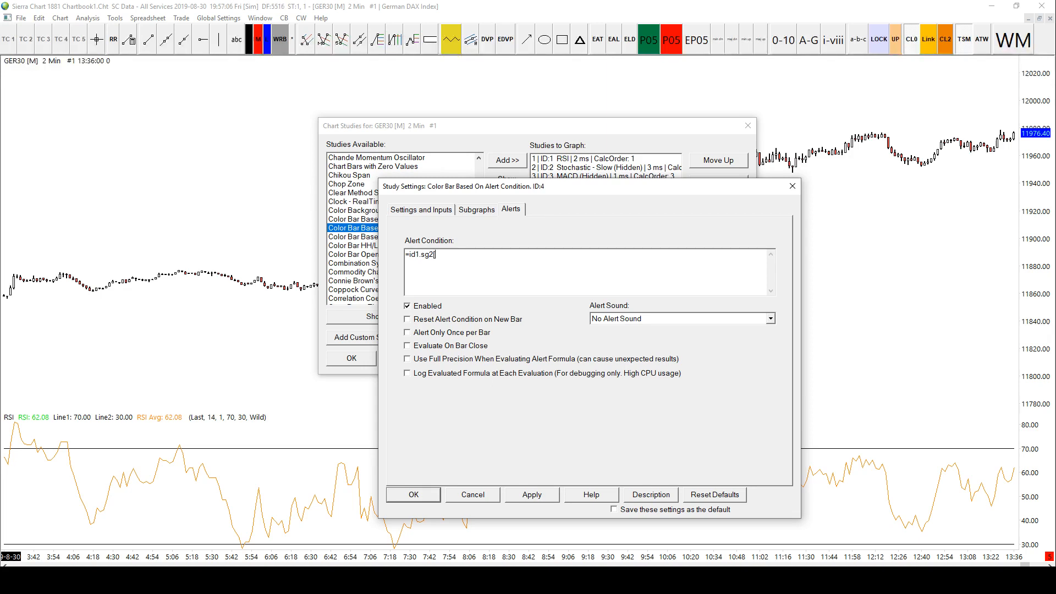
text([-2])
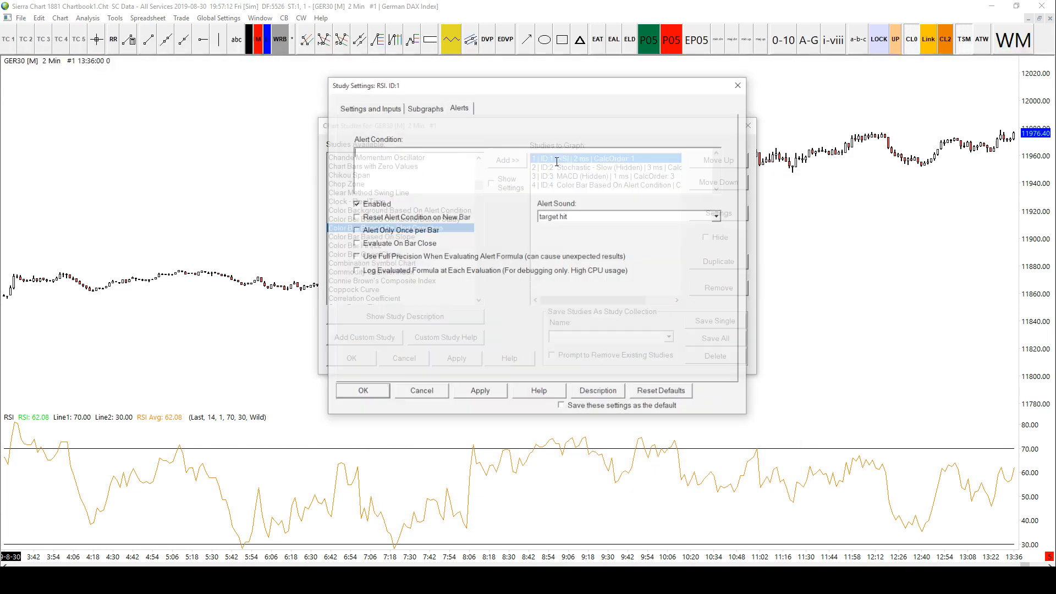
click(424, 107)
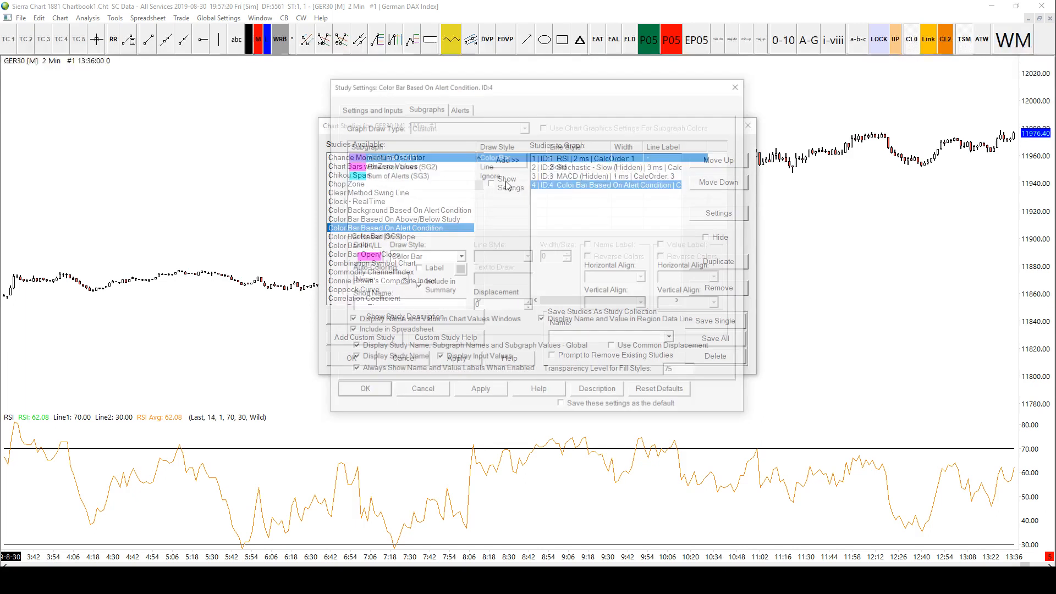
click(459, 106)
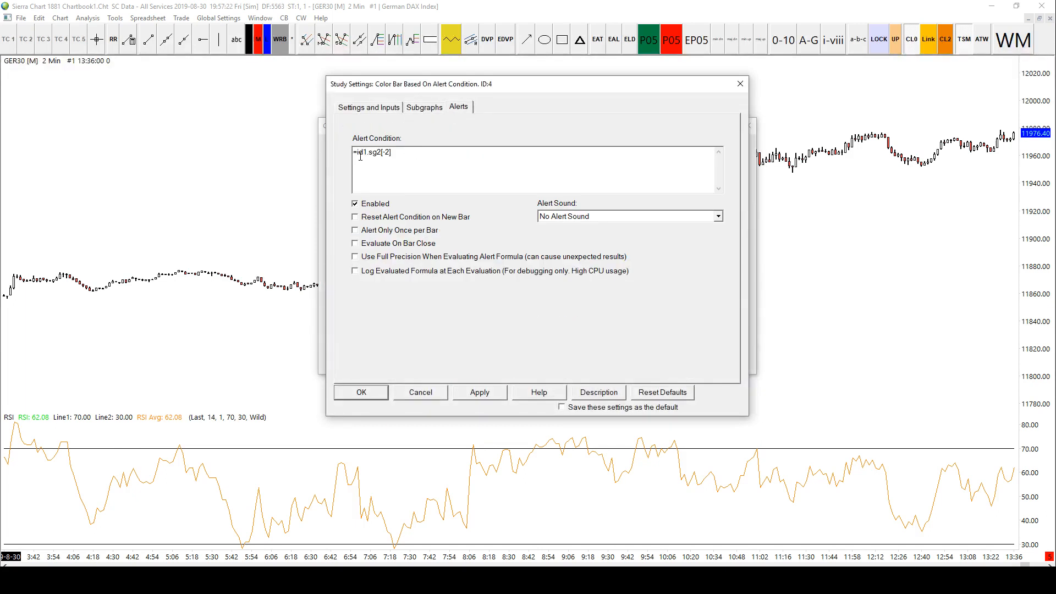
Complete the alert condition as =and(id1.sg1[-2]>70,id1.sg1[-1]<70).
text(and)
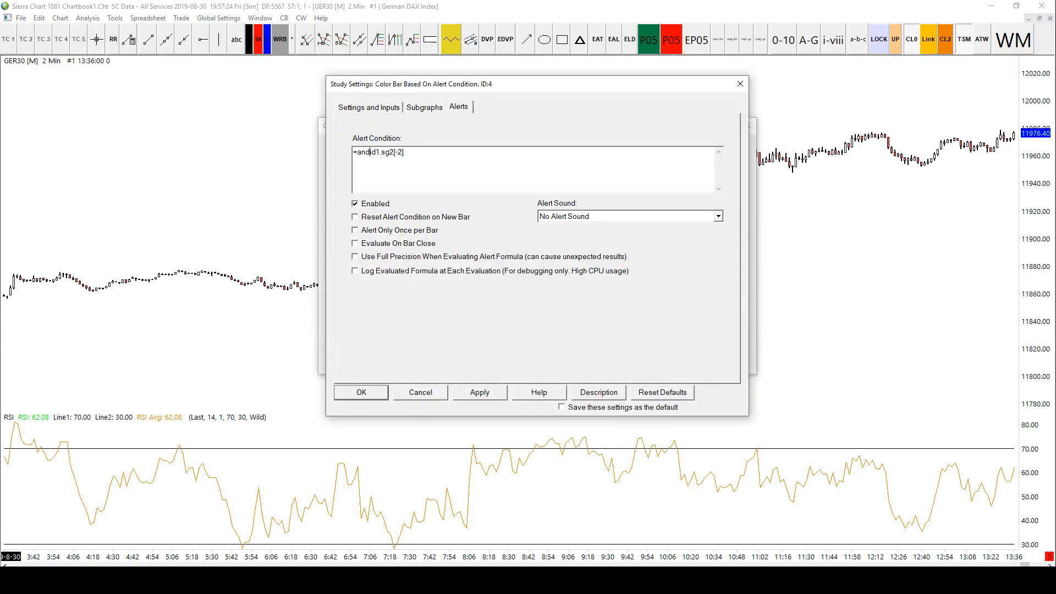
text((id)
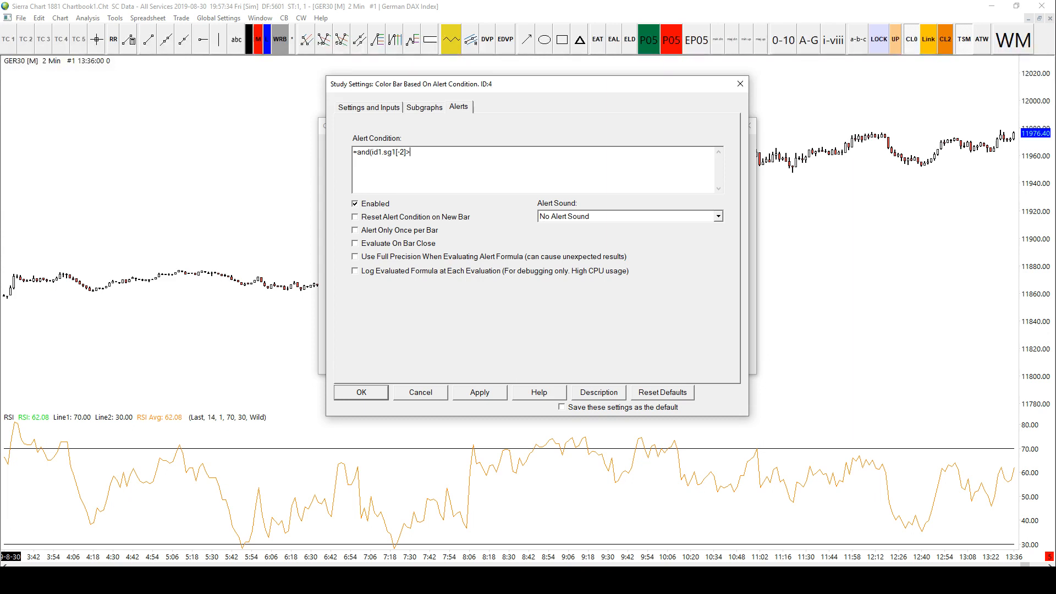
text(70)
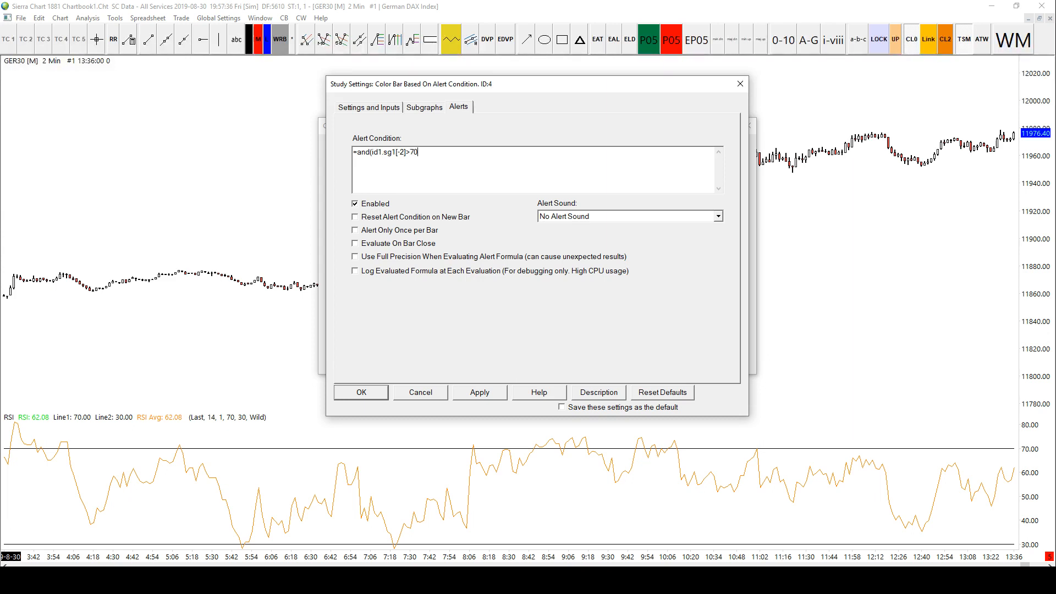
text(,id1.sg1[-1)
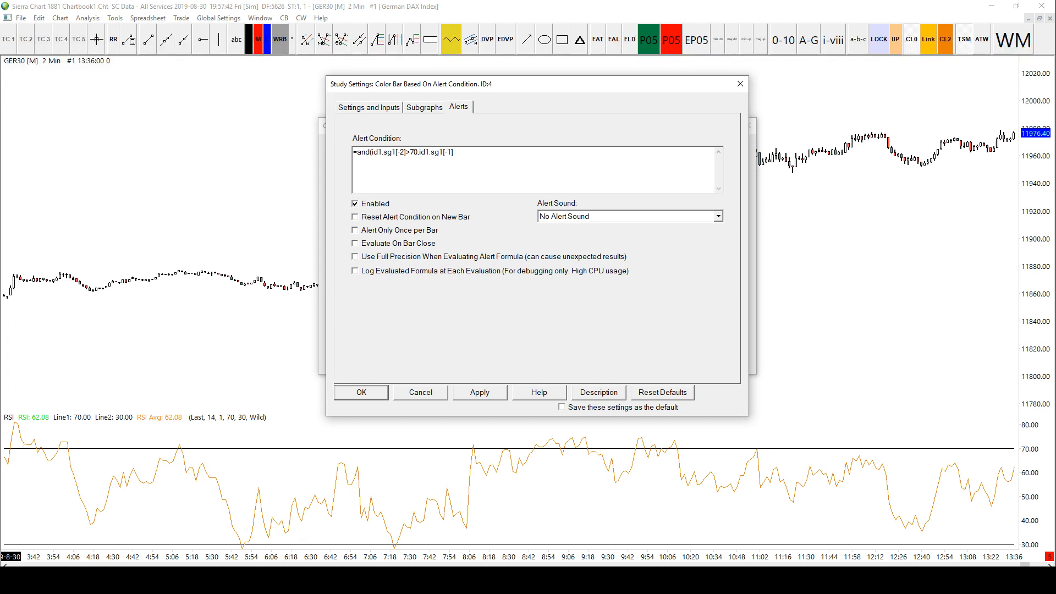
text(<70)
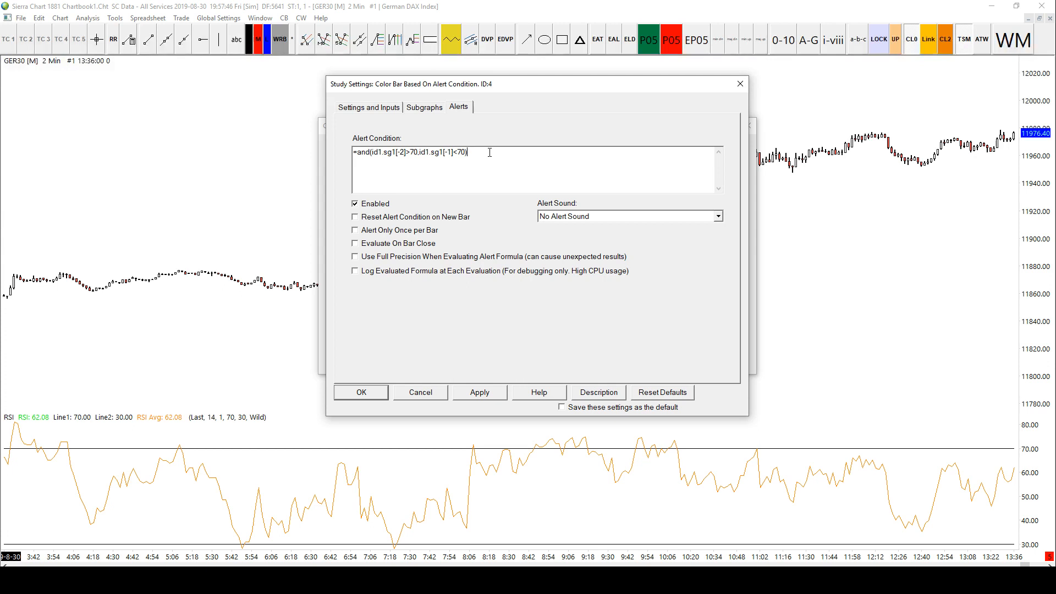
click(423, 107)
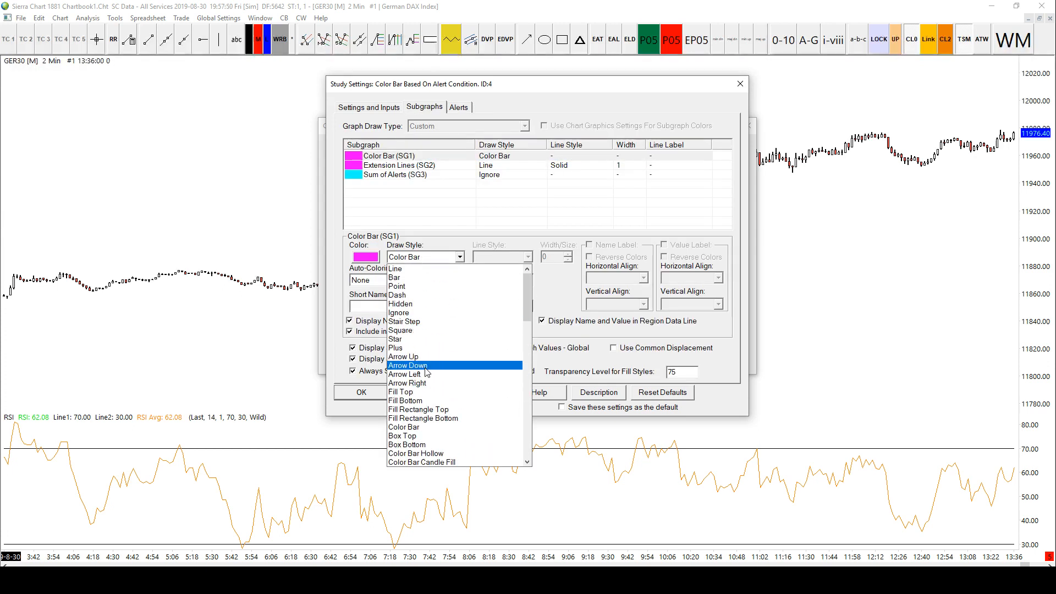
Set the Color Bar draw style to Arrow Down with a 25 offset and apply.
click(408, 365)
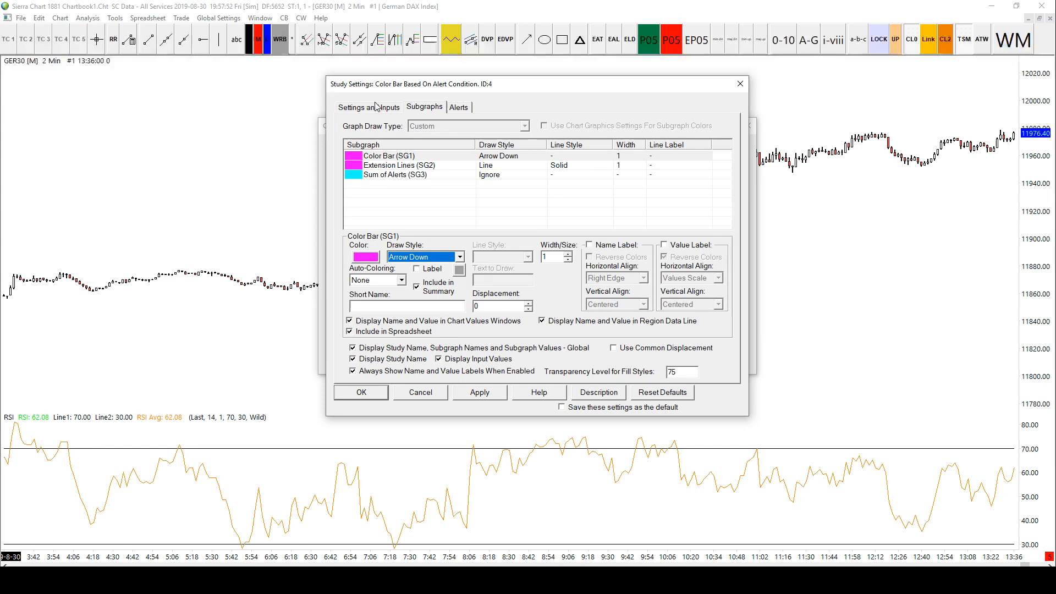
click(369, 107)
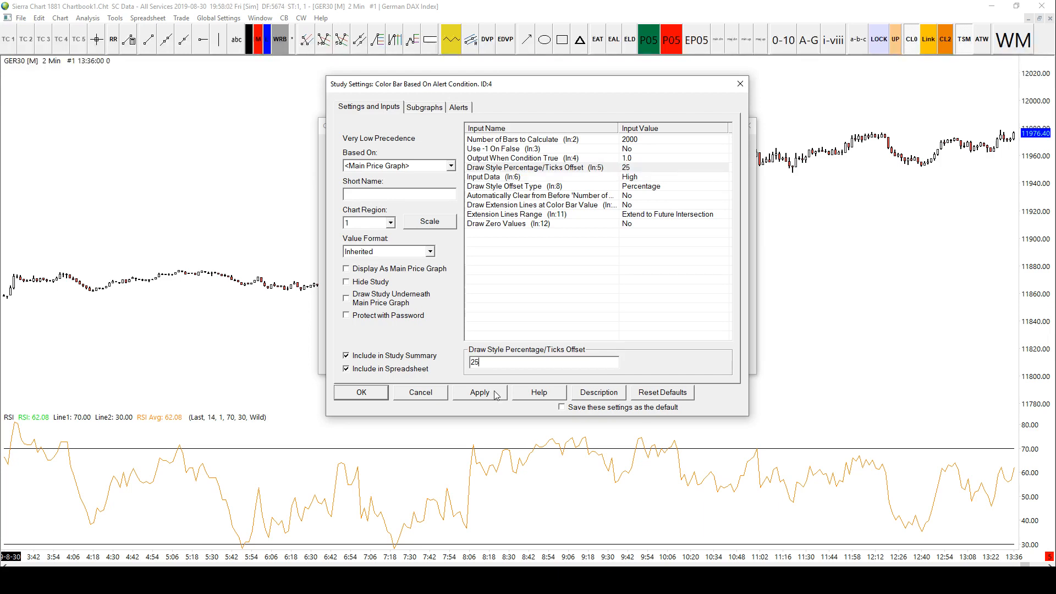
click(479, 392)
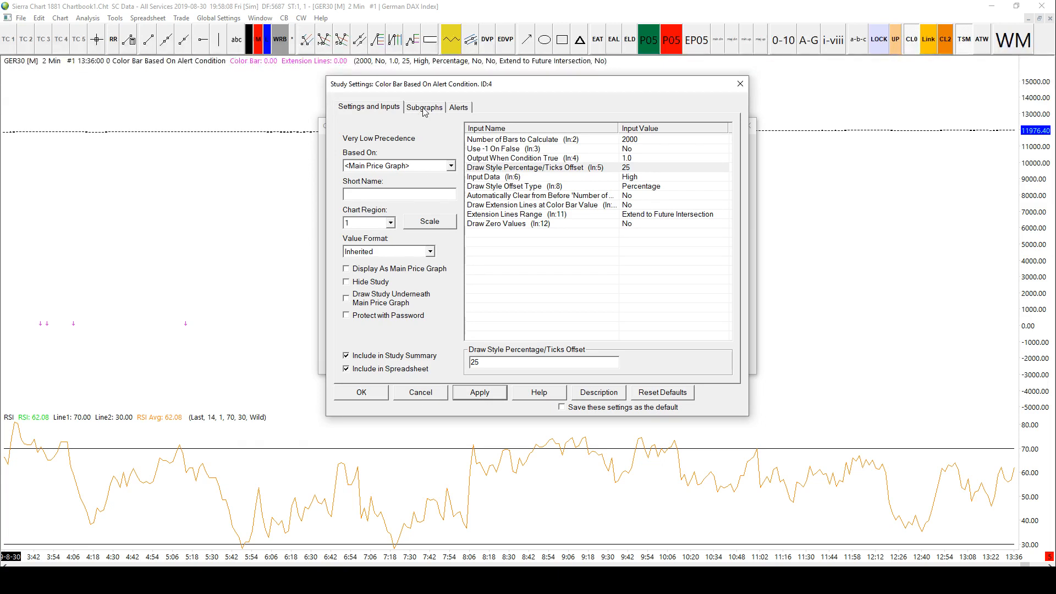
click(424, 107)
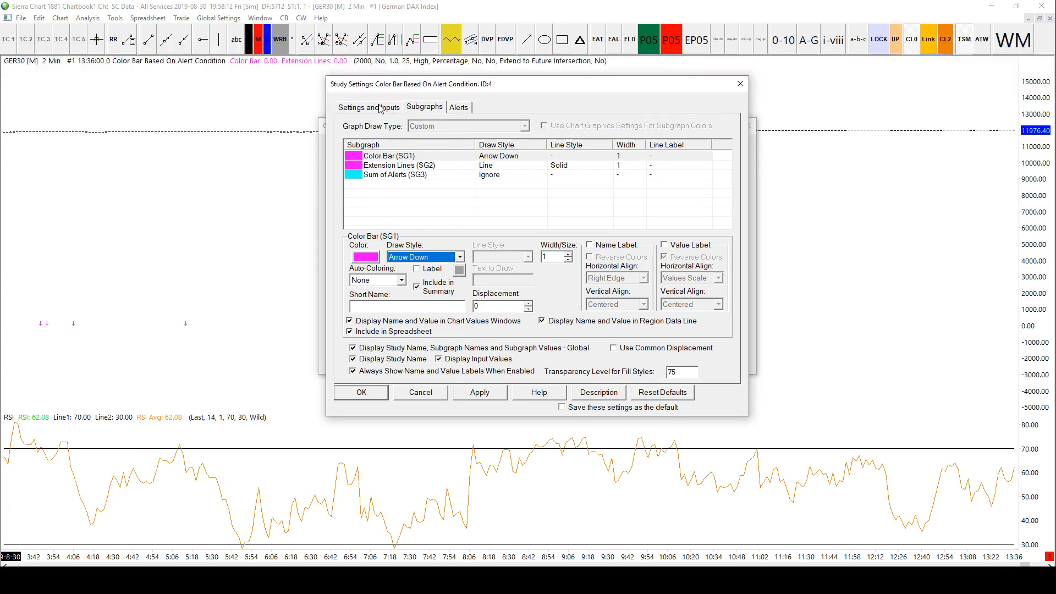
click(368, 107)
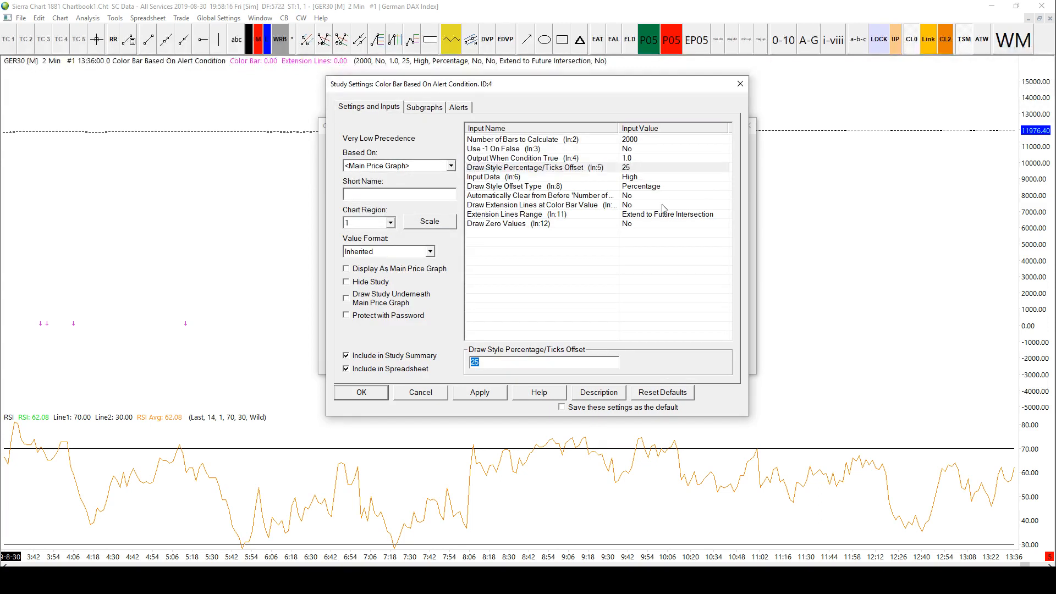
click(423, 108)
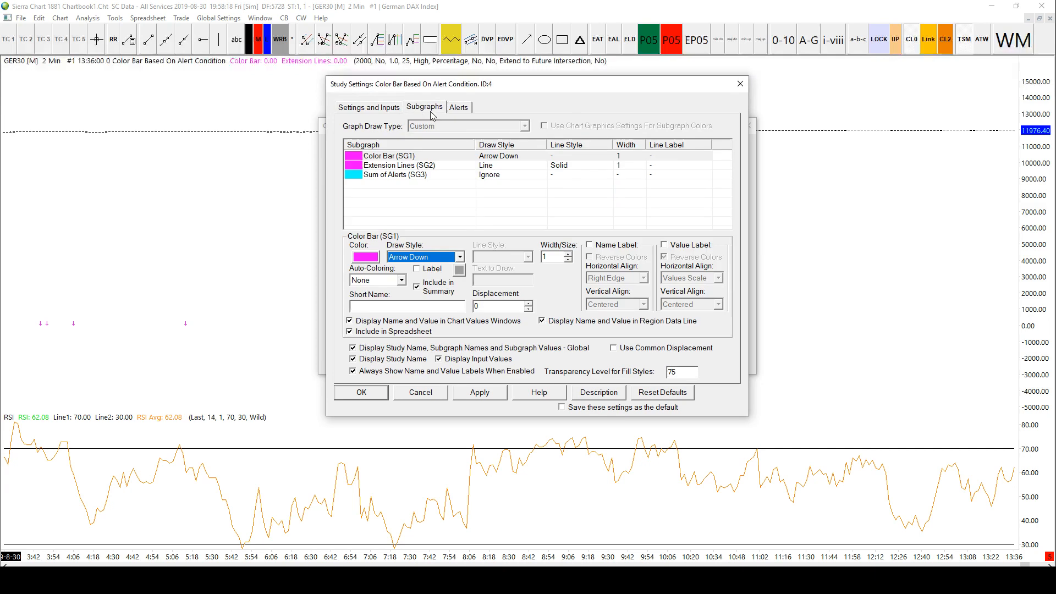
click(458, 107)
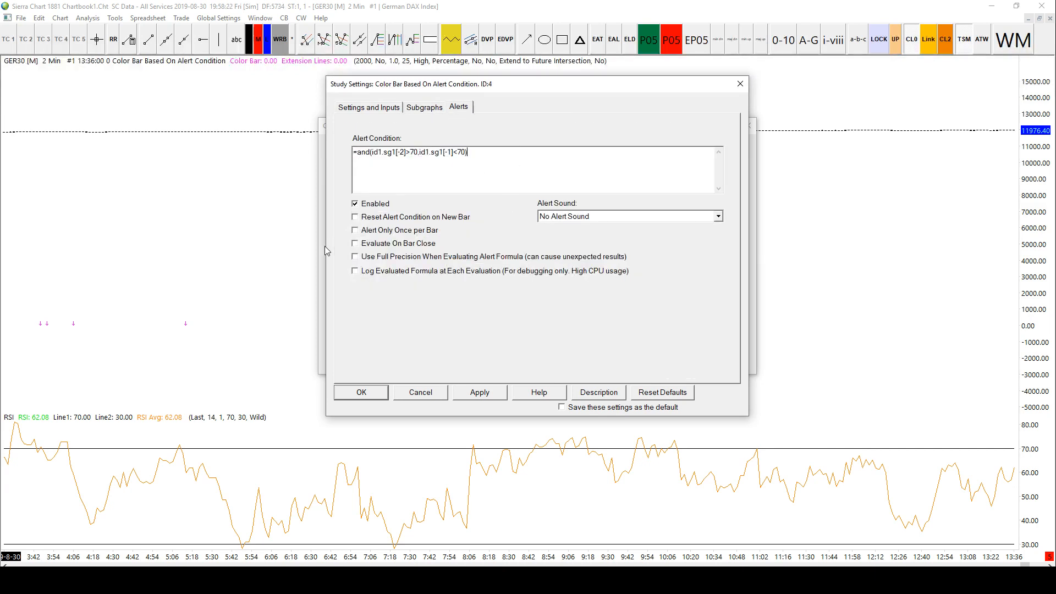
mouse_move(172, 341)
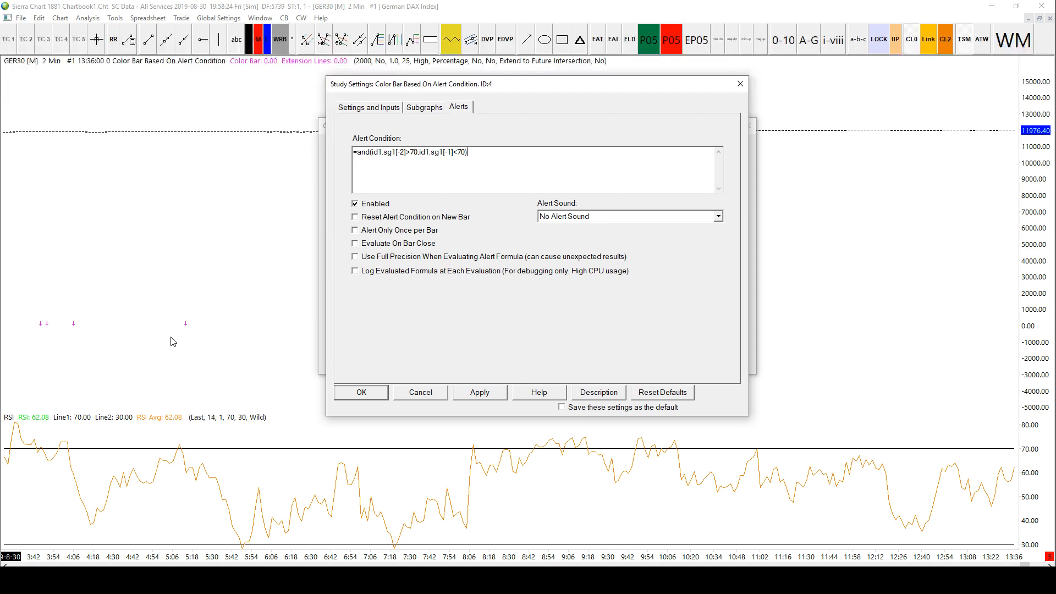
mouse_move(360, 115)
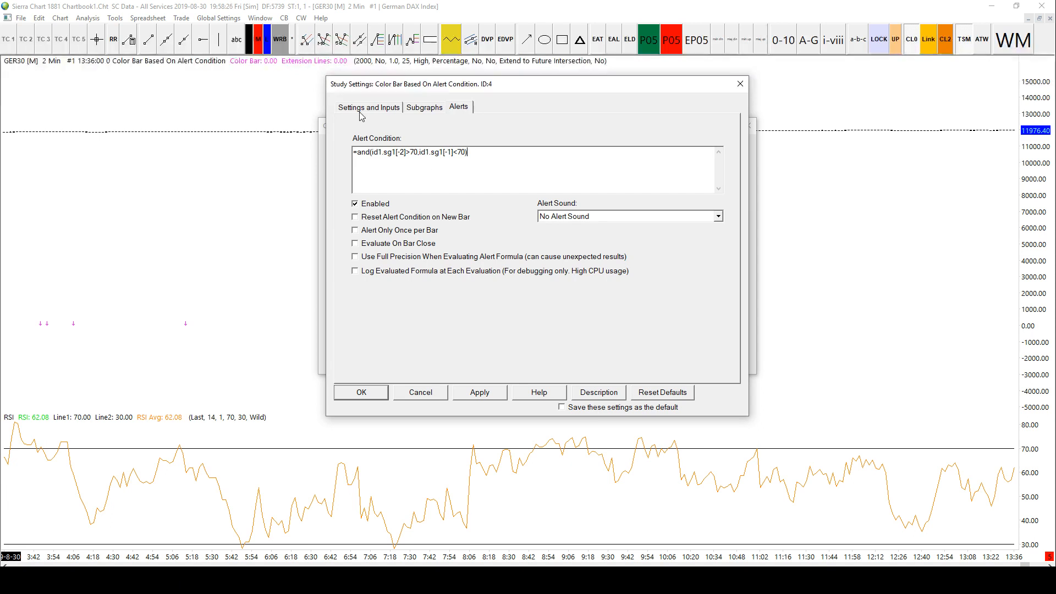
click(369, 107)
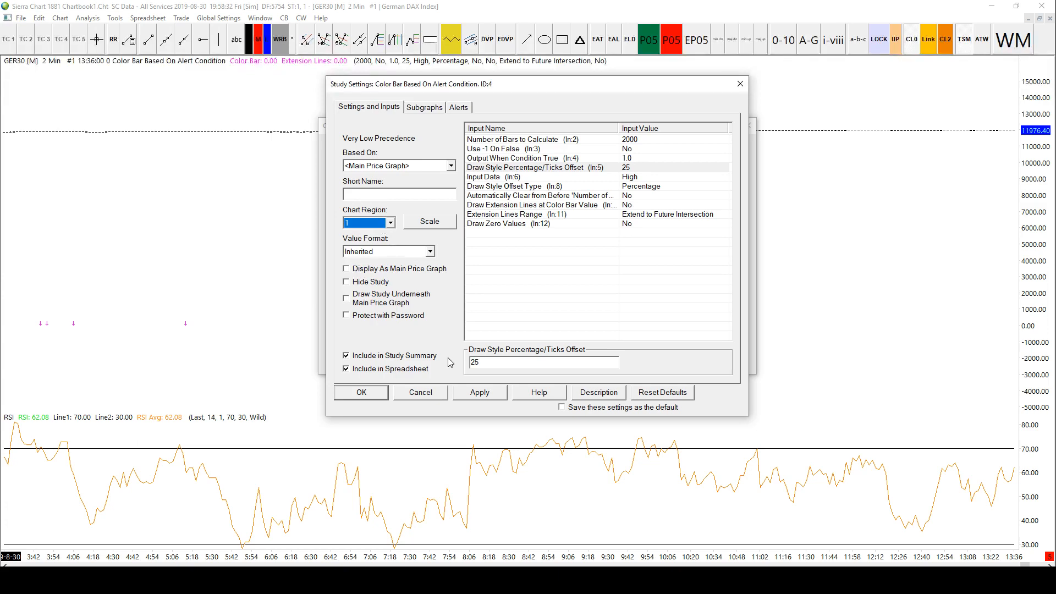
mouse_move(450, 147)
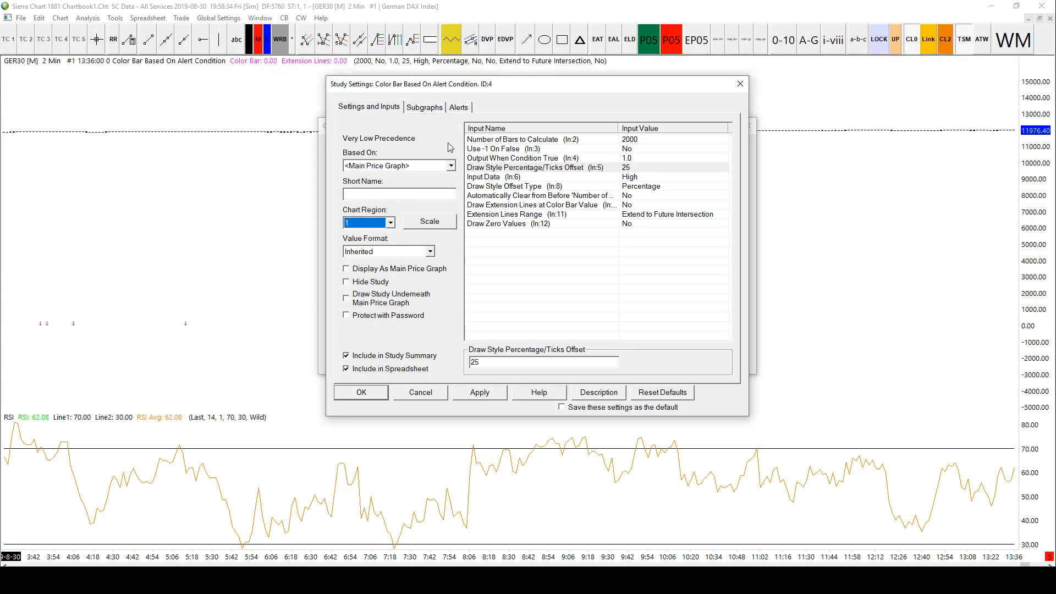
click(458, 107)
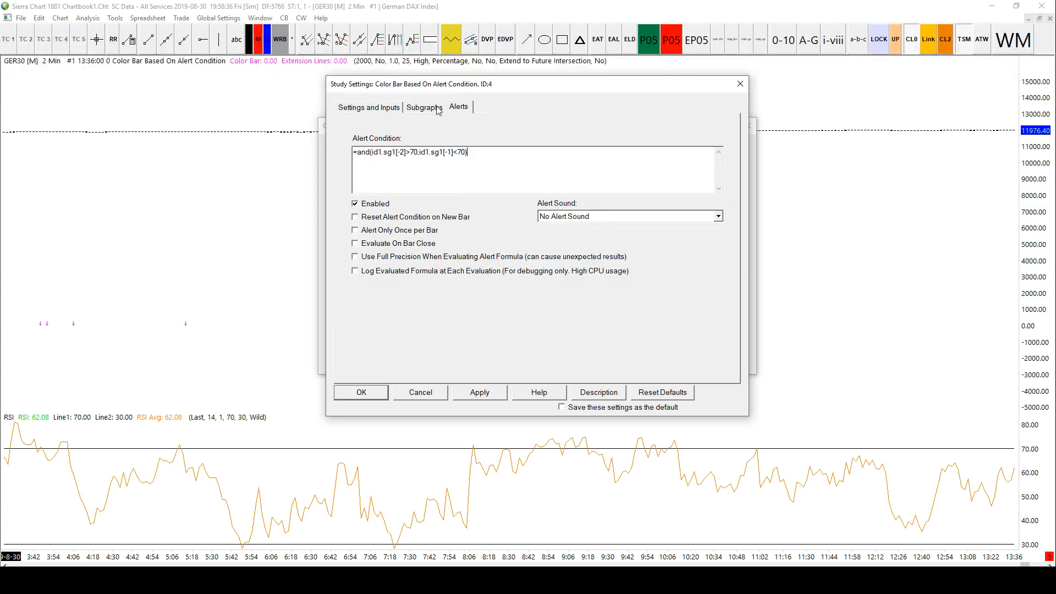
click(423, 106)
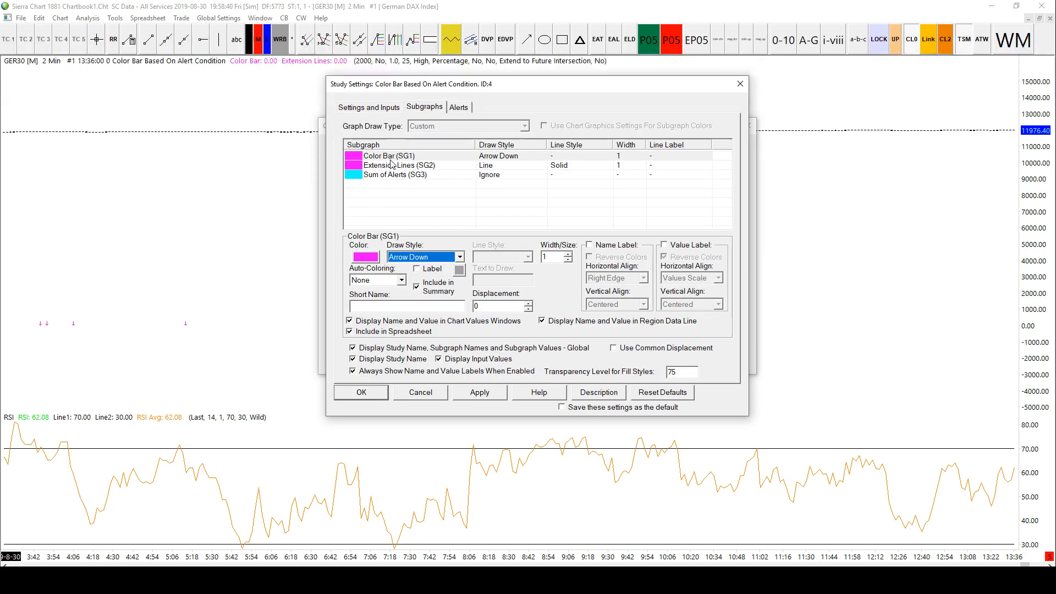
click(368, 107)
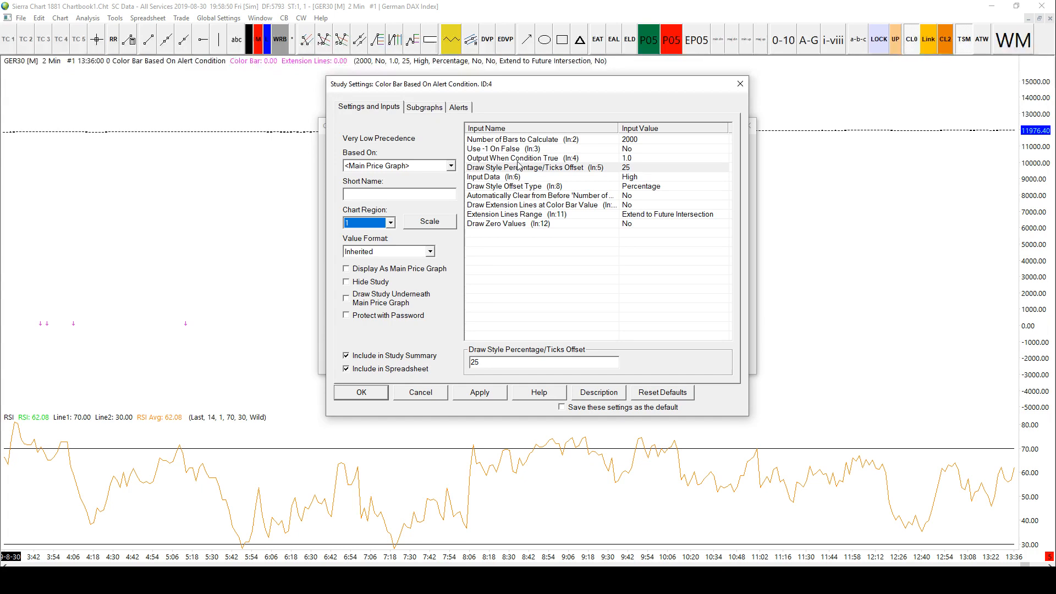
Keep Output When Condition True as Use Input Data, then review the magenta Arrow Down subgraph.
click(514, 158)
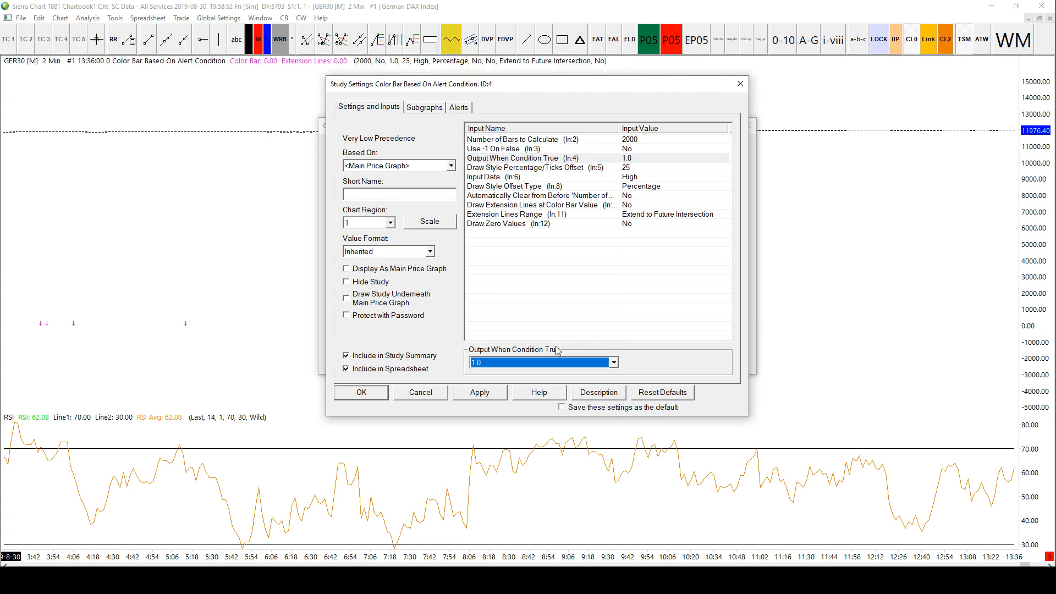
click(610, 362)
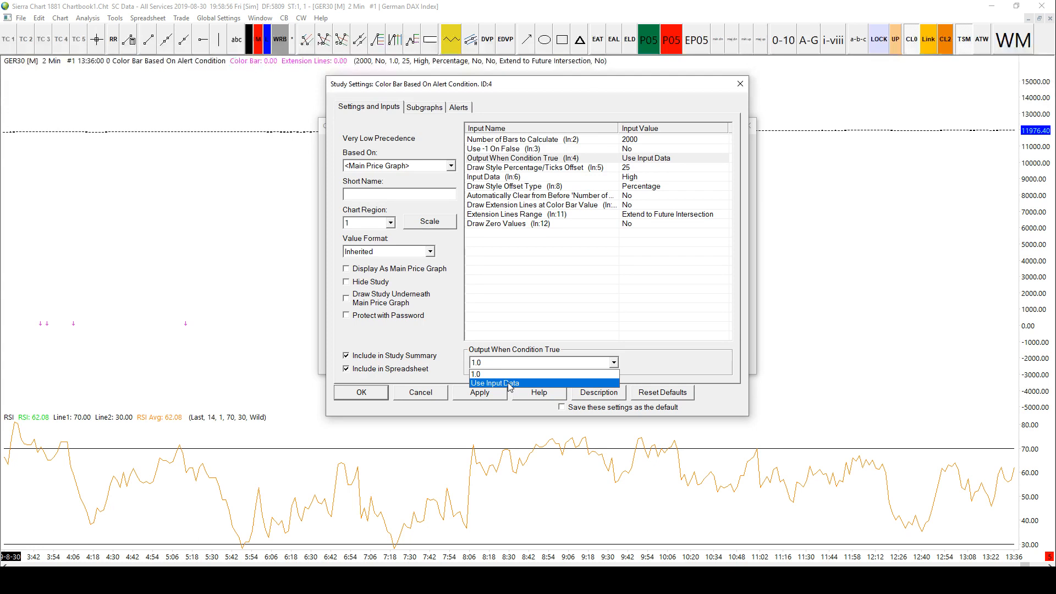
click(495, 383)
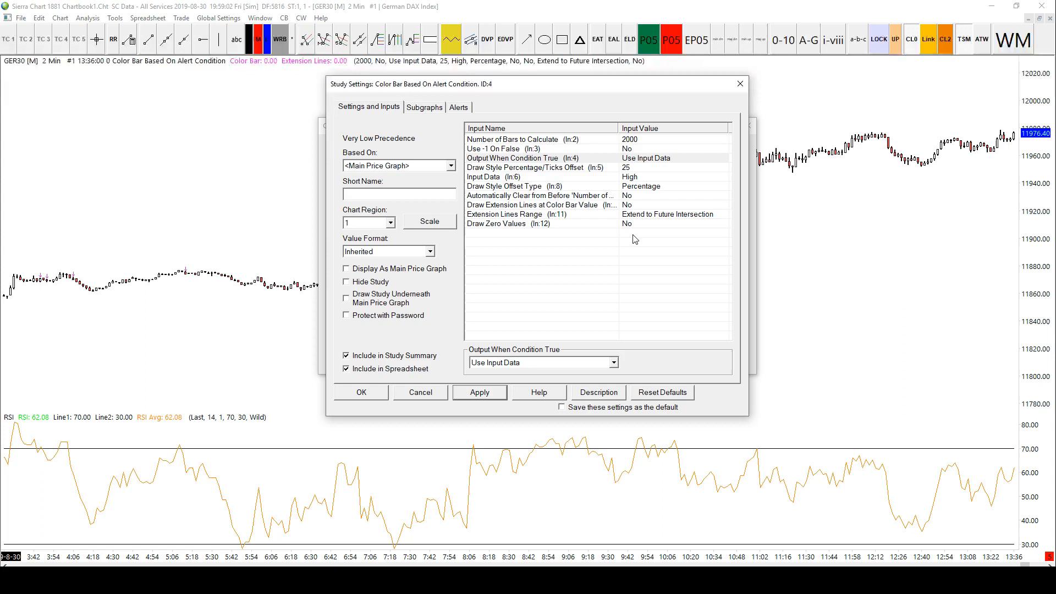
mouse_move(123, 321)
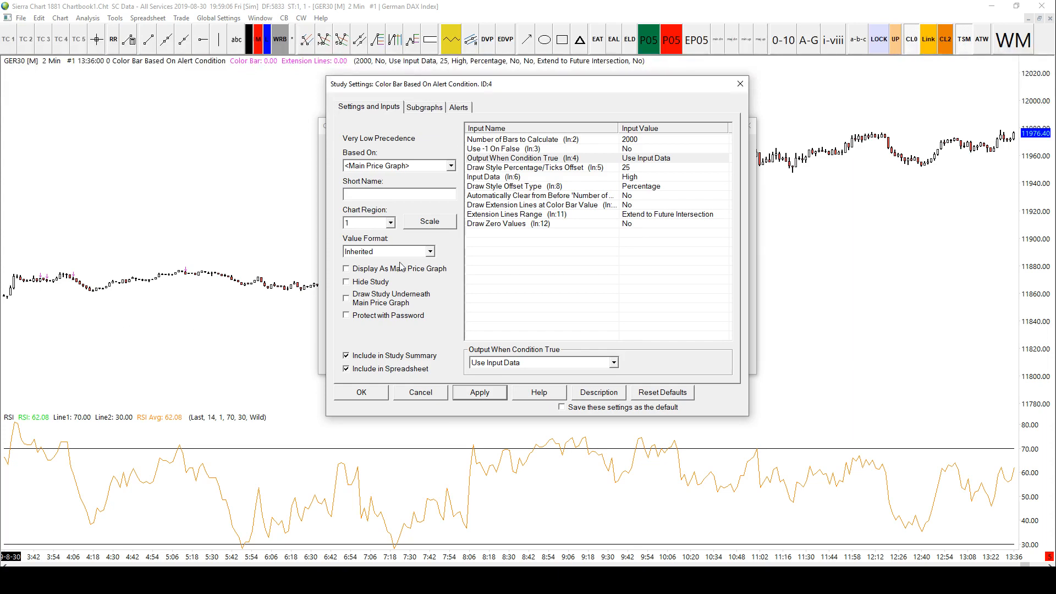
mouse_move(534, 267)
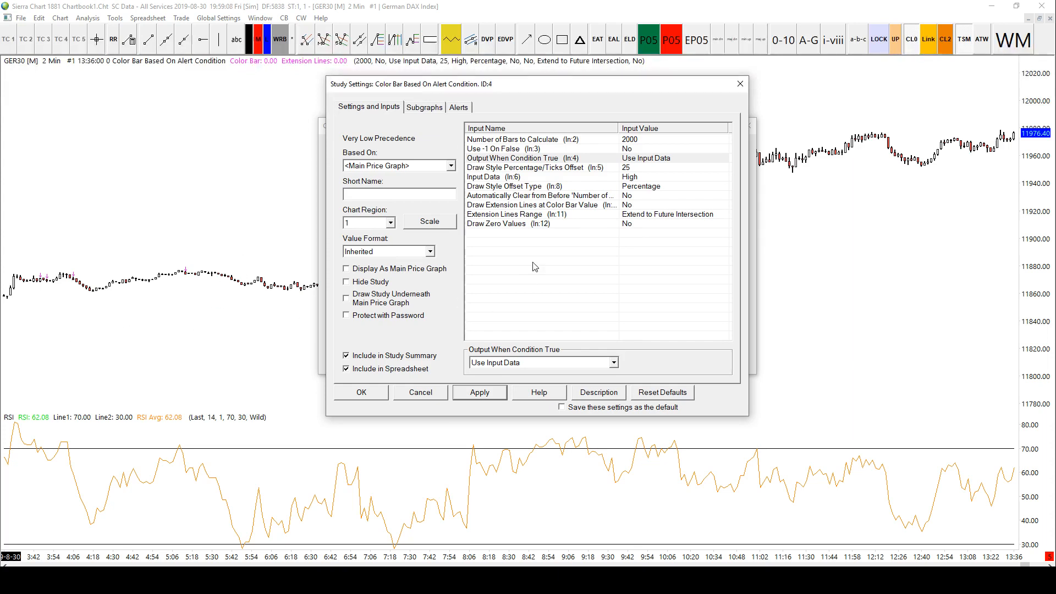
click(525, 157)
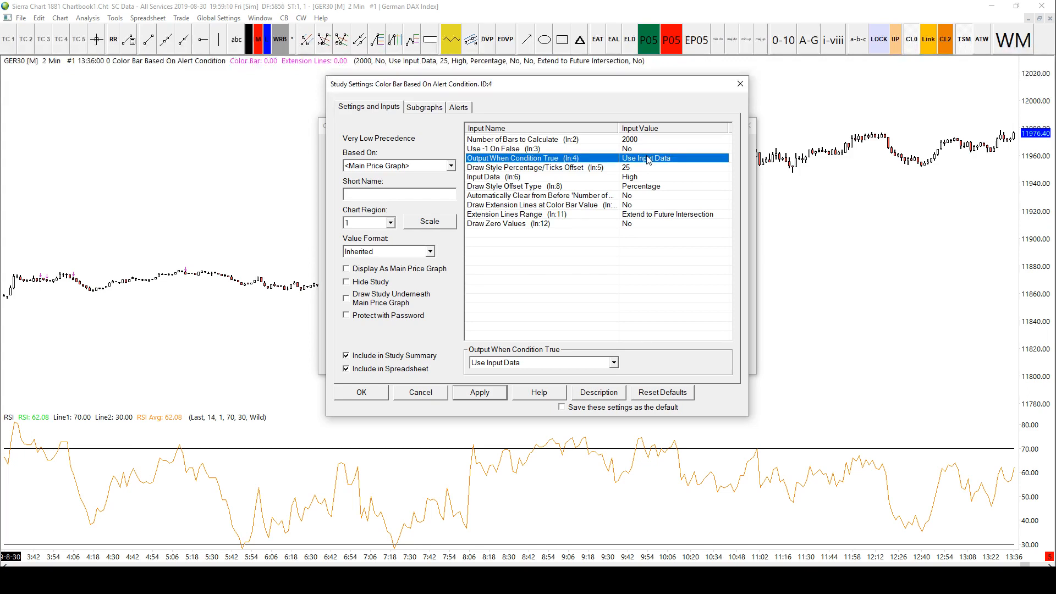
click(539, 363)
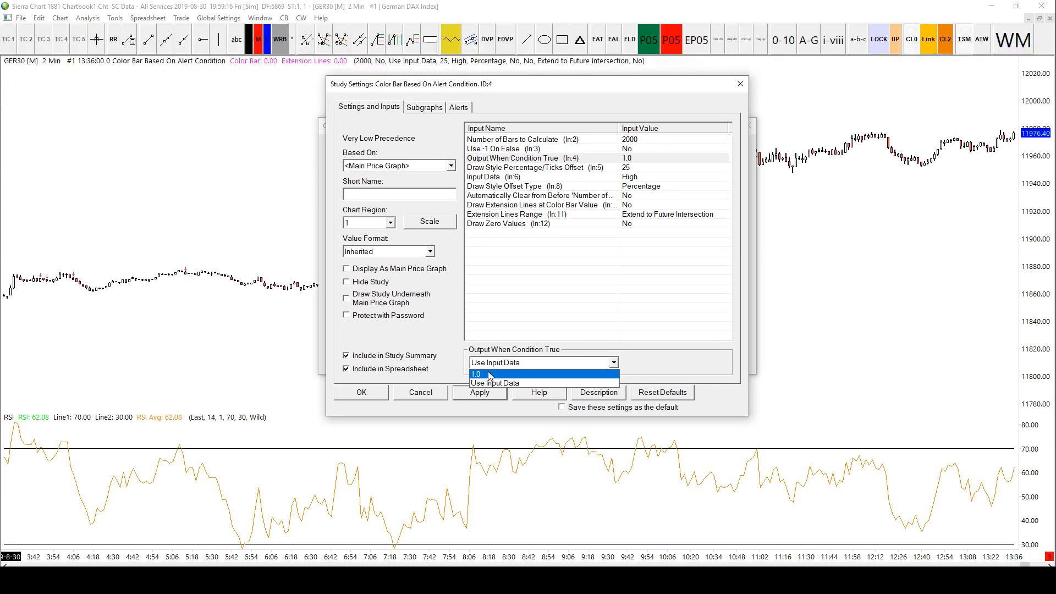
mouse_move(490, 376)
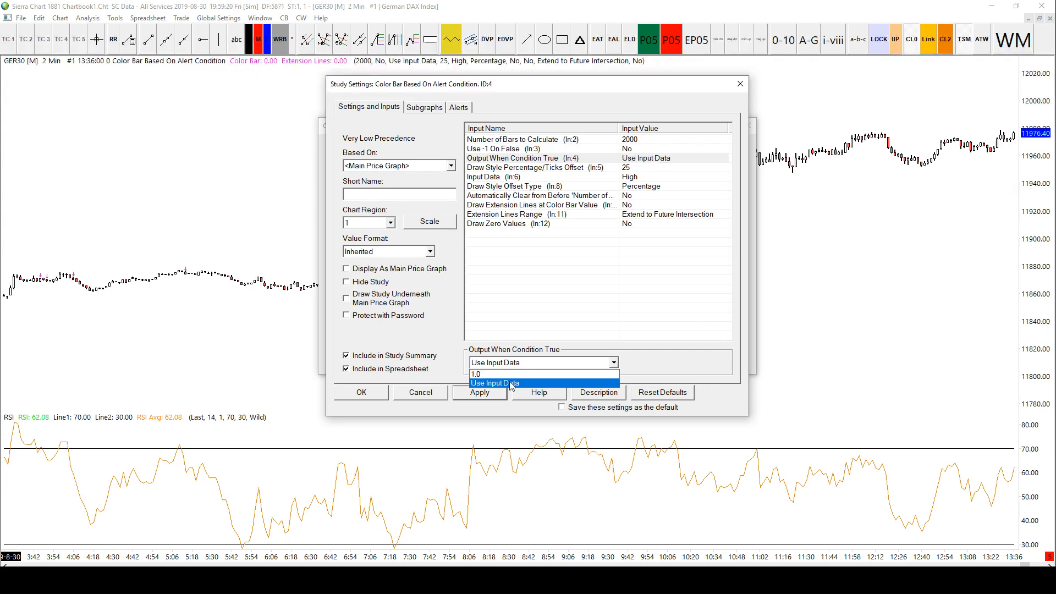
click(495, 383)
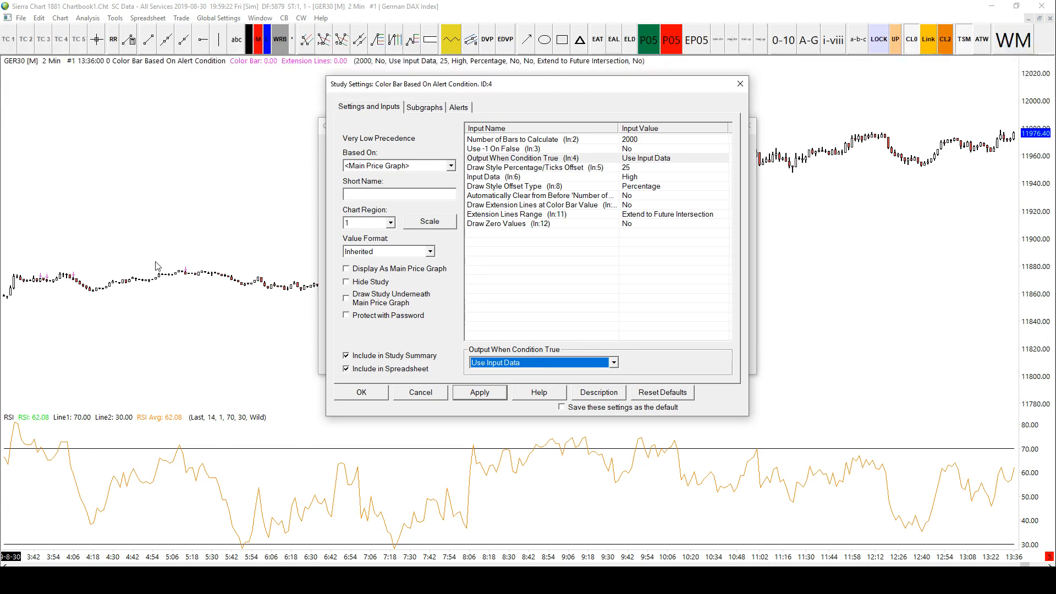
mouse_move(191, 264)
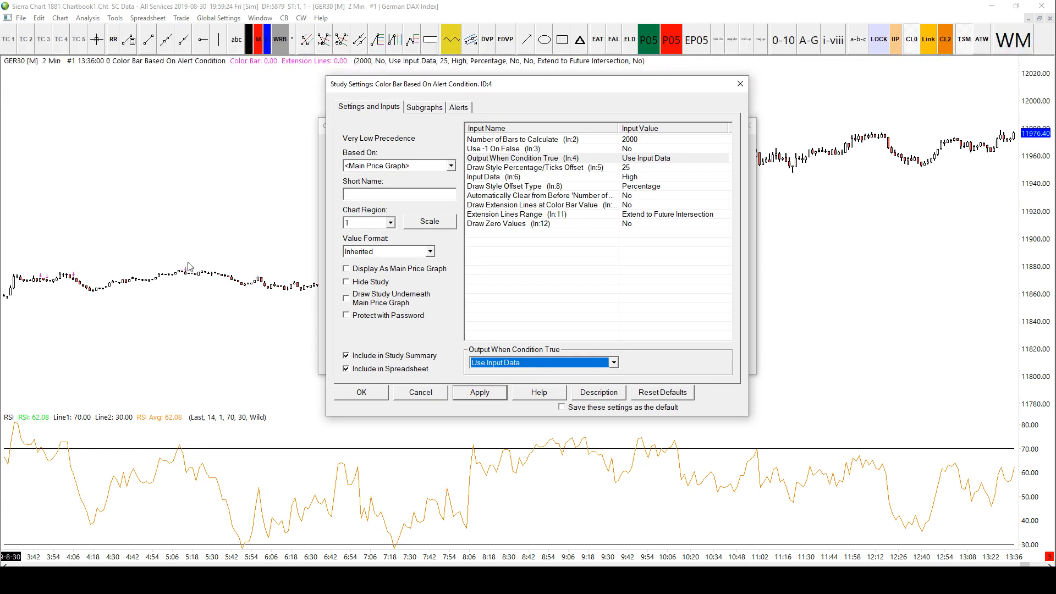
click(423, 107)
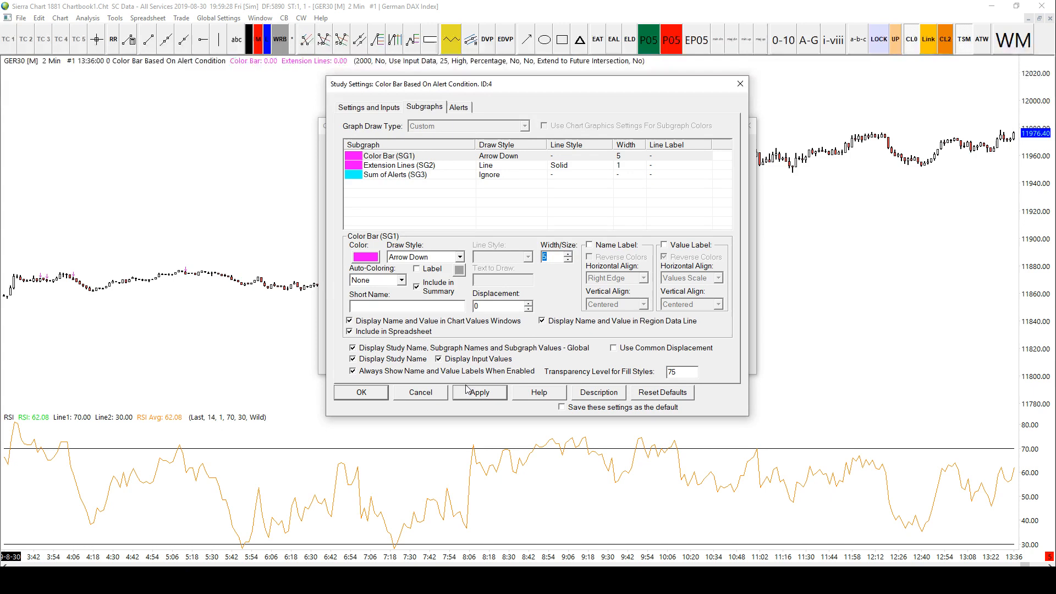
Apply the study so magenta down arrows show, then select the 25 percent offset.
click(368, 107)
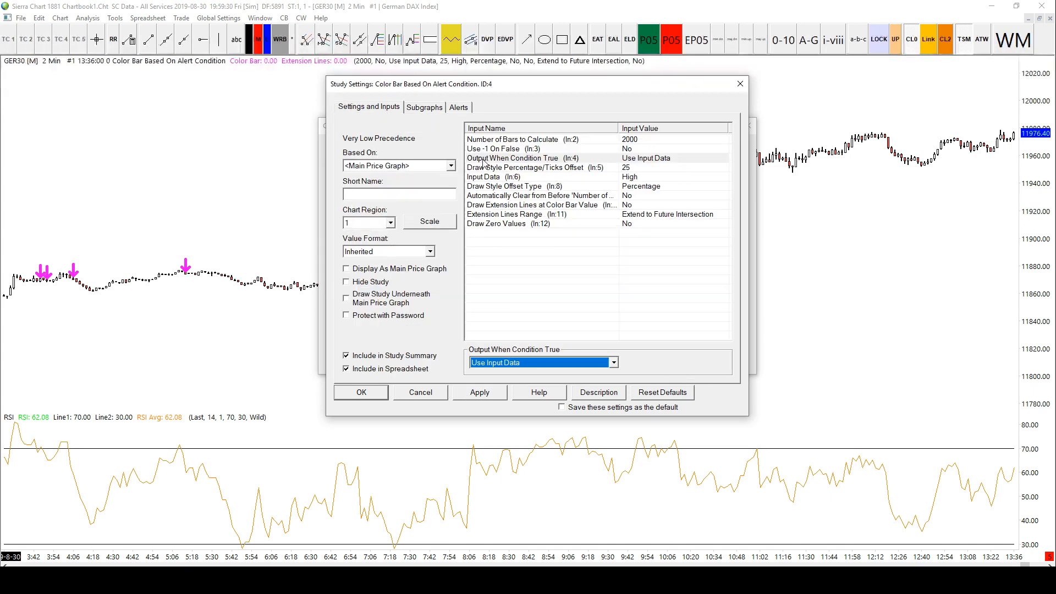
click(535, 168)
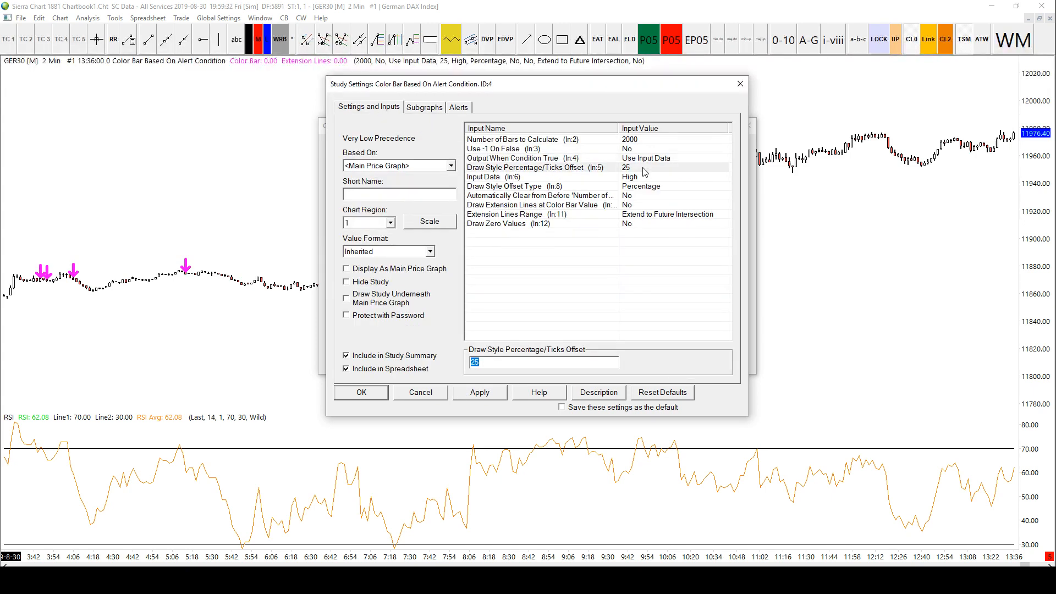
mouse_move(647, 174)
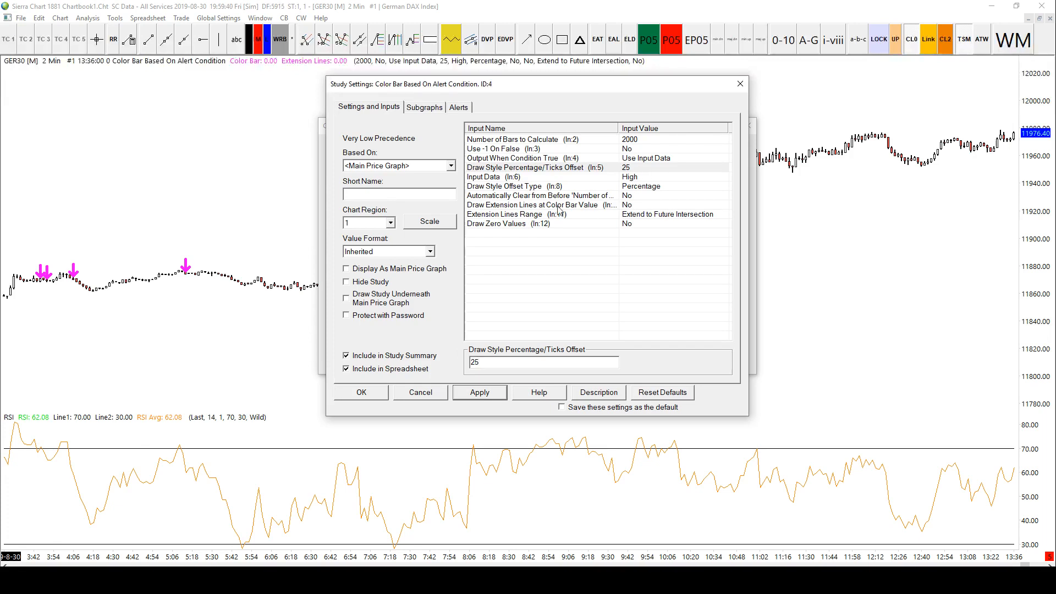
Set the arrow offset to 50, then switch Draw Style Offset Type to Number of Ticks at 25.
triple_click(475, 362)
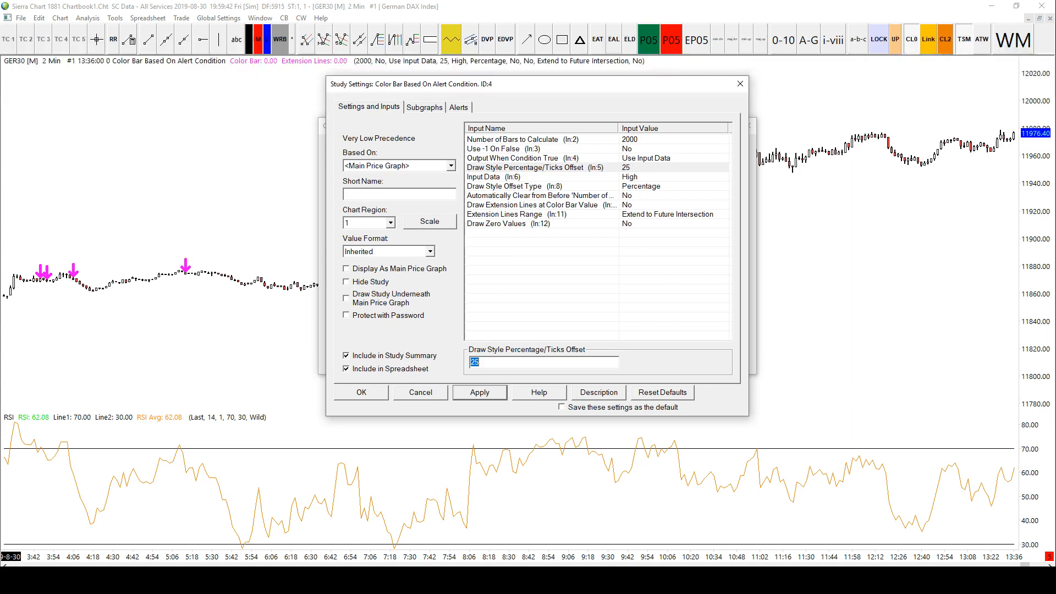
click(480, 392)
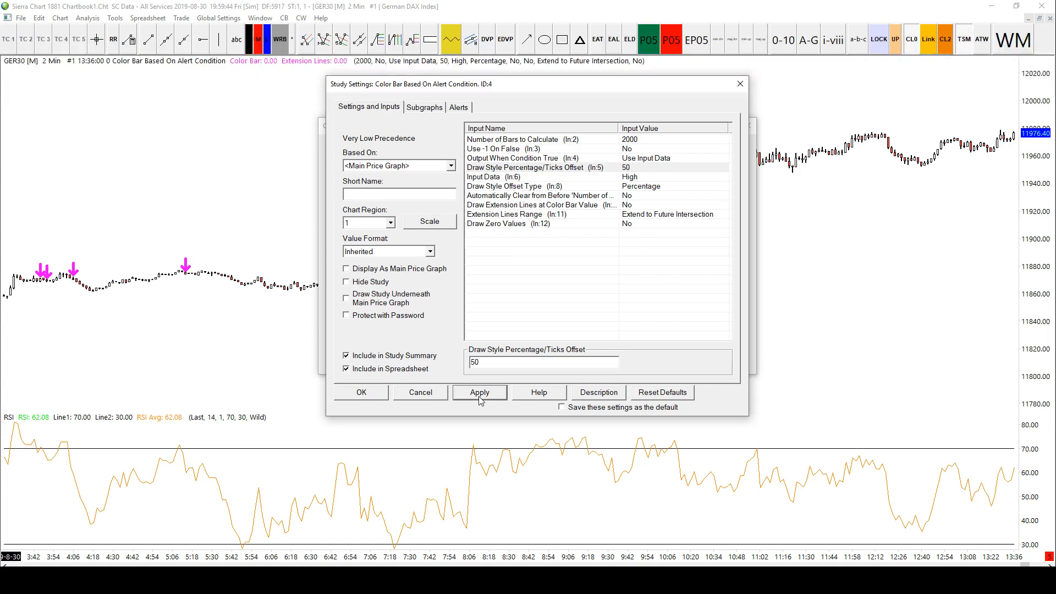
mouse_move(493, 379)
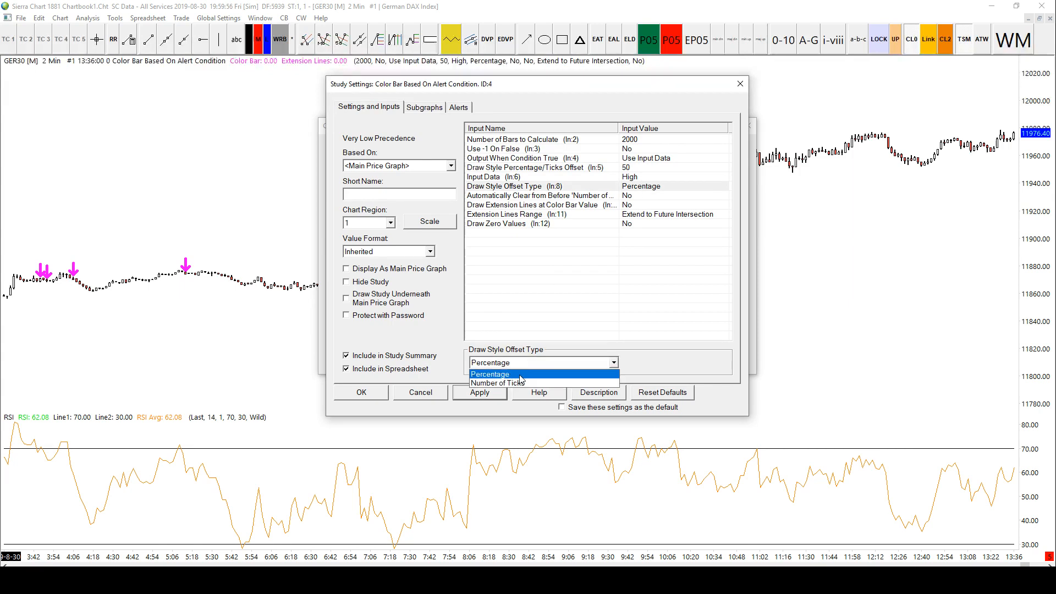
click(497, 383)
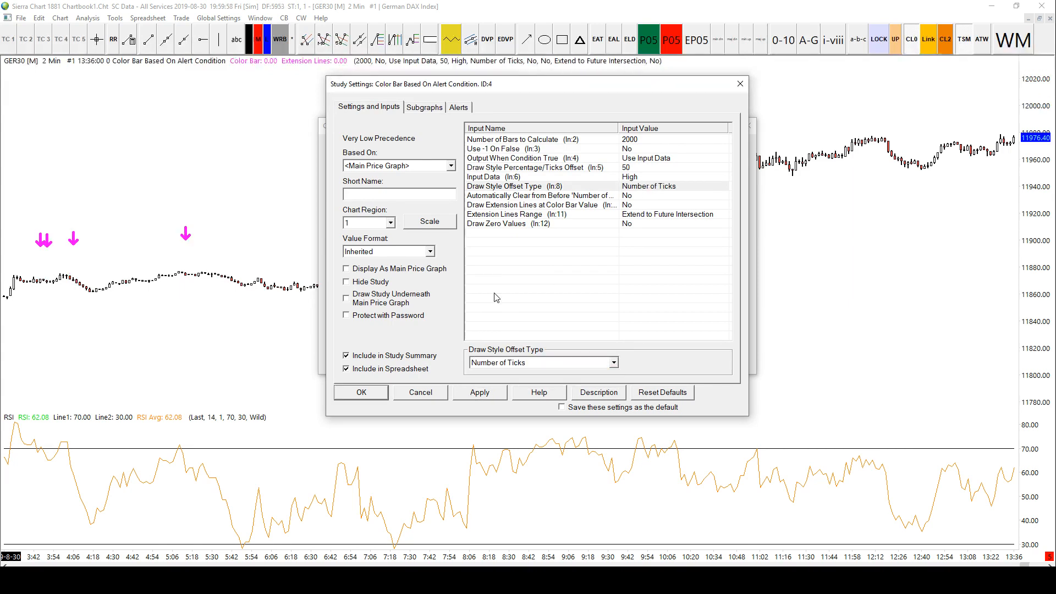
mouse_move(517, 196)
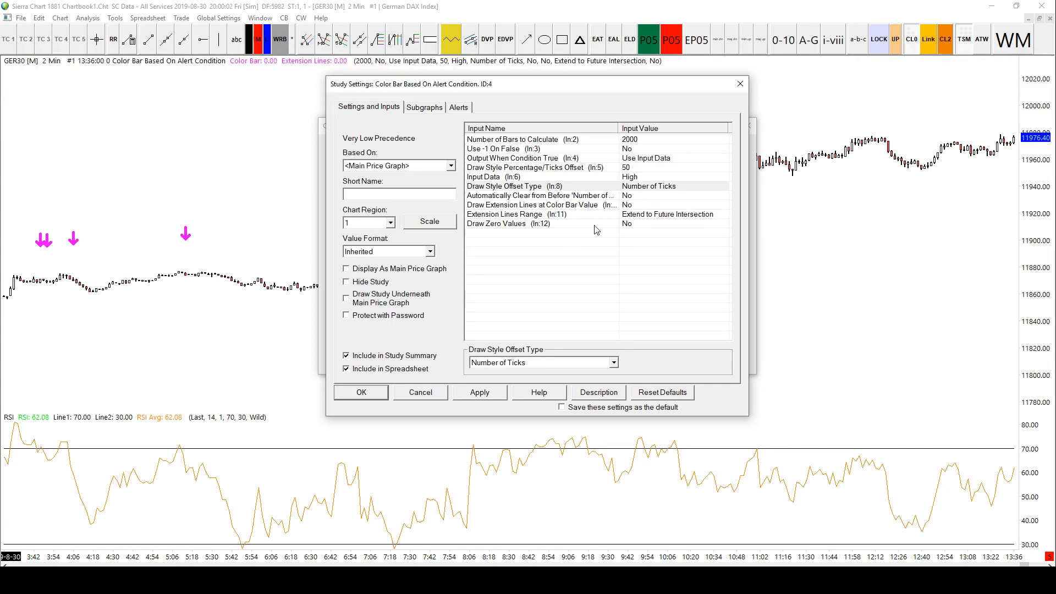
click(535, 167)
text(25)
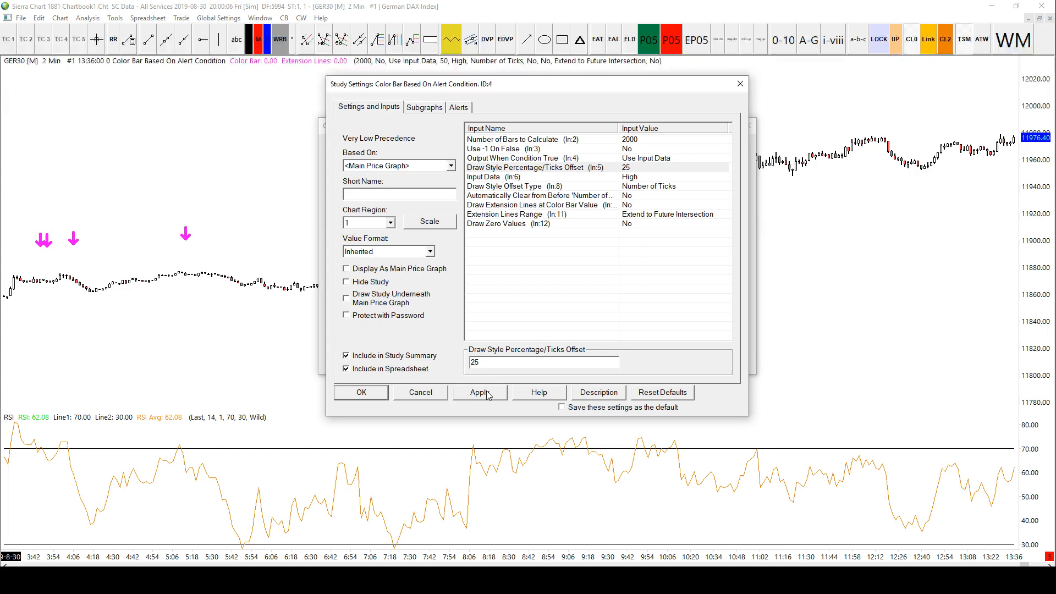
click(360, 392)
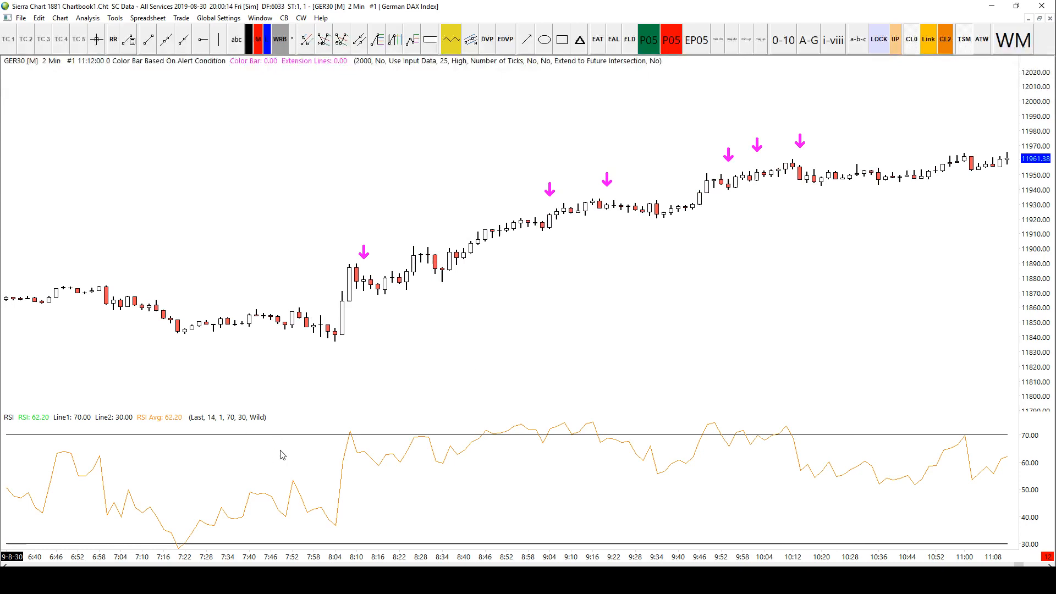
mouse_move(356, 451)
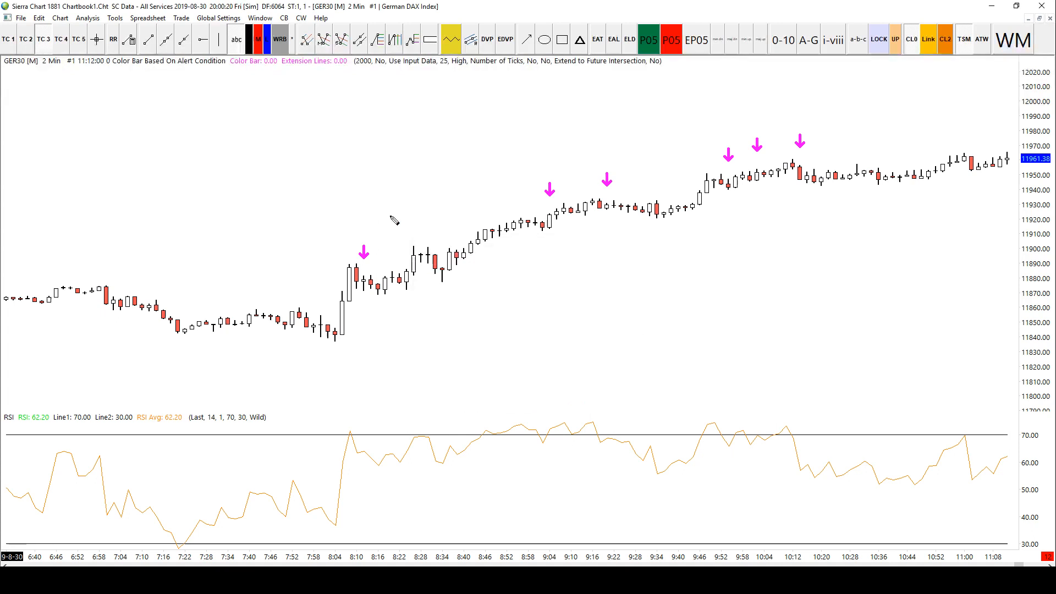
mouse_move(373, 225)
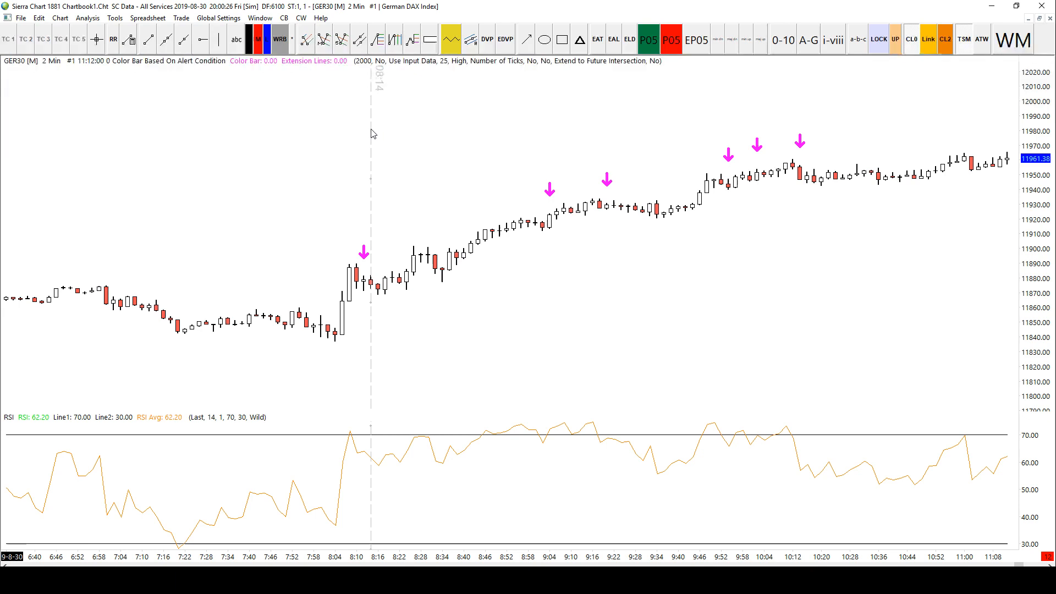
mouse_move(513, 268)
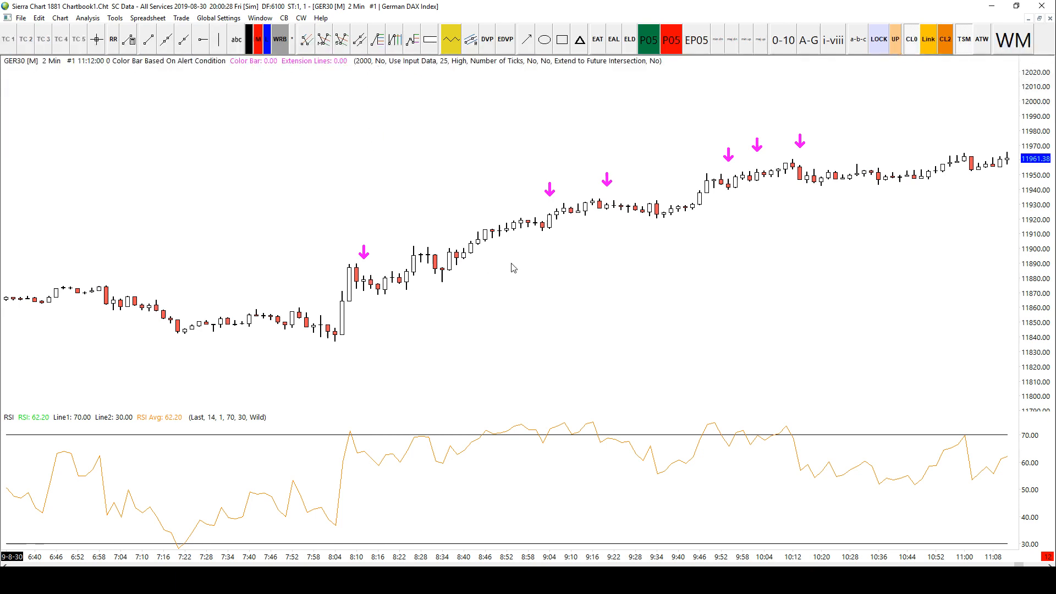
Scroll the GER30 chart left to inspect the magenta down arrows.
scroll(left, 3)
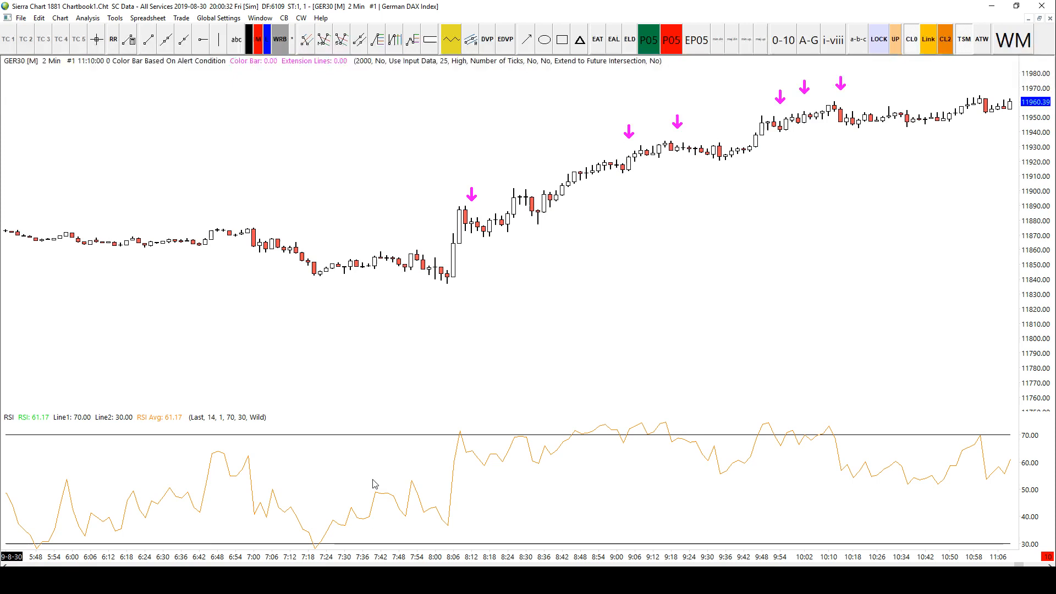
mouse_move(382, 318)
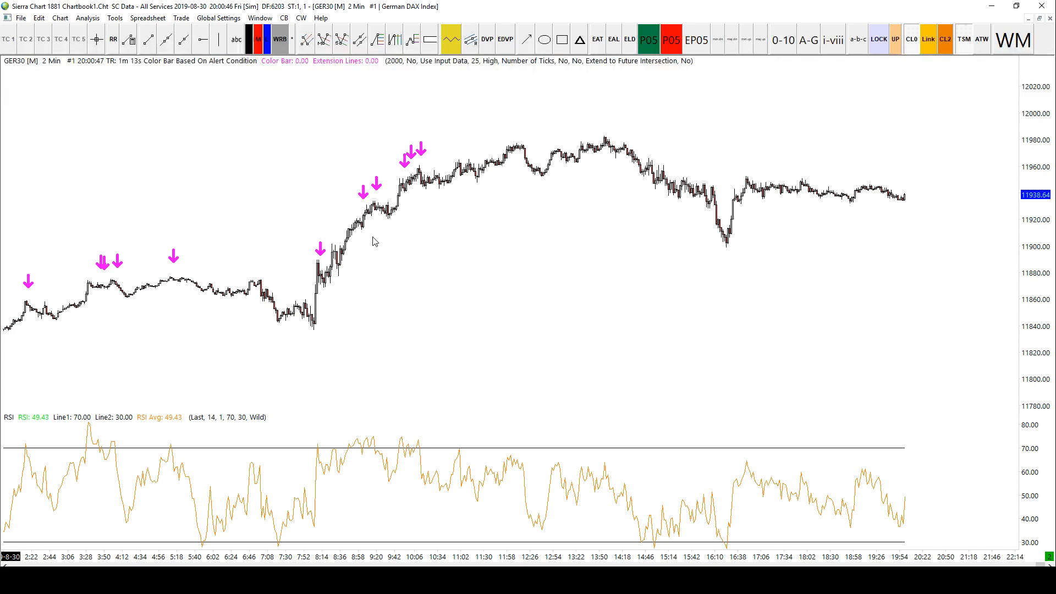
mouse_move(406, 239)
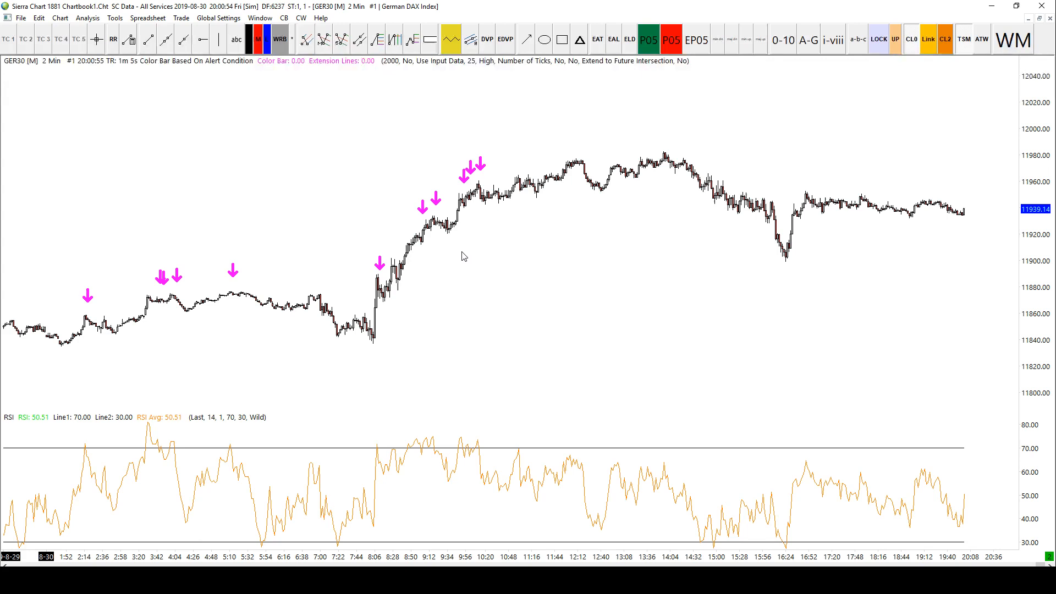
mouse_move(453, 172)
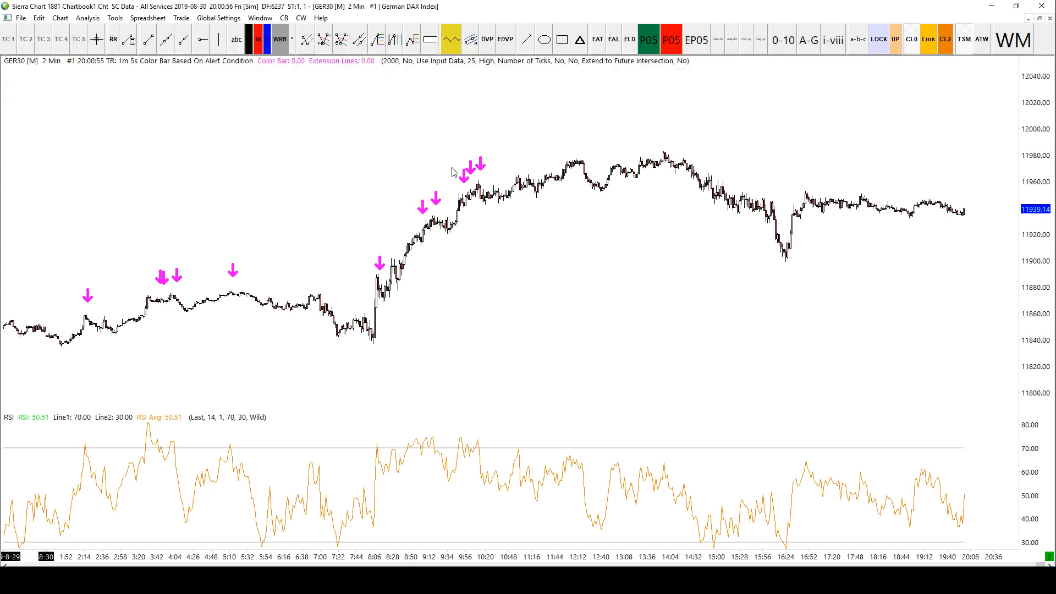
mouse_move(358, 151)
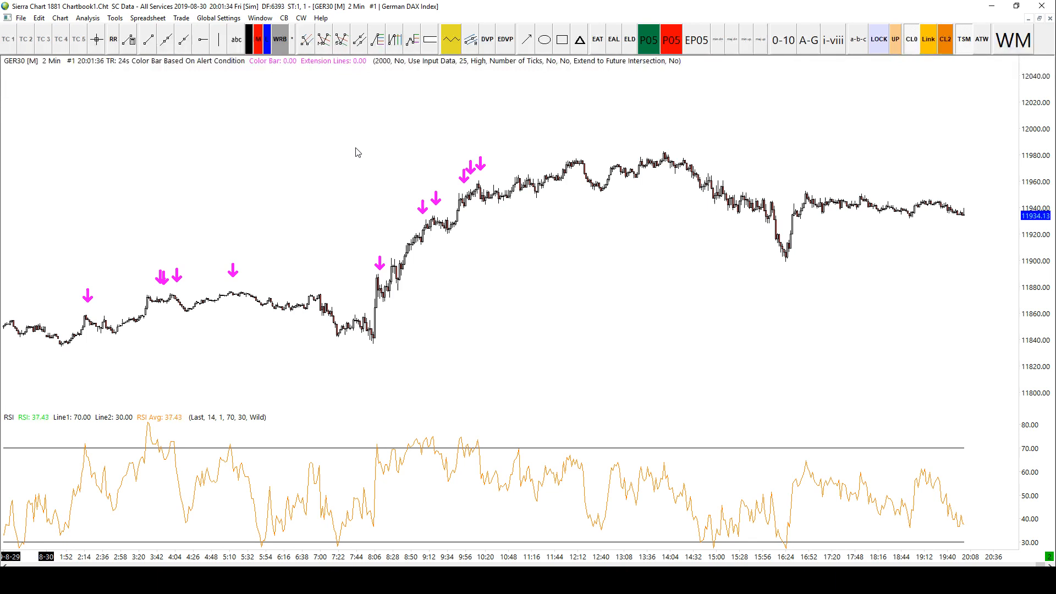
mouse_move(289, 143)
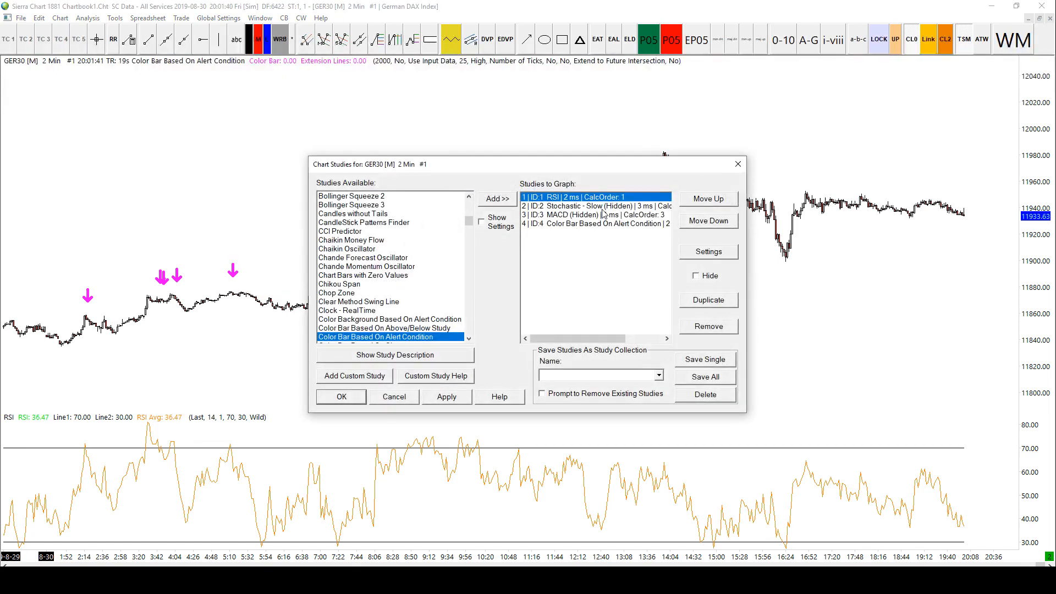
Select the Color Bar Based On Alert Condition study and close Chart Studies with OK.
click(595, 223)
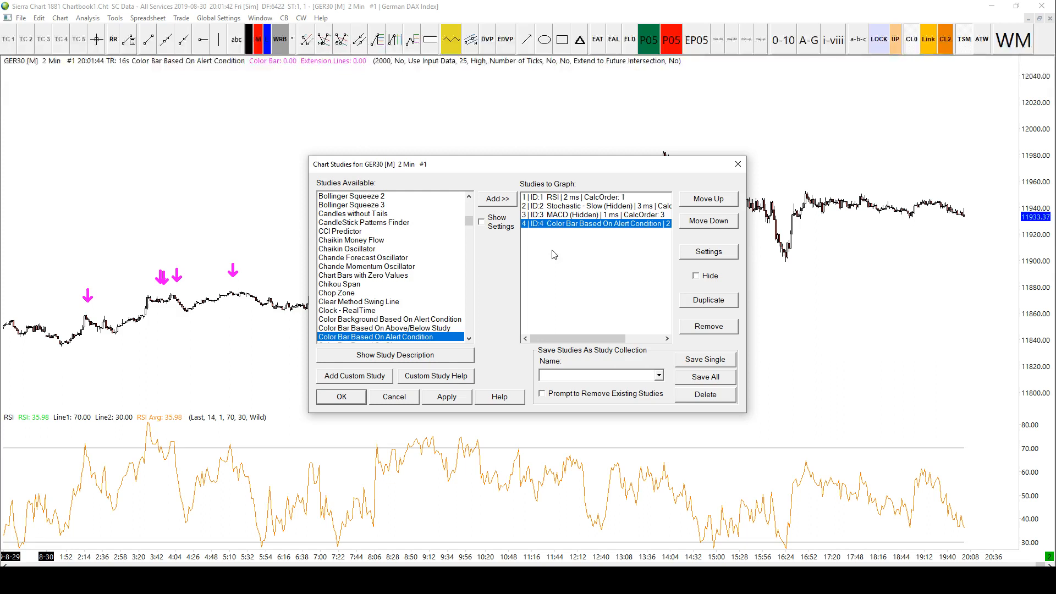
mouse_move(583, 224)
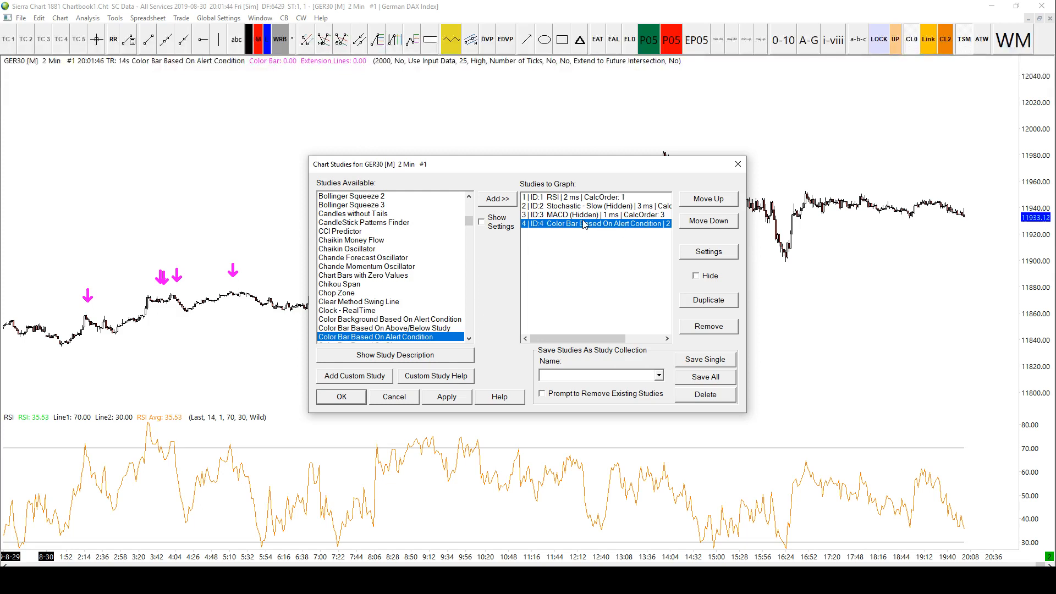
mouse_move(652, 256)
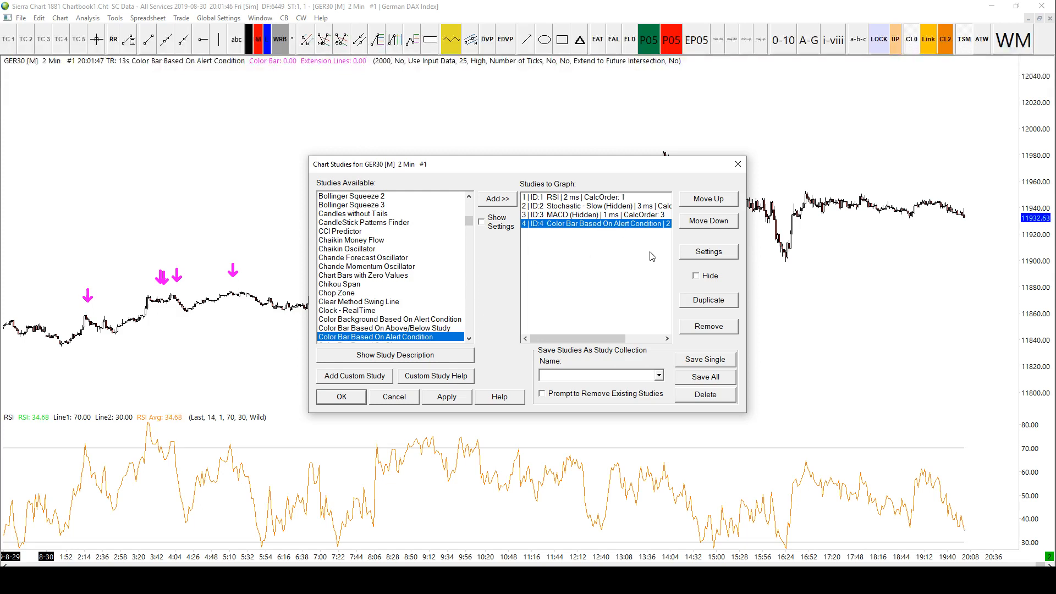
click(340, 396)
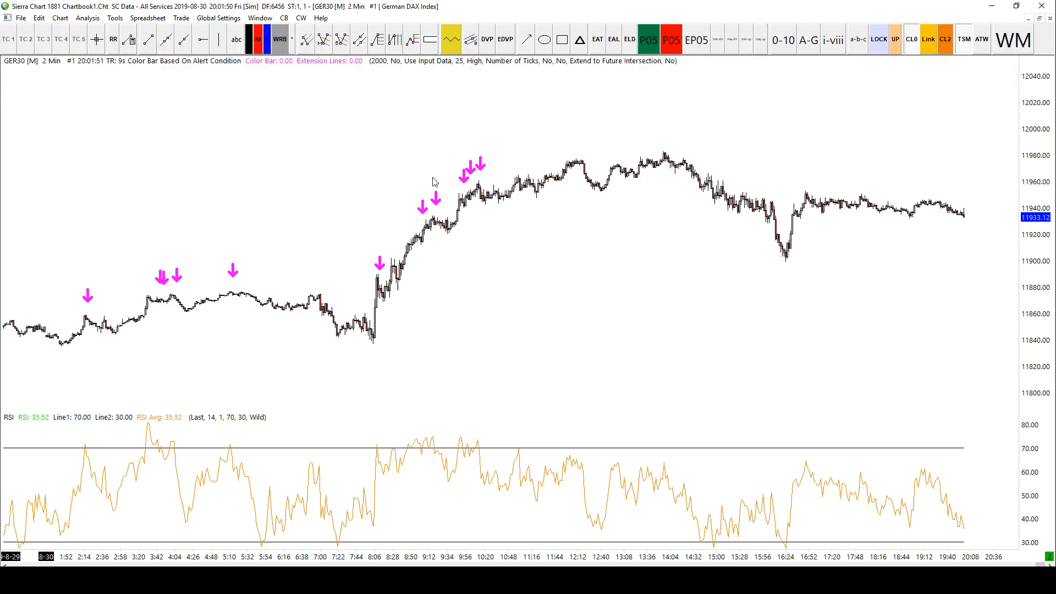
mouse_move(414, 202)
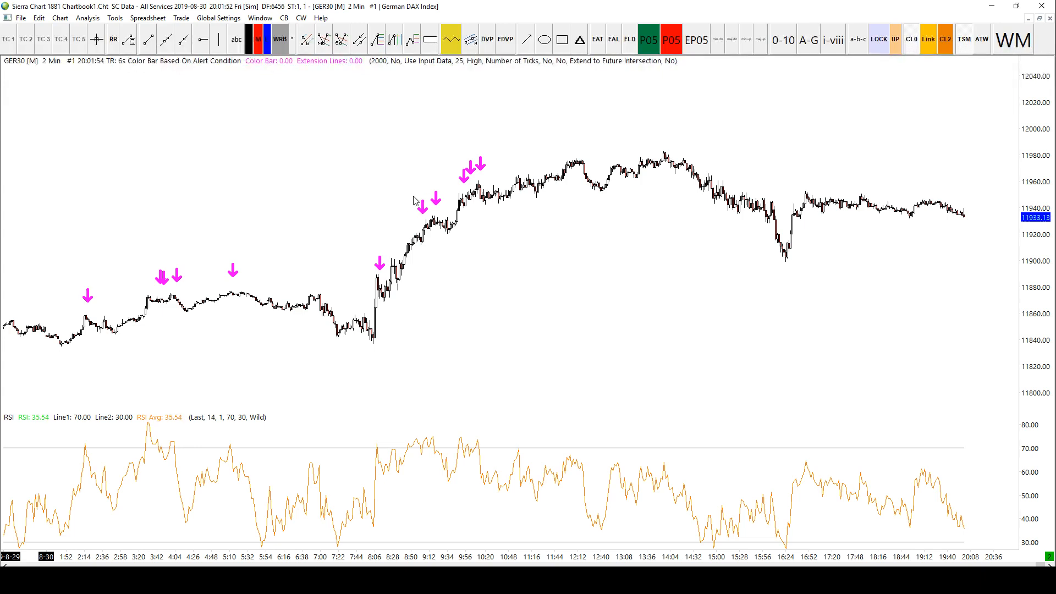